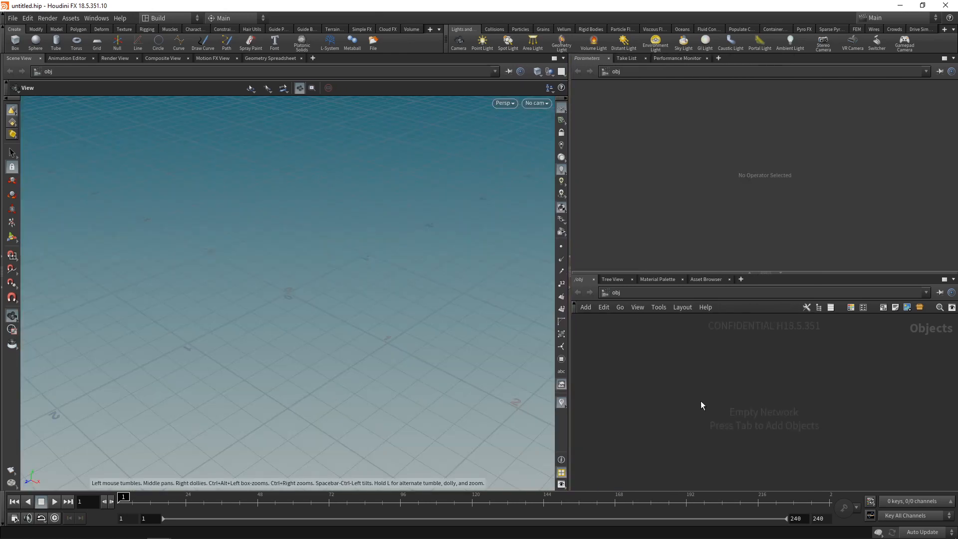
- Place a geometry object geo1 and step inside its empty network
click(701, 401)
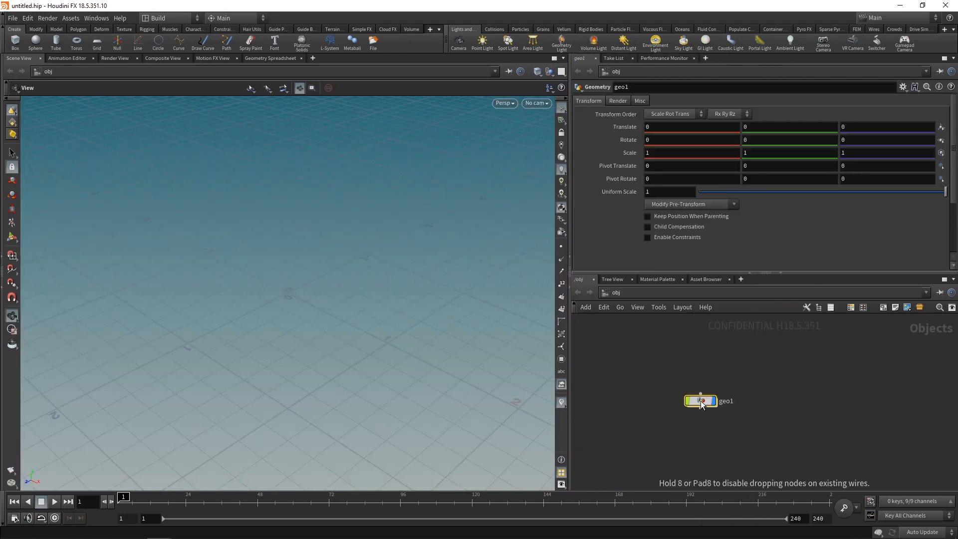
double_click(701, 401)
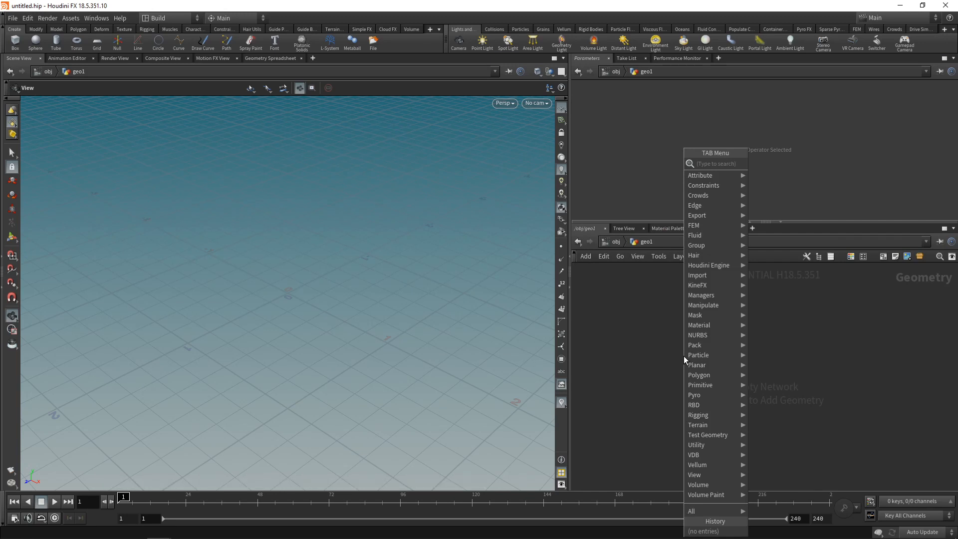
mouse_move(694, 394)
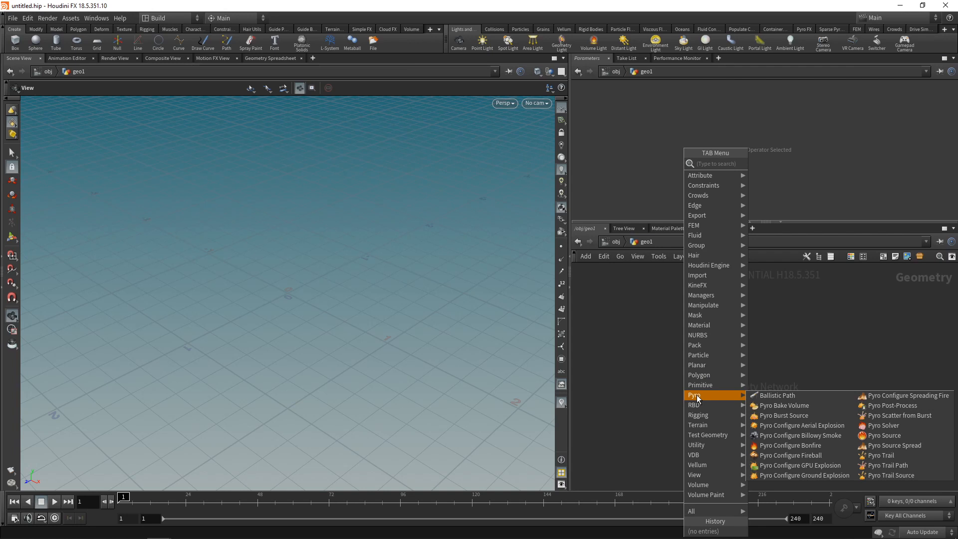
mouse_move(797, 465)
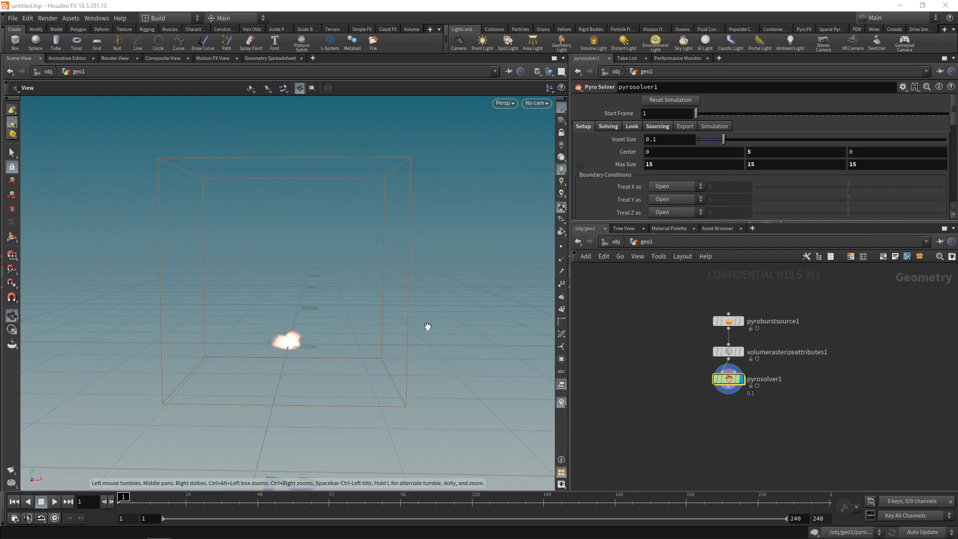
mouse_move(460, 273)
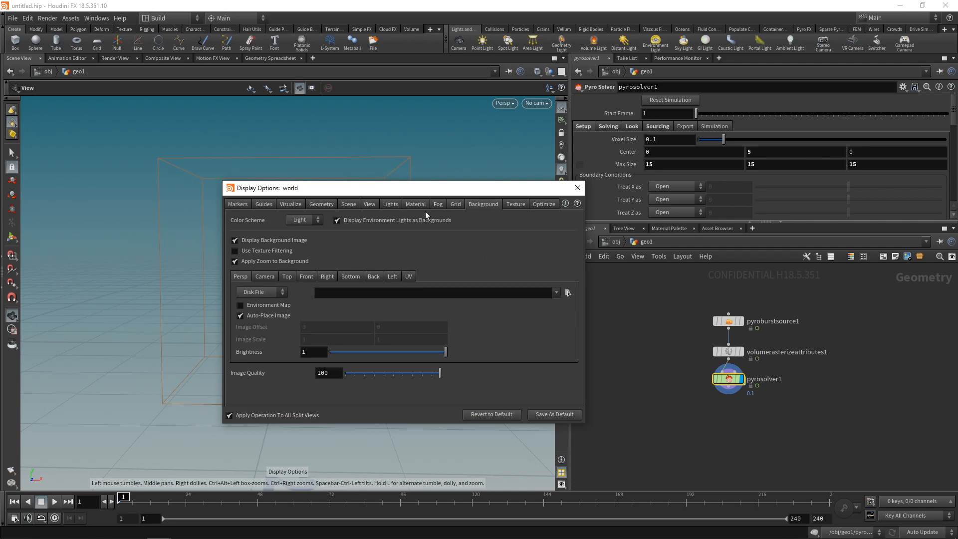
- Switch the viewport colour scheme to Dark and dismiss the display options
click(303, 220)
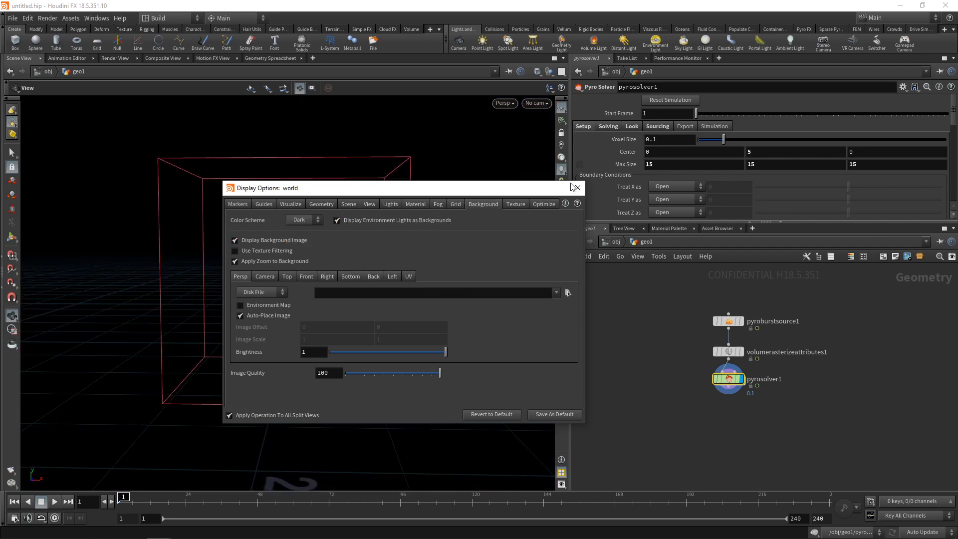
click(574, 188)
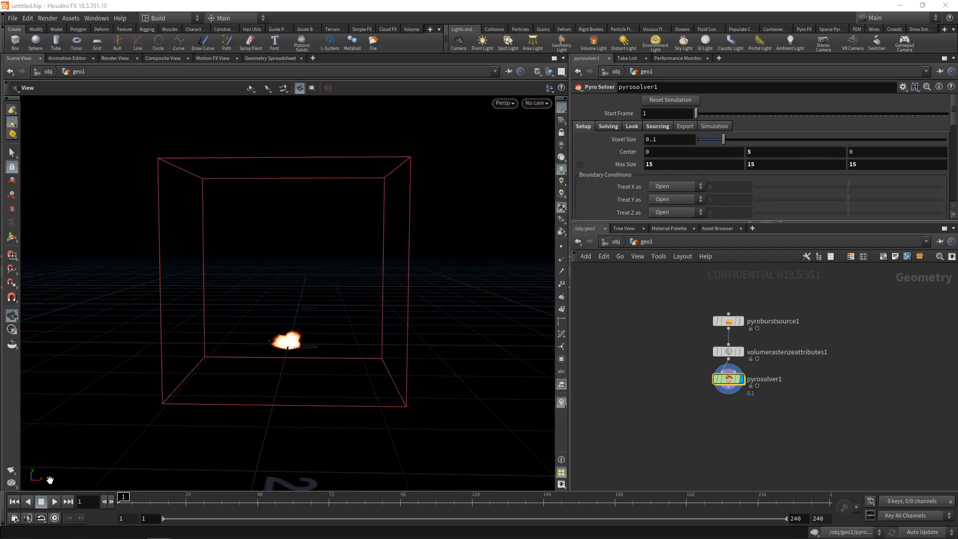
click(54, 501)
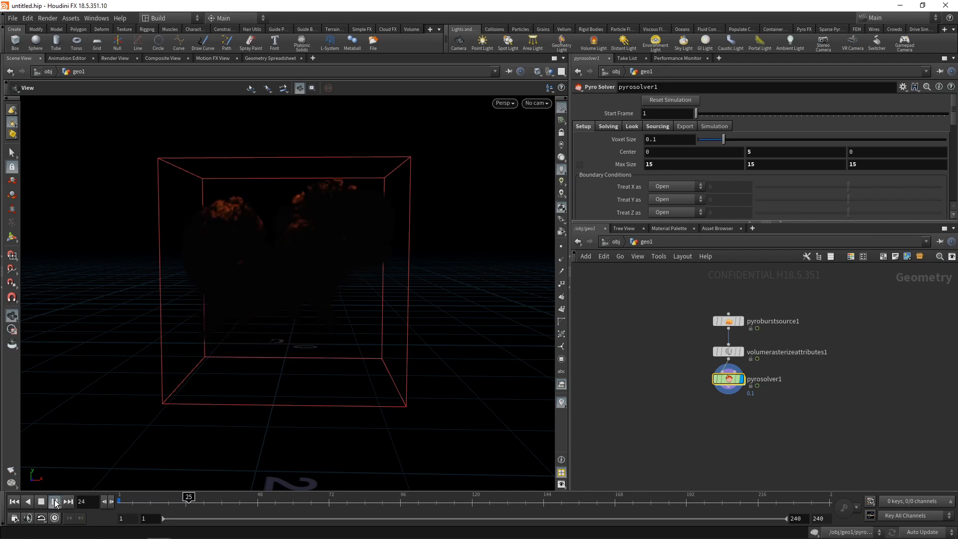
click(54, 501)
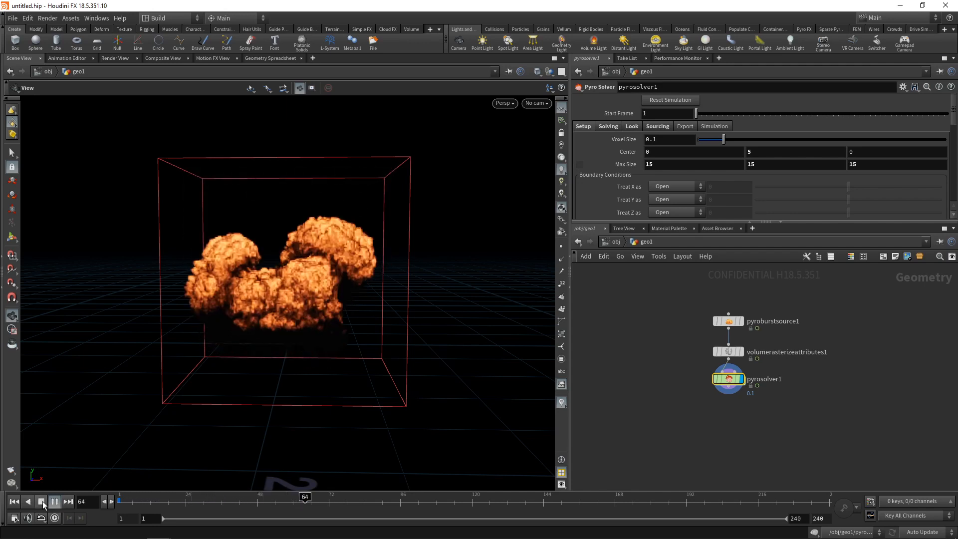
click(53, 501)
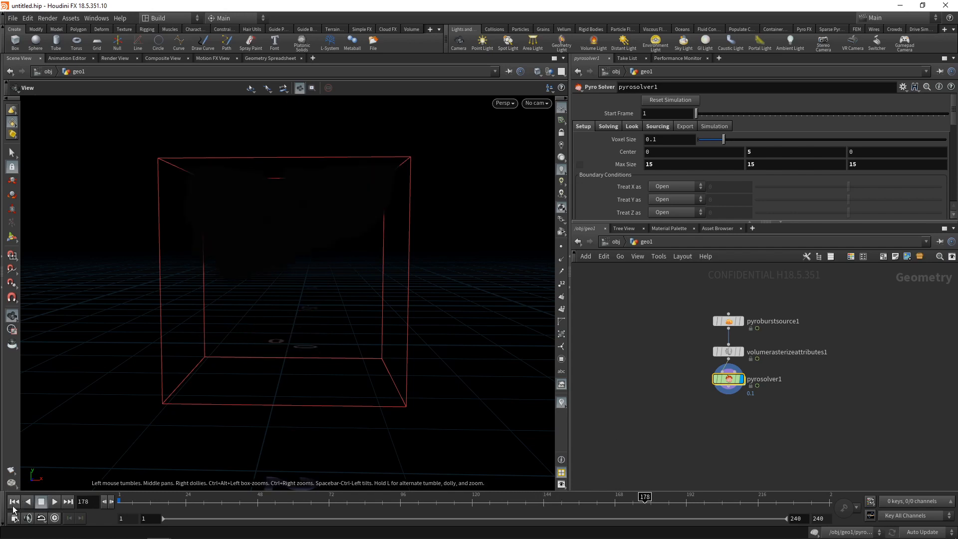
mouse_move(14, 501)
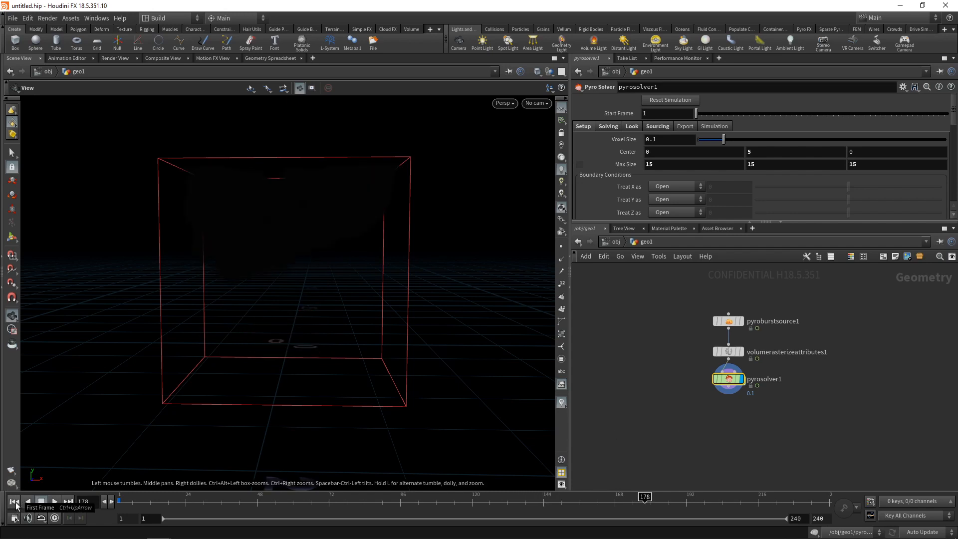
click(41, 501)
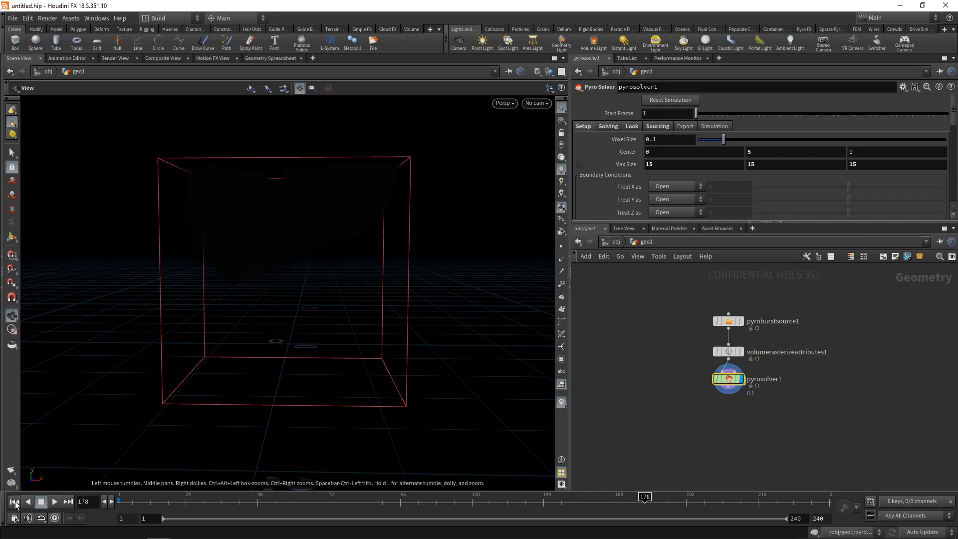
click(14, 501)
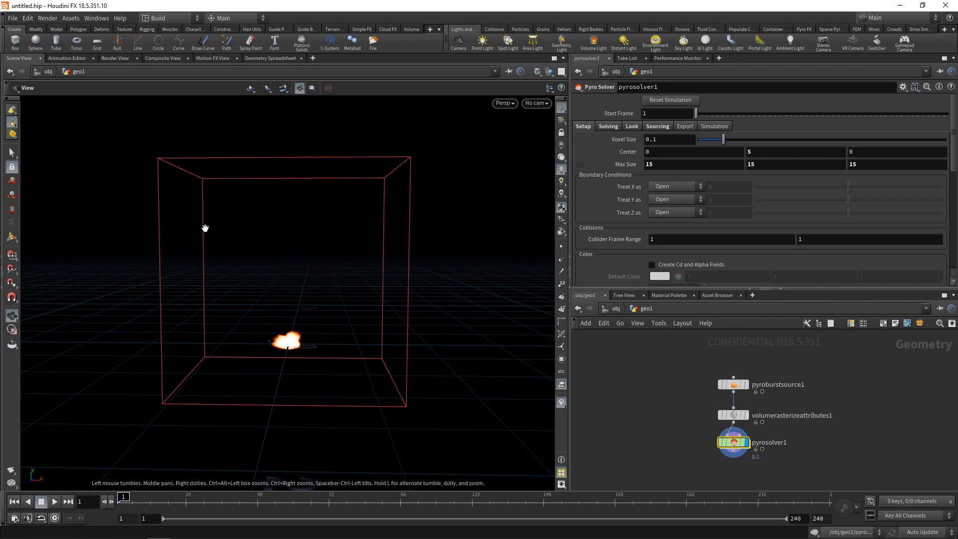
mouse_move(291, 276)
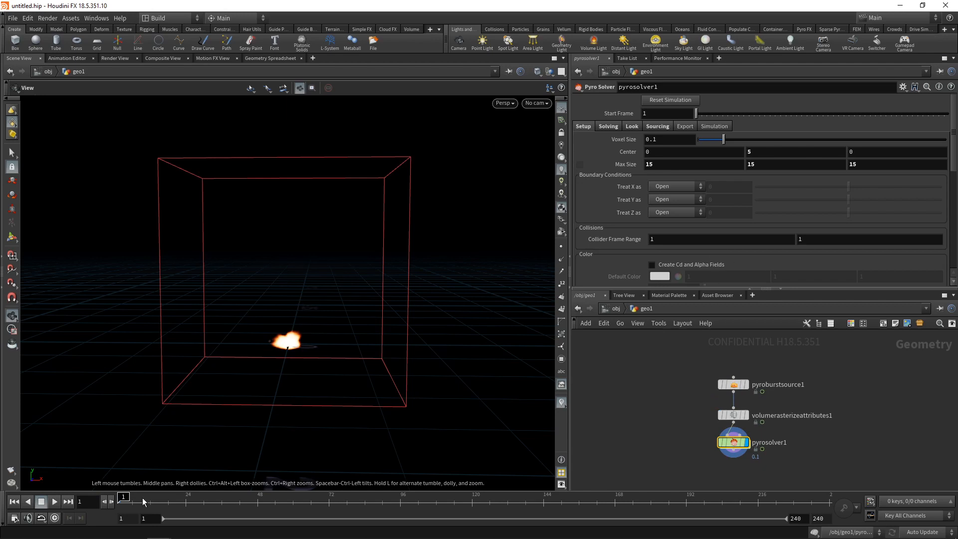
- Set the pyro container's Max Size Y to 25 and Center Y to 10
click(53, 501)
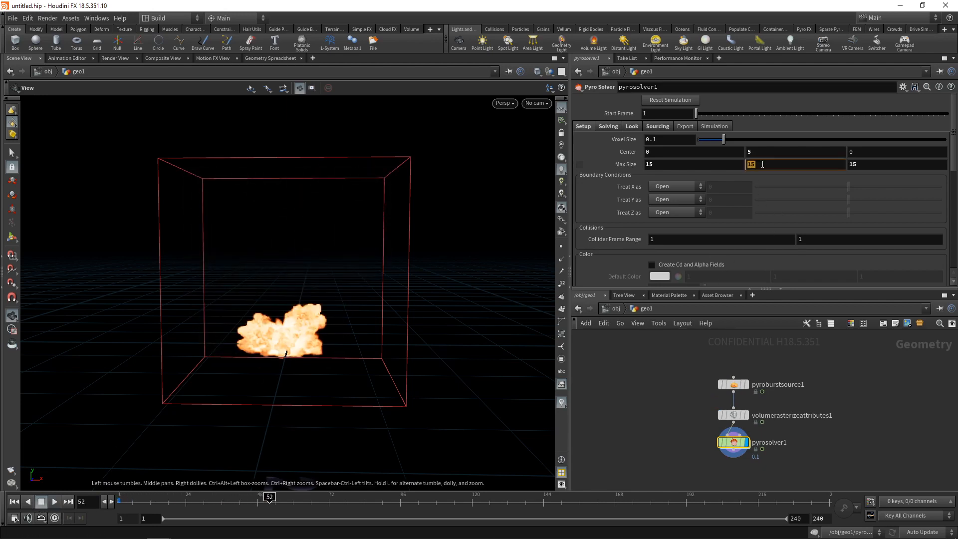
text(25)
click(796, 152)
text(10)
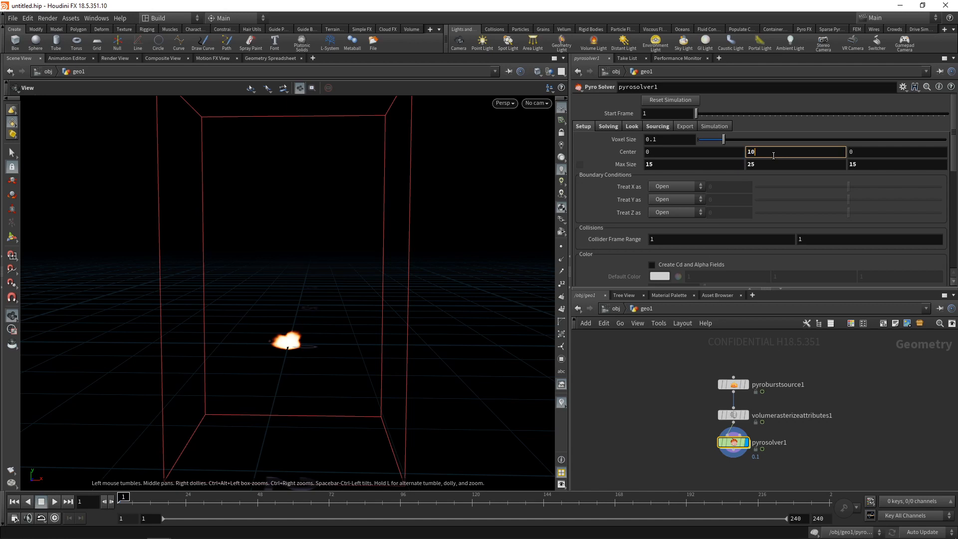
click(53, 501)
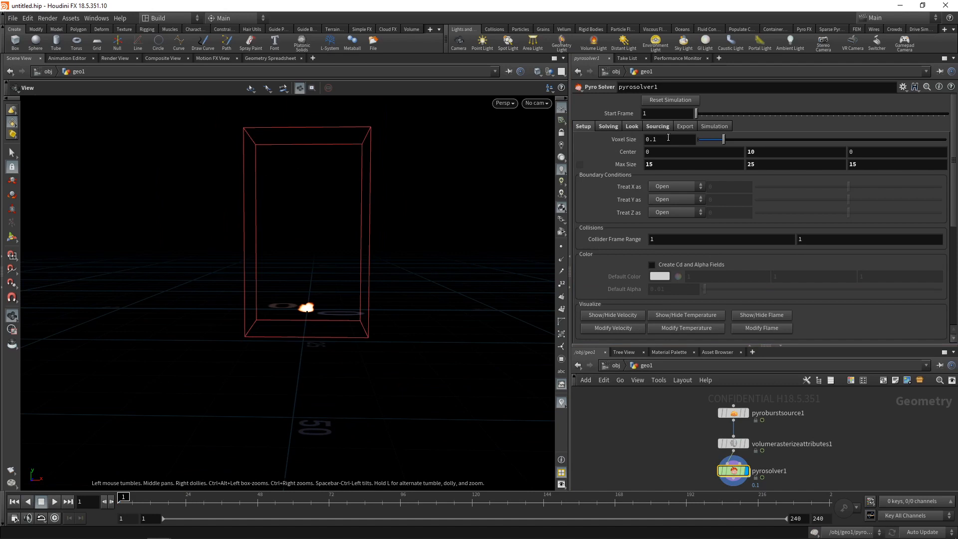
- Set source cycle length and global end frame to 96, play, then reset to frame 1
click(657, 127)
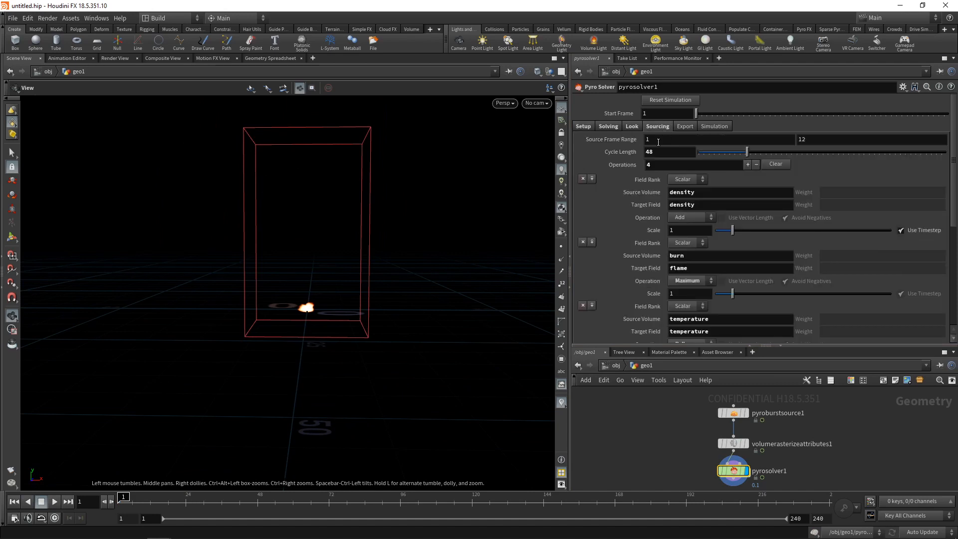
click(656, 140)
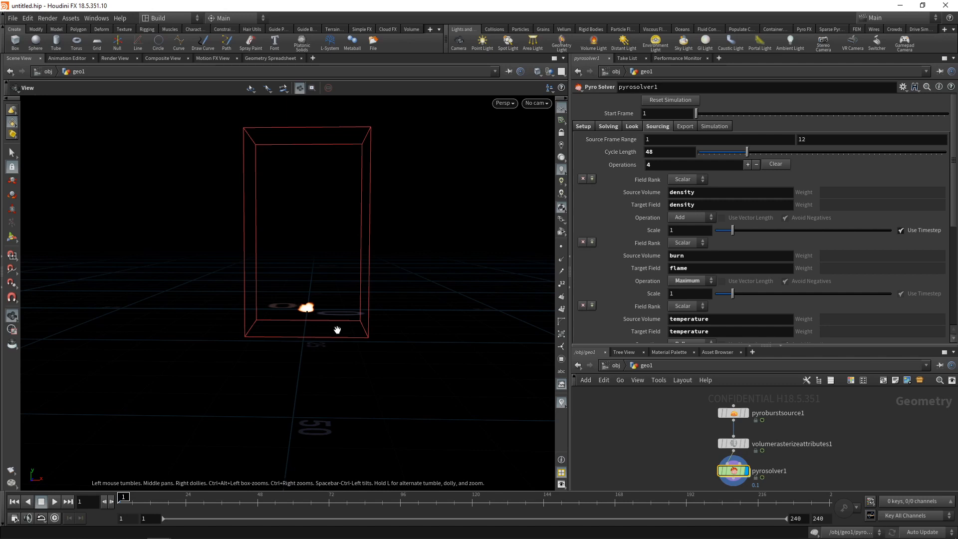
mouse_move(633, 152)
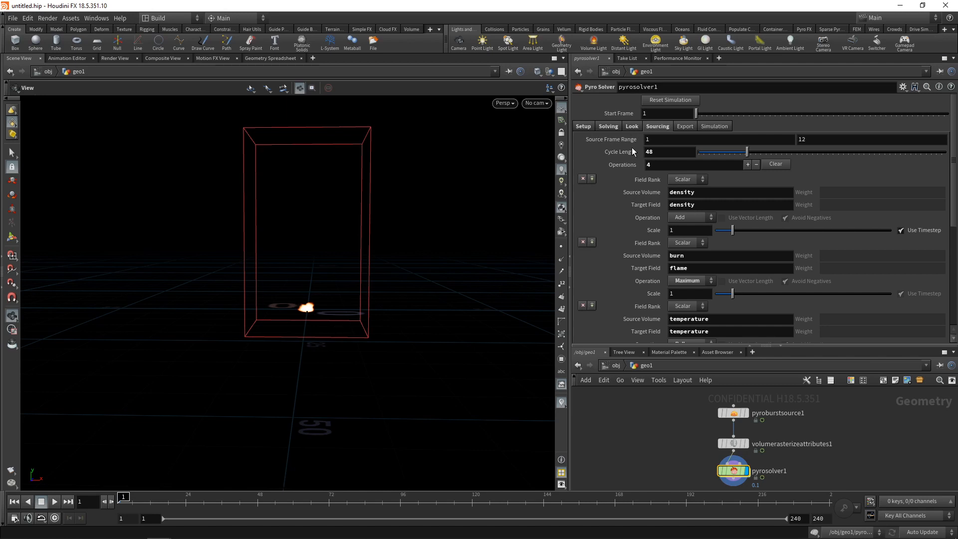
mouse_move(615, 174)
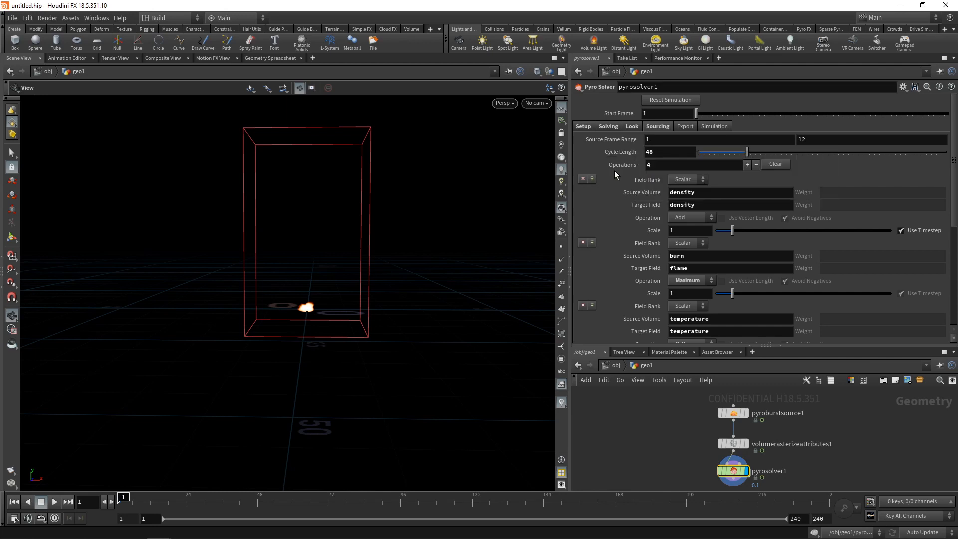
mouse_move(622, 165)
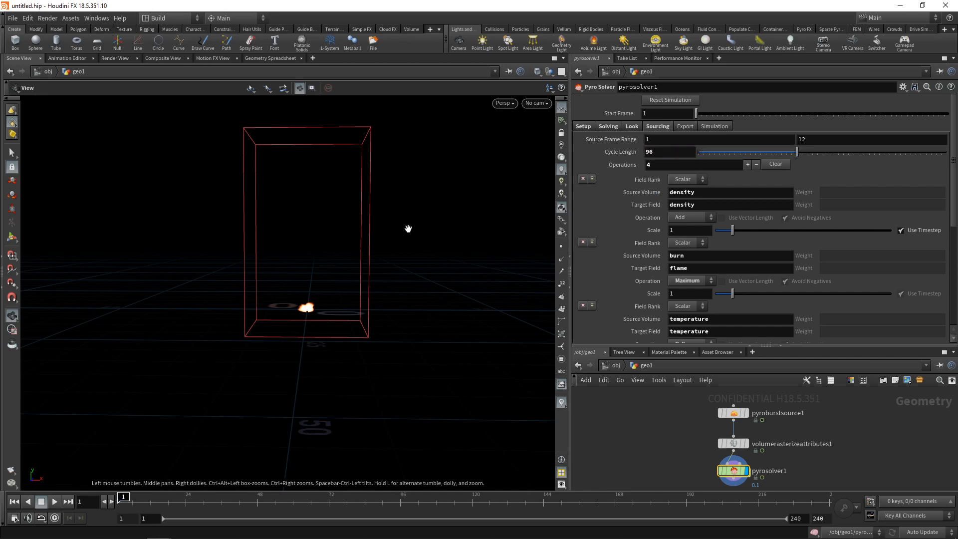
click(27, 517)
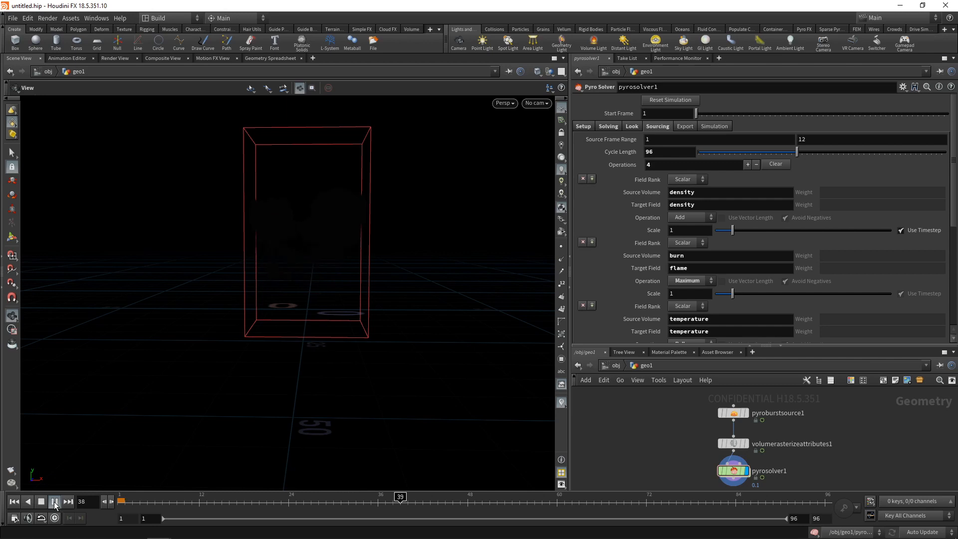
click(54, 501)
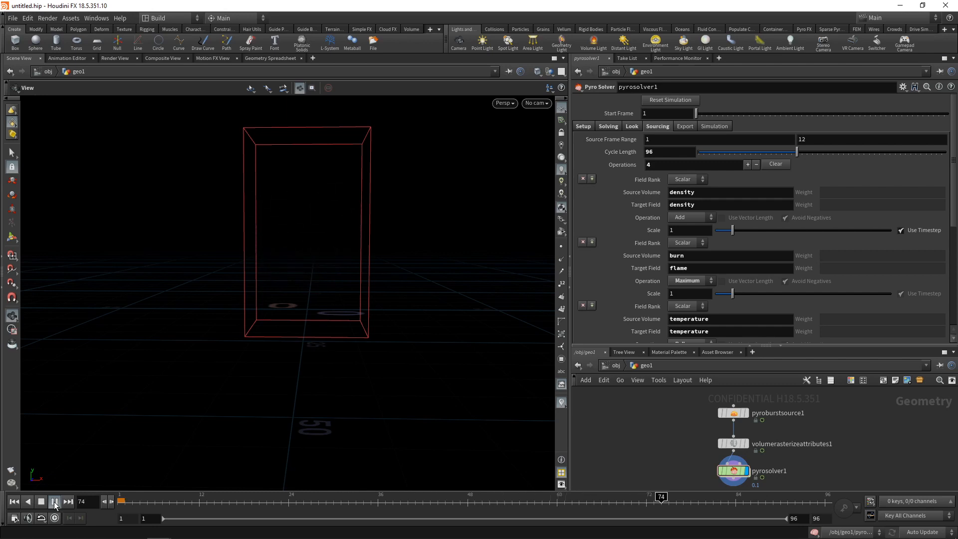
click(54, 501)
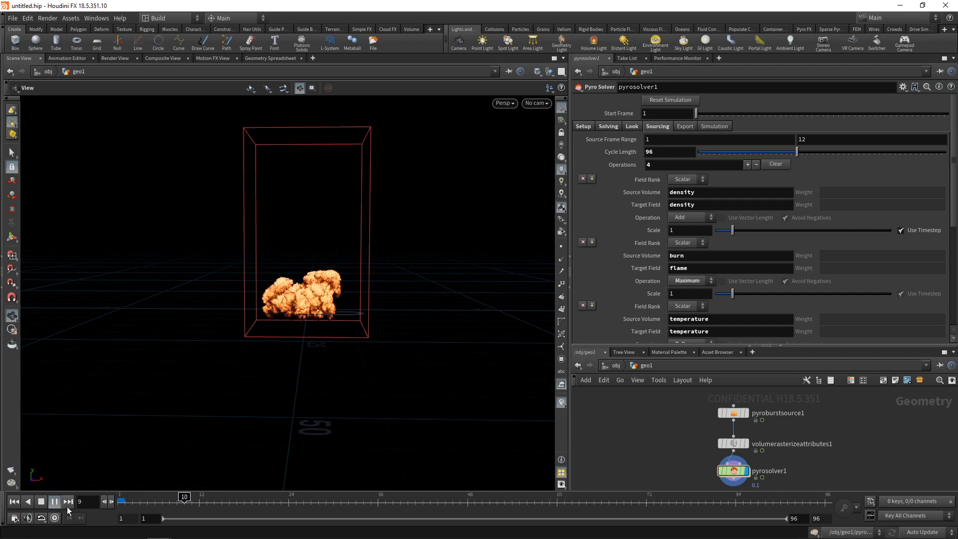
click(582, 126)
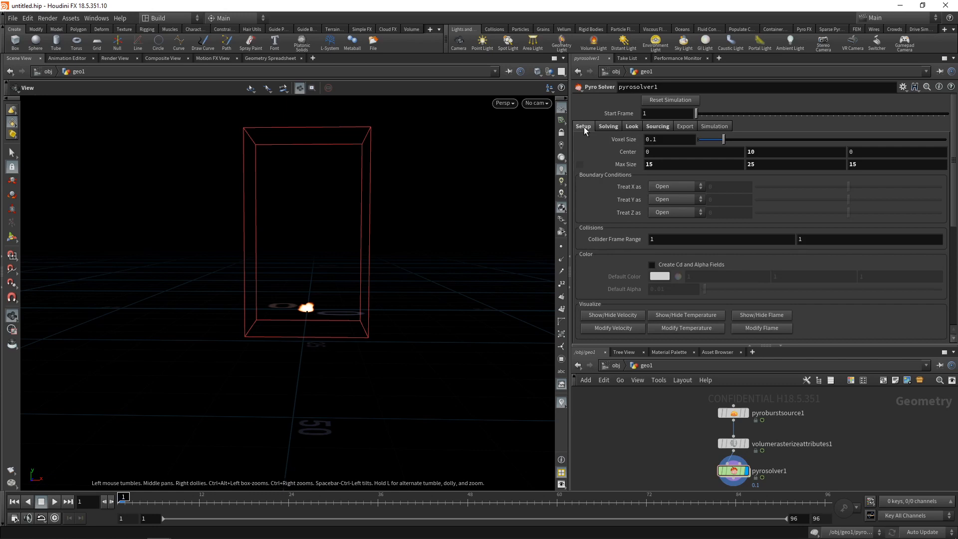
- Edit the voxel size and remove the viewport's 3D texture resolution limit
click(670, 139)
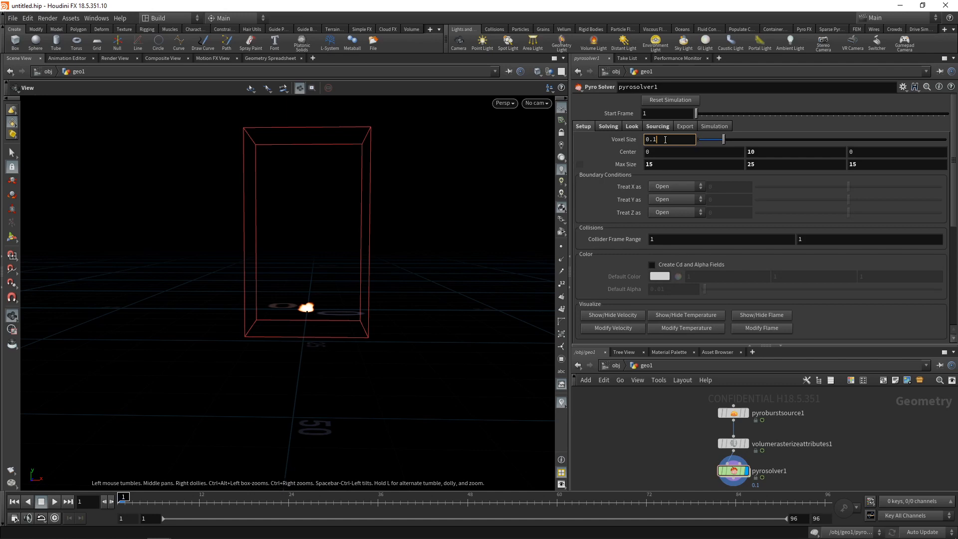
click(609, 427)
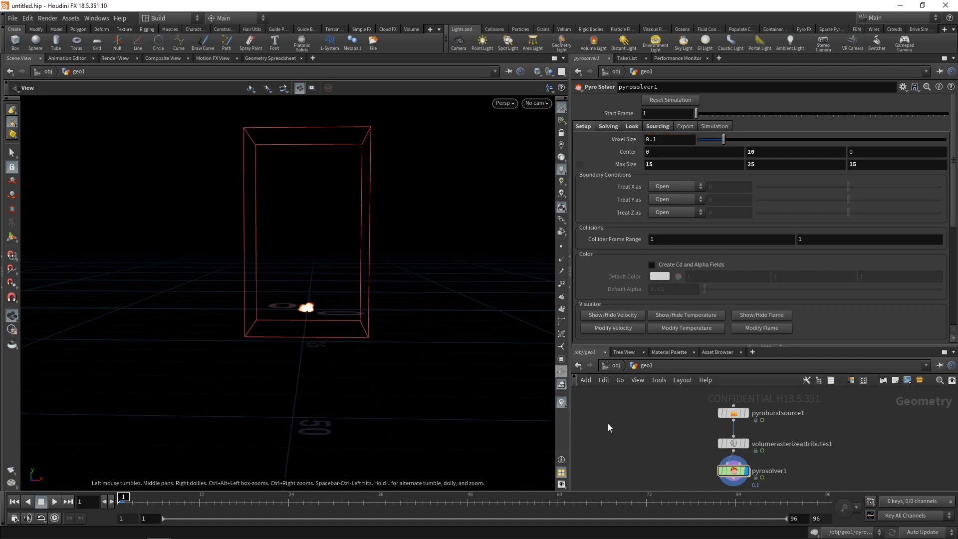
mouse_move(440, 243)
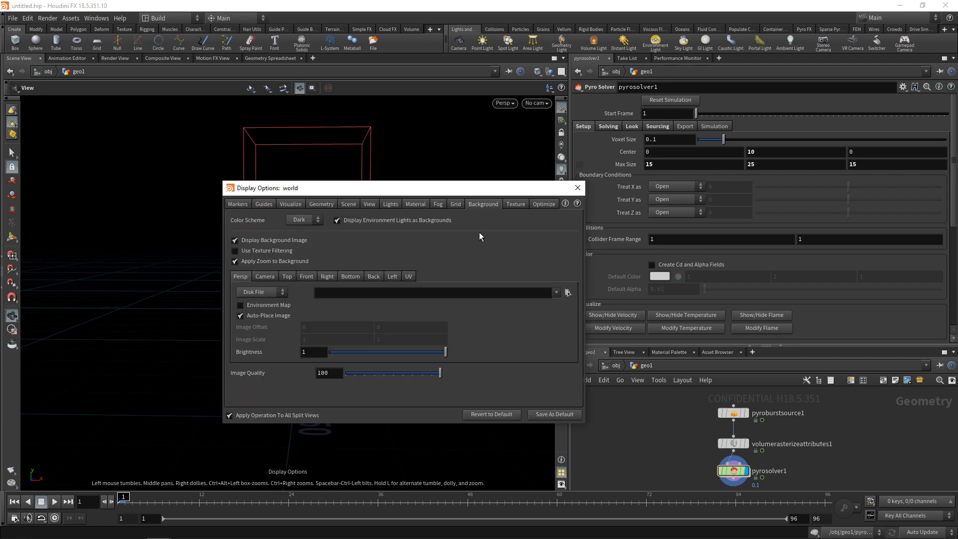
click(515, 204)
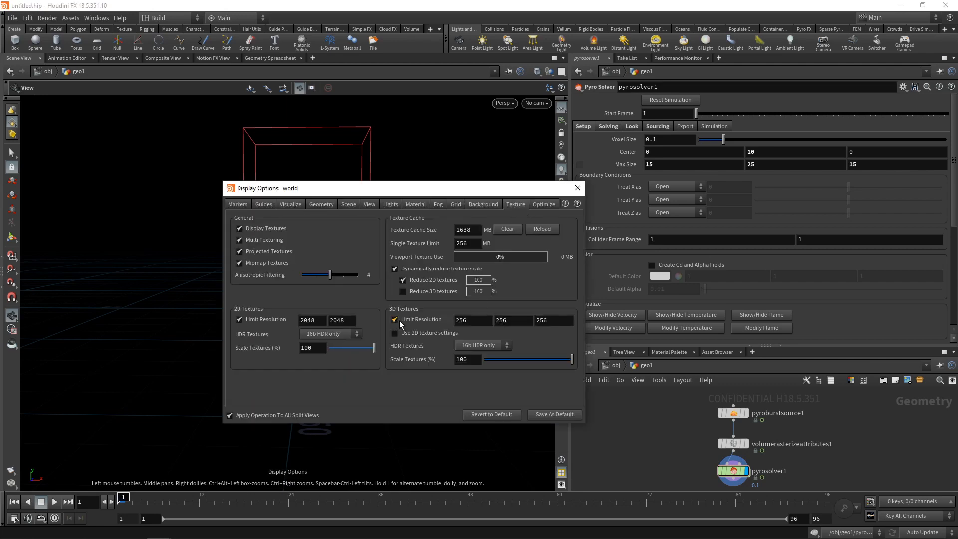
click(394, 319)
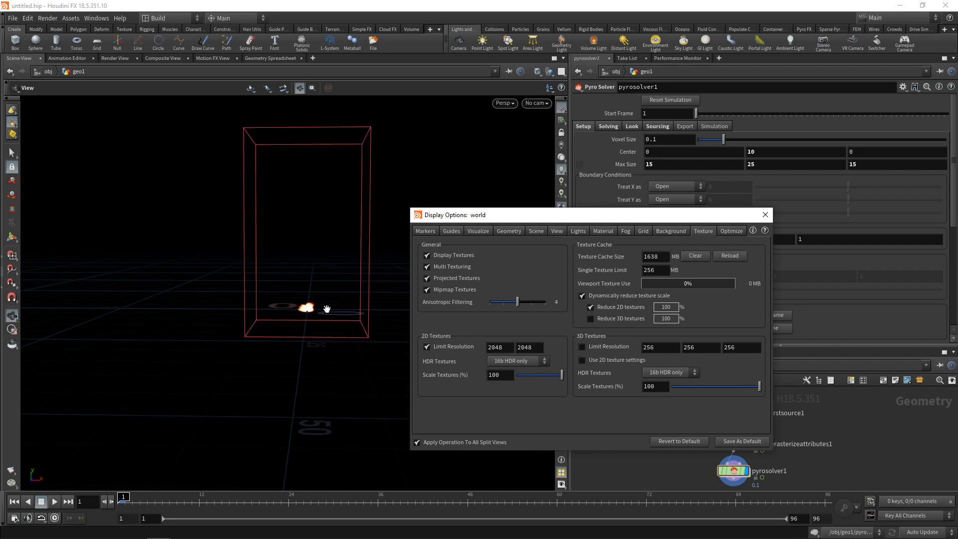
mouse_move(313, 330)
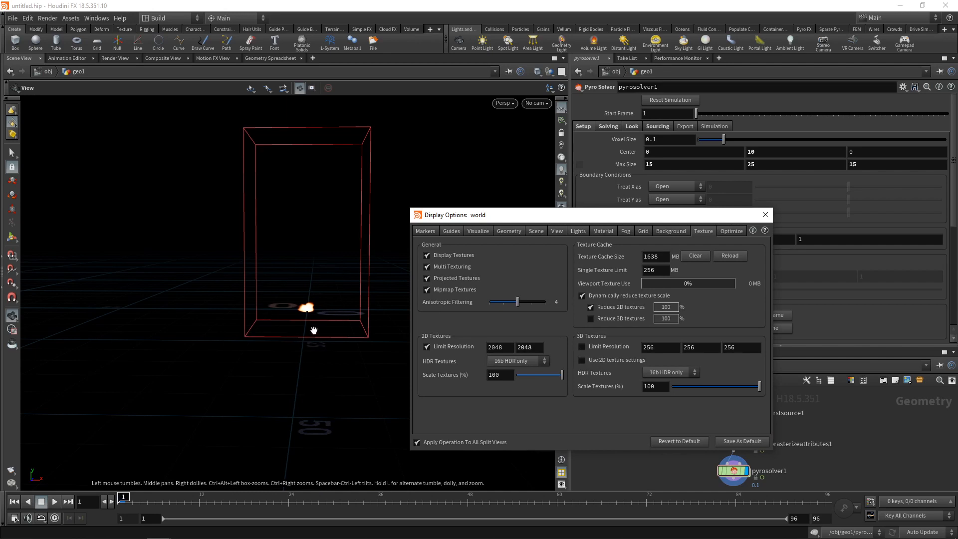
mouse_move(343, 249)
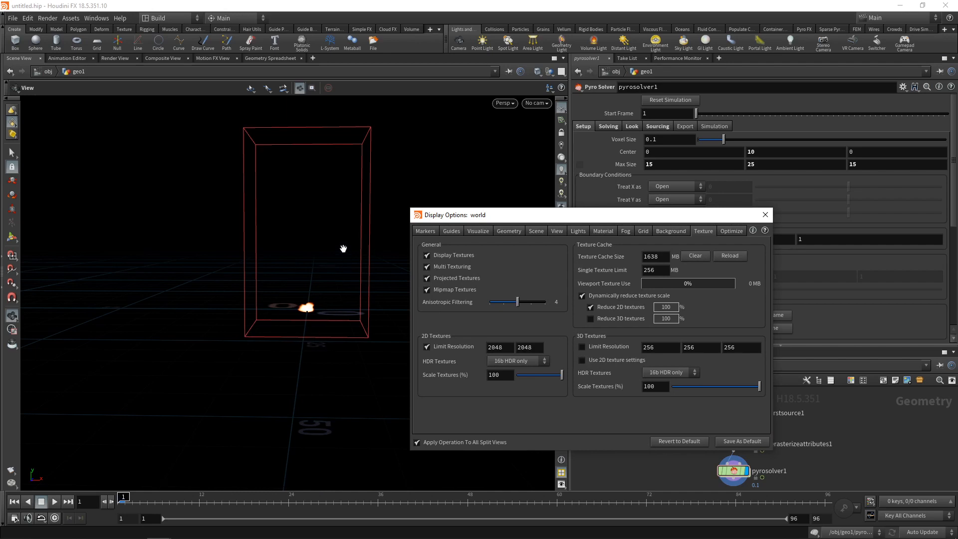
mouse_move(764, 215)
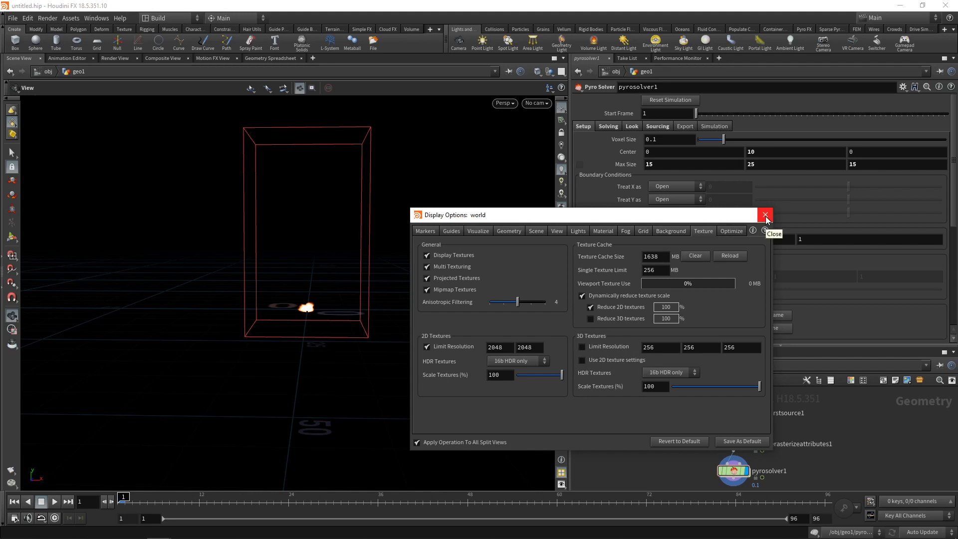
click(765, 215)
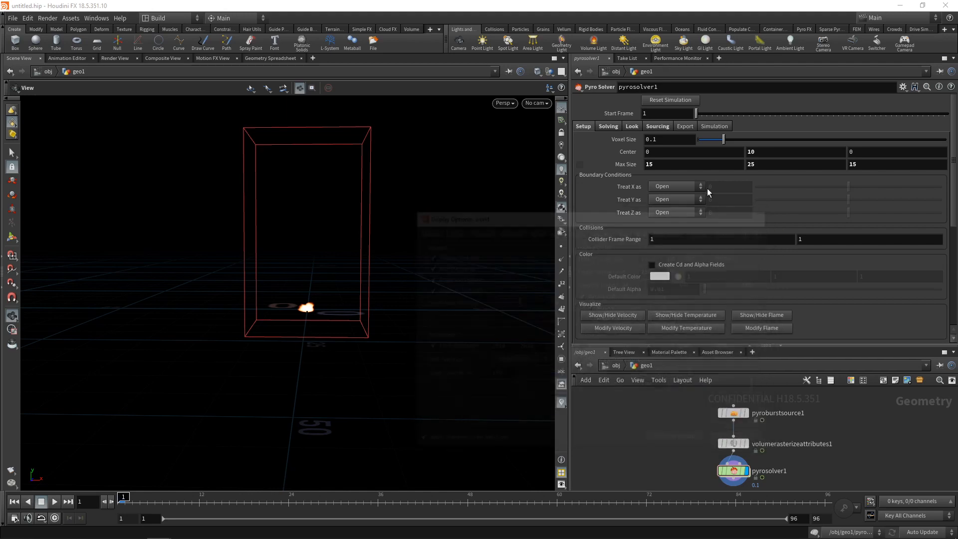
- Try a finer voxel size and play the smoke simulation, then rewind
click(669, 139)
text(0.05)
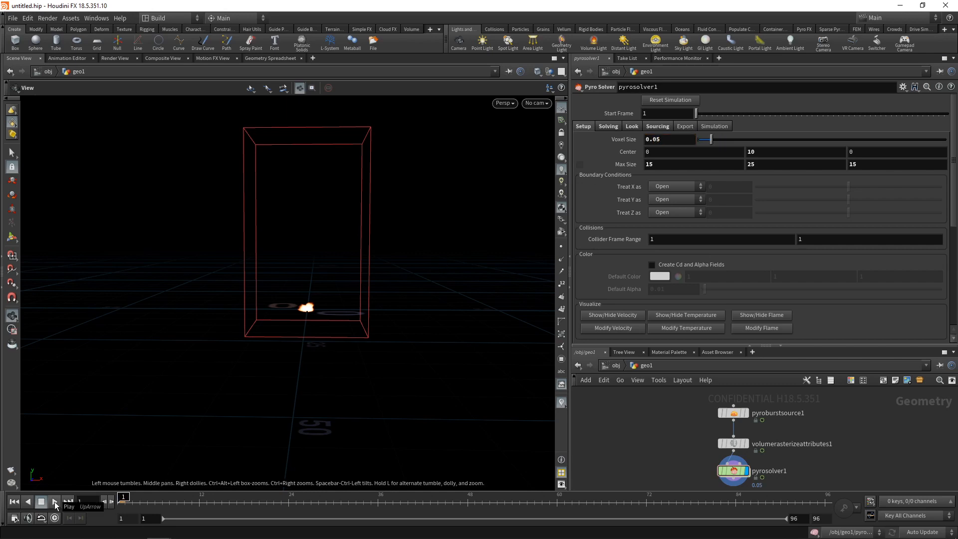
click(54, 506)
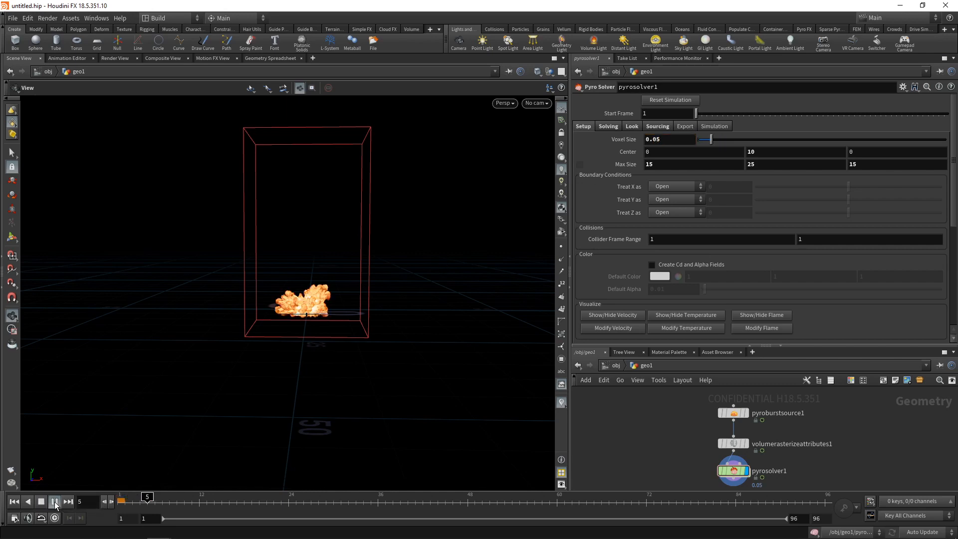
click(55, 501)
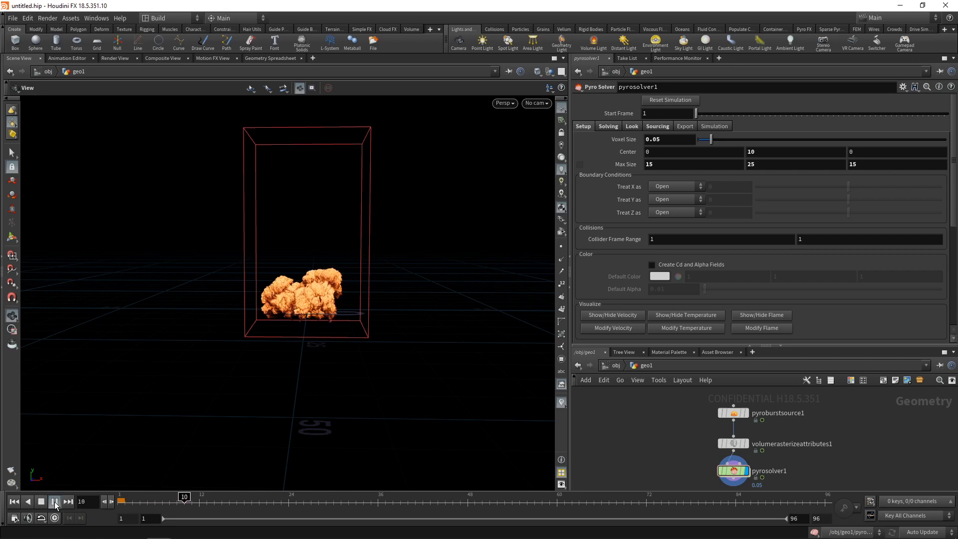
click(54, 504)
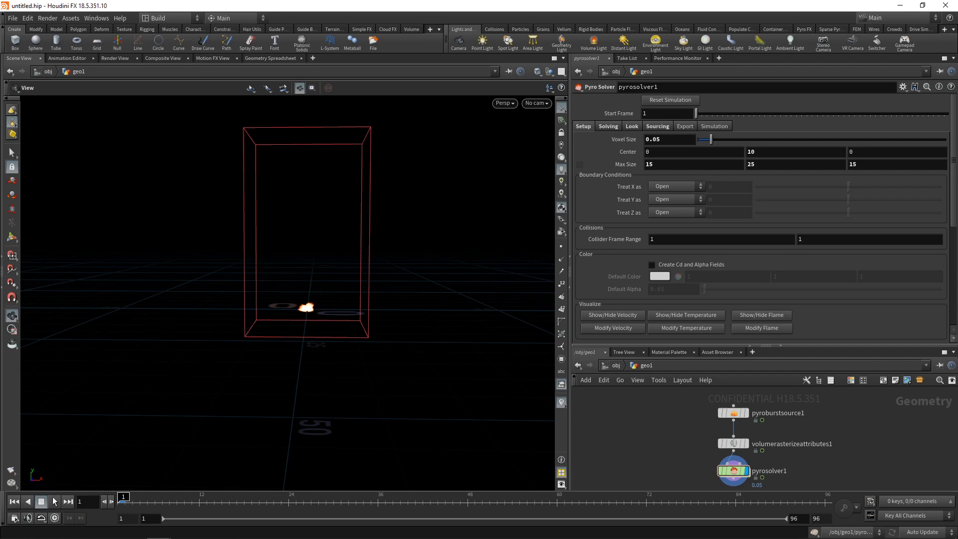
mouse_move(433, 286)
text(0.025)
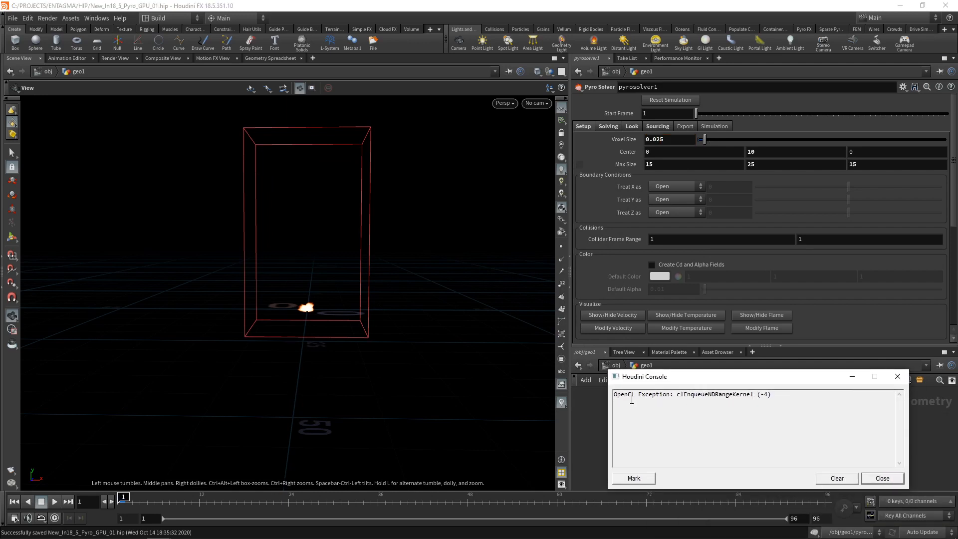
mouse_move(719, 208)
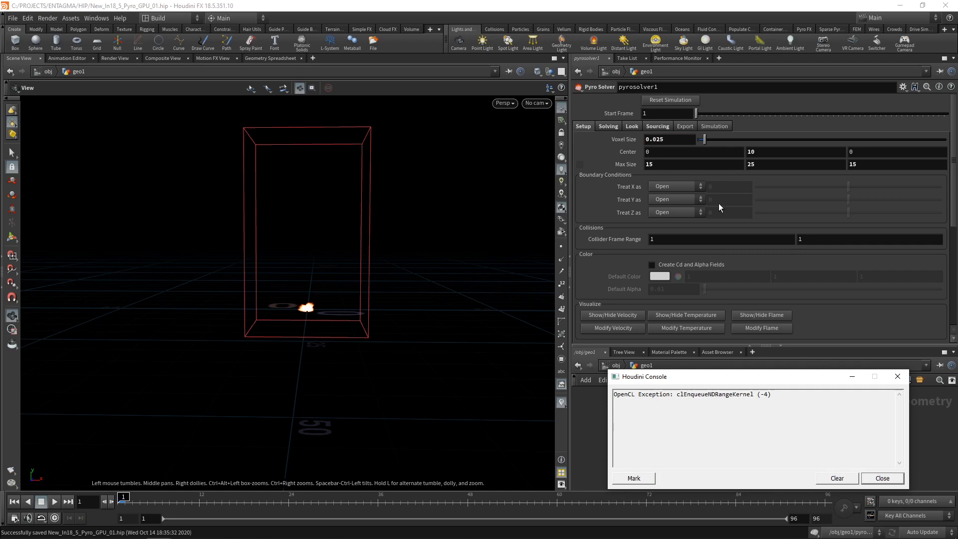
- Set voxel size to 0.04 and clear the OpenCL errors from the console
click(836, 478)
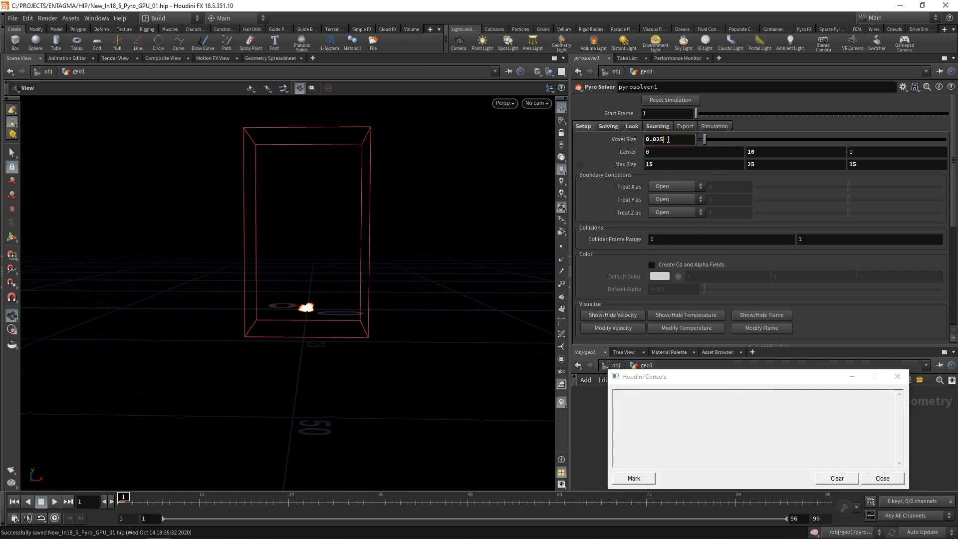
text(0.04)
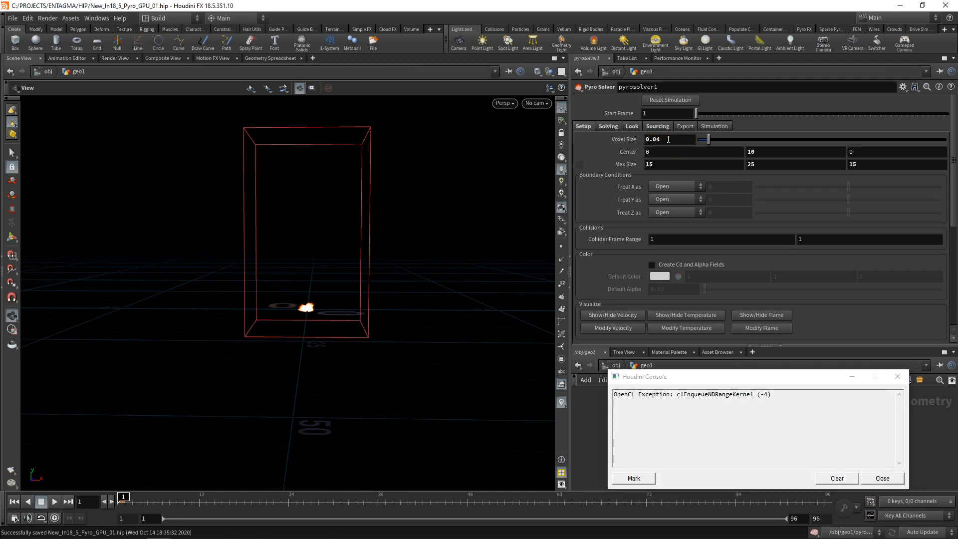
click(882, 478)
text(0.03)
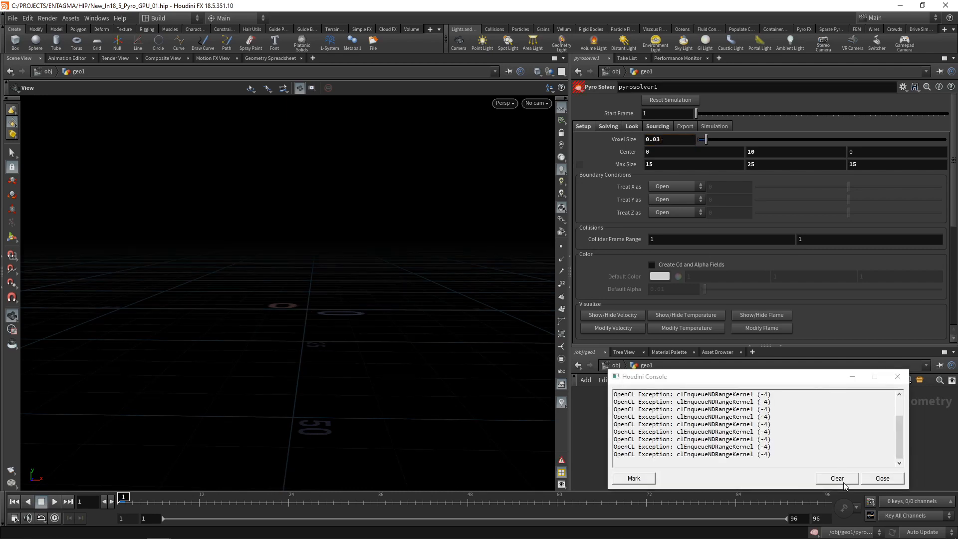
click(835, 478)
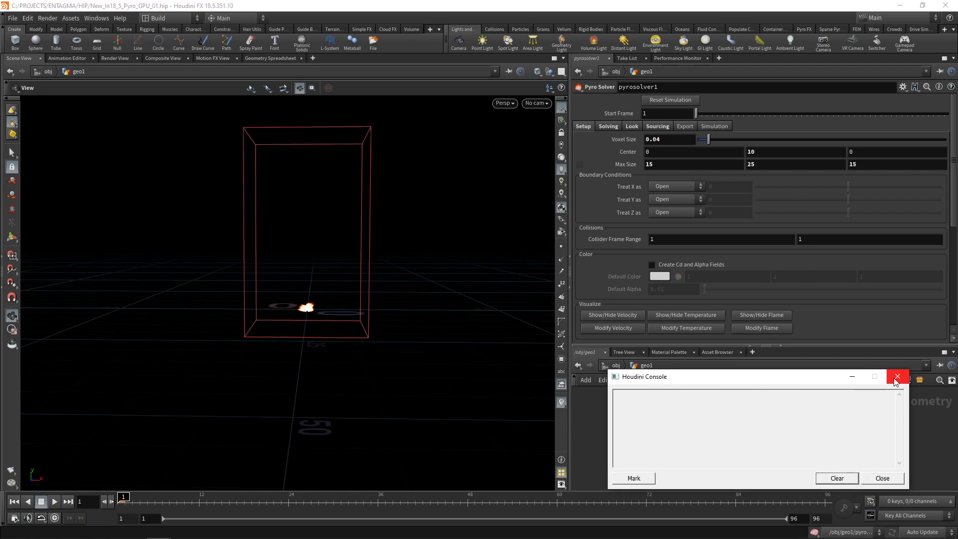
- Close the console, restore voxel size 0.1, and display pyroburstsource1's points
click(896, 376)
text(0.1)
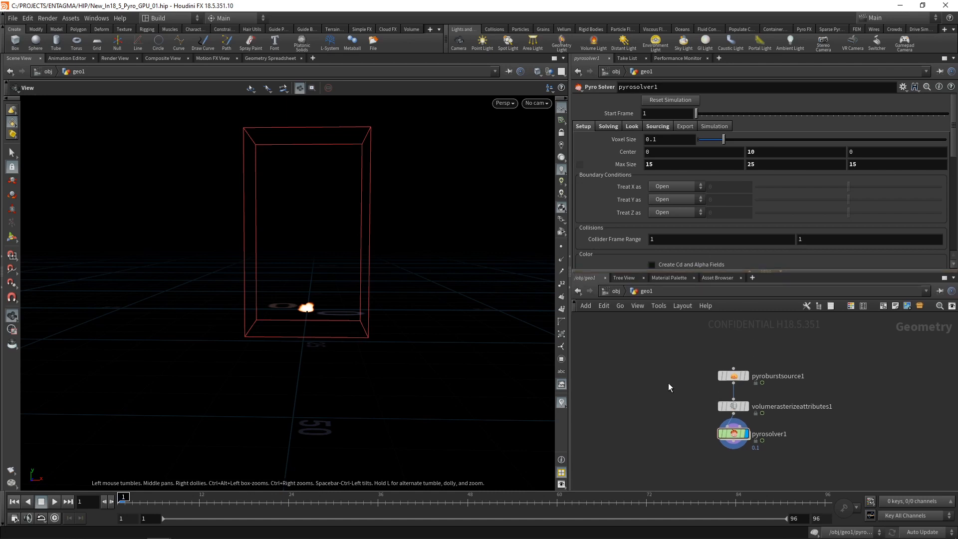
click(731, 375)
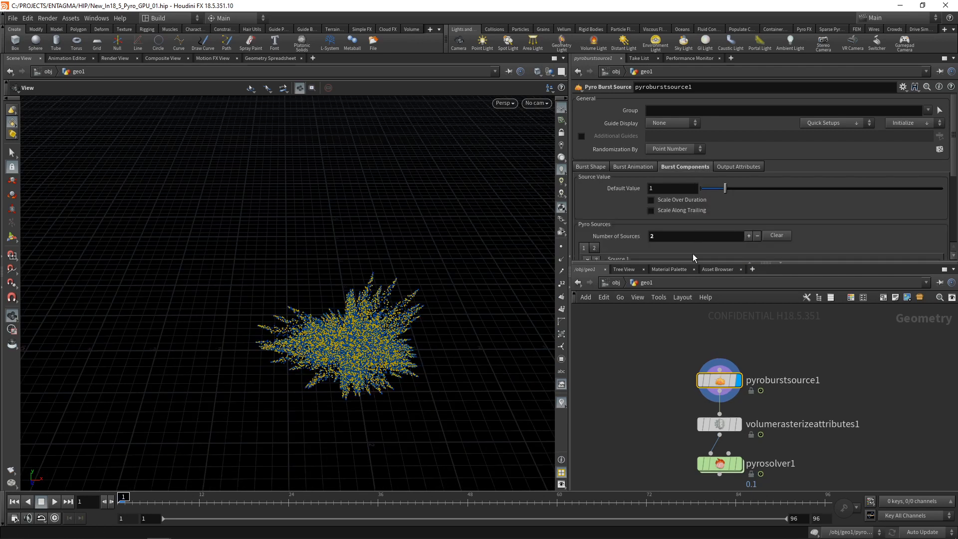
- Inspect volumerasterizeattributes1 and pyrosolver1, redisplay pyroburstsource1, and briefly play in real time
click(583, 247)
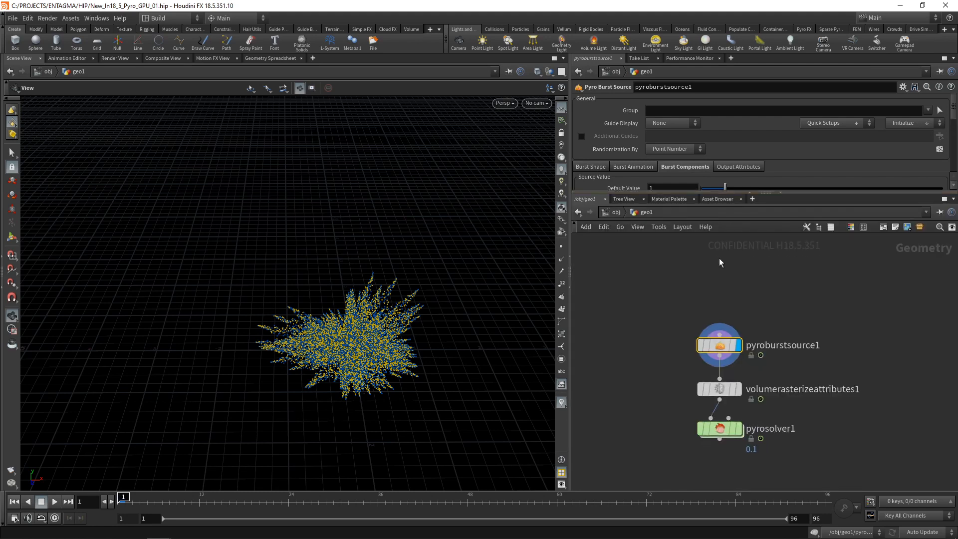
click(719, 389)
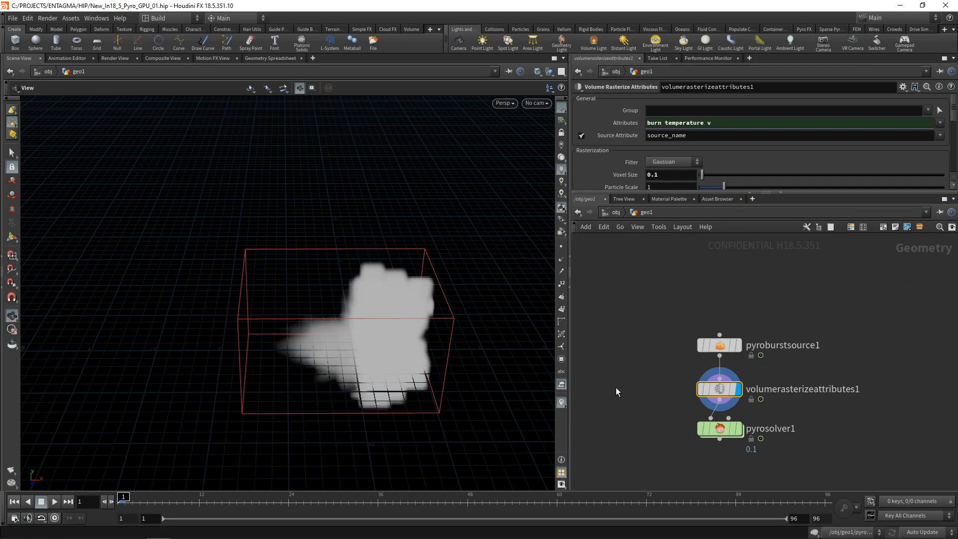
click(720, 428)
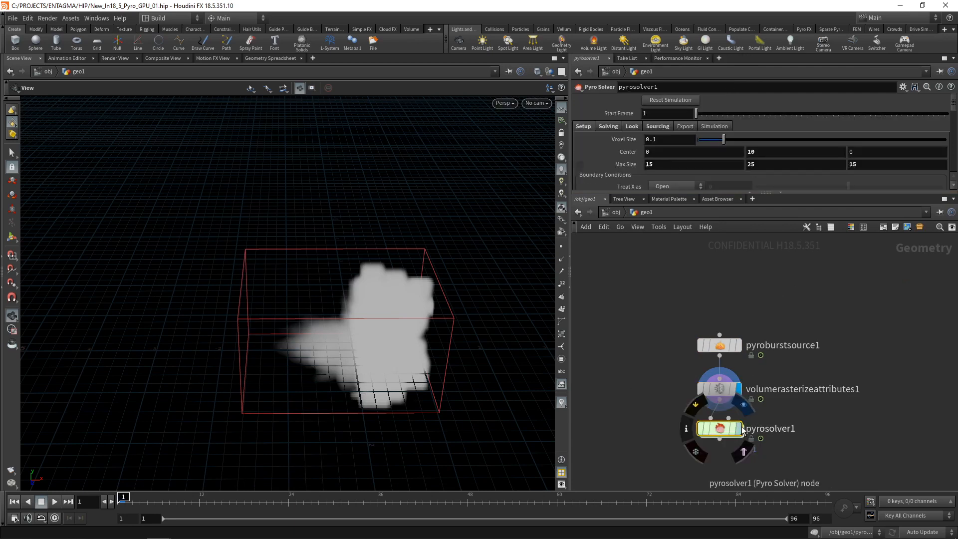
click(719, 344)
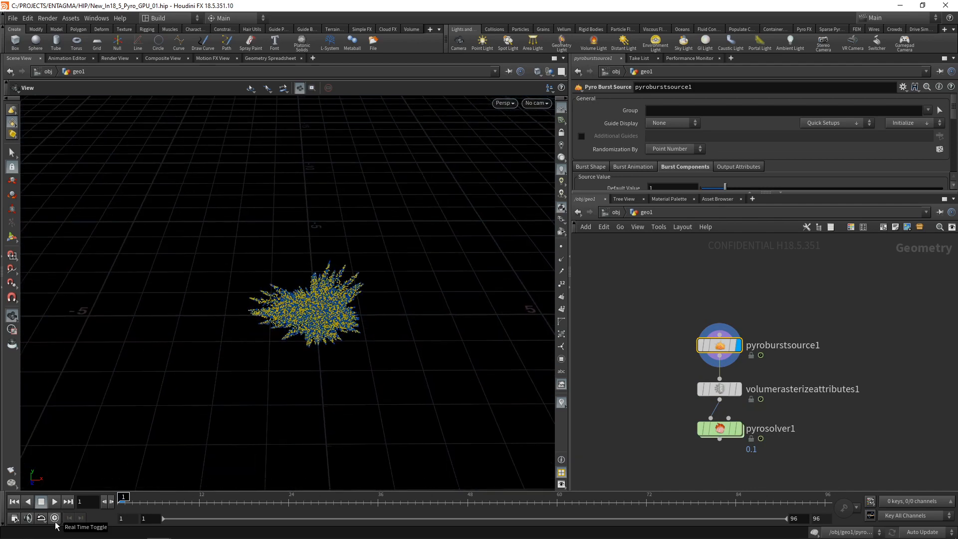
click(54, 501)
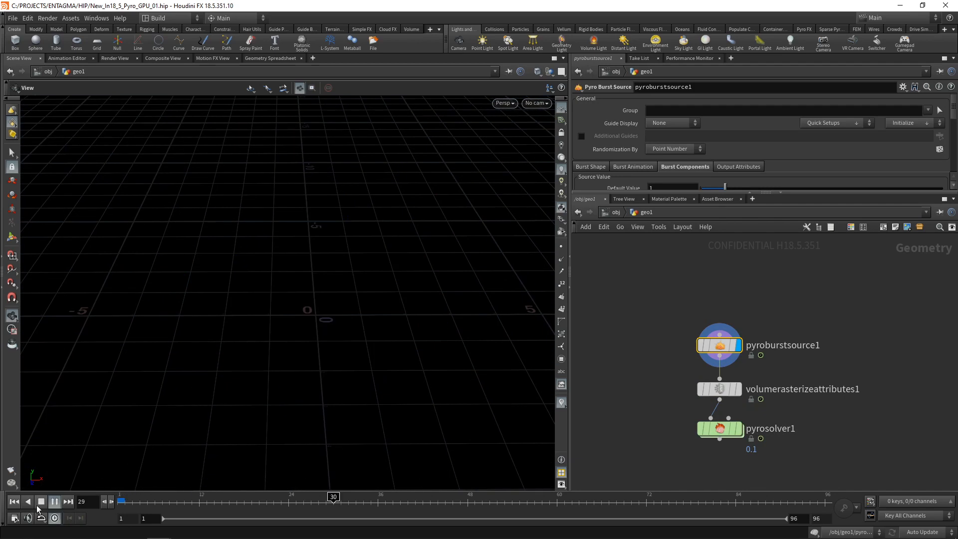
click(54, 501)
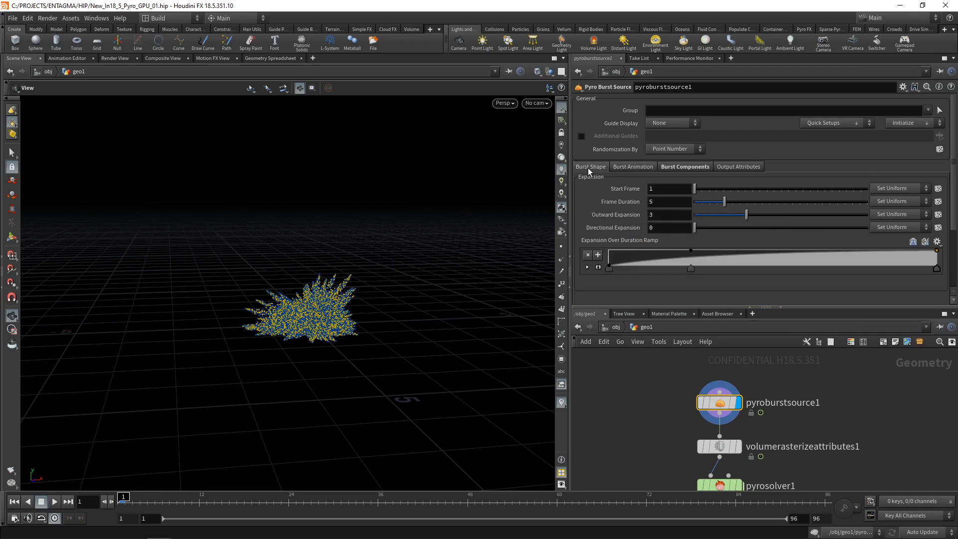
- Point the burst up (0,1,0) with spread angle 49.8, roundness 0.489, 22 trailings
click(591, 166)
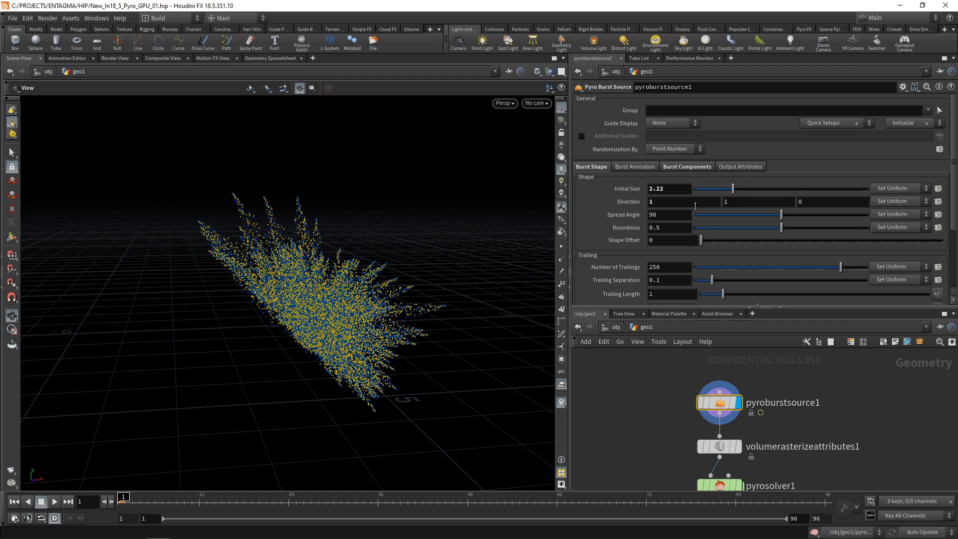
click(666, 202)
text(0)
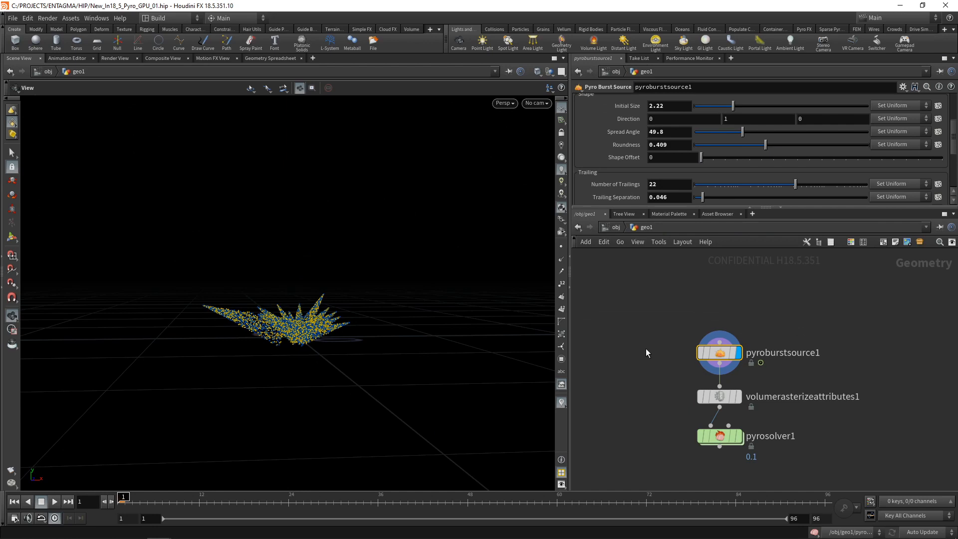
mouse_move(807, 323)
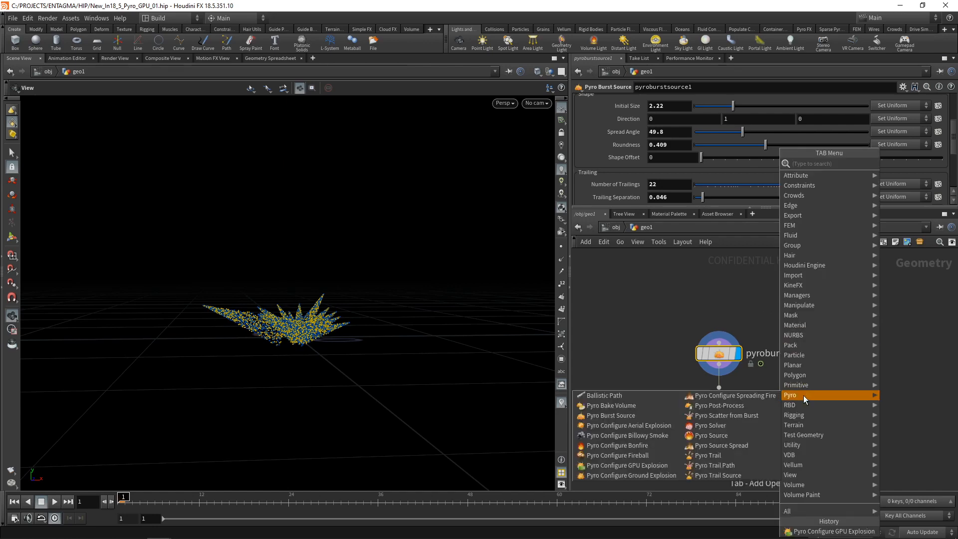
mouse_move(710, 435)
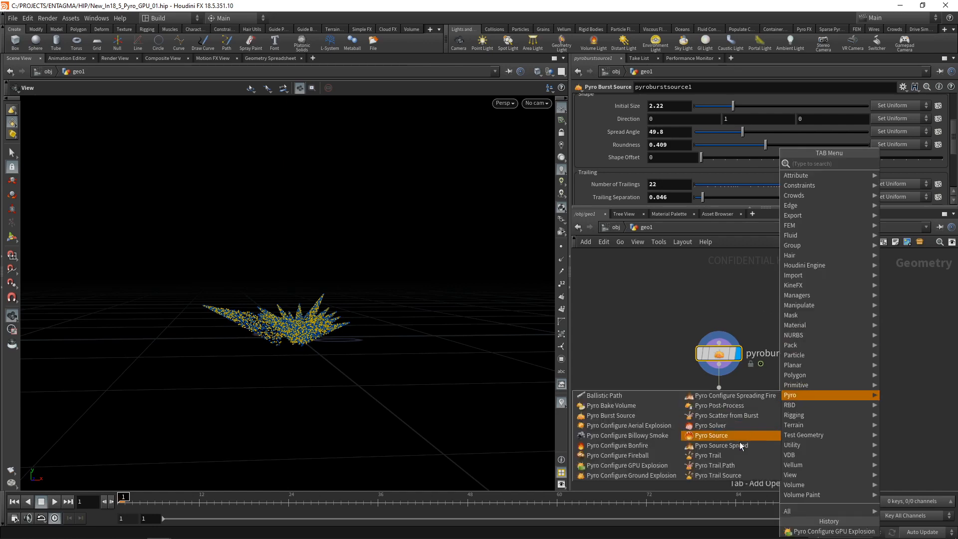
- Add a Pyro Trail Source and display trailpath1's arcing trail curves
click(710, 435)
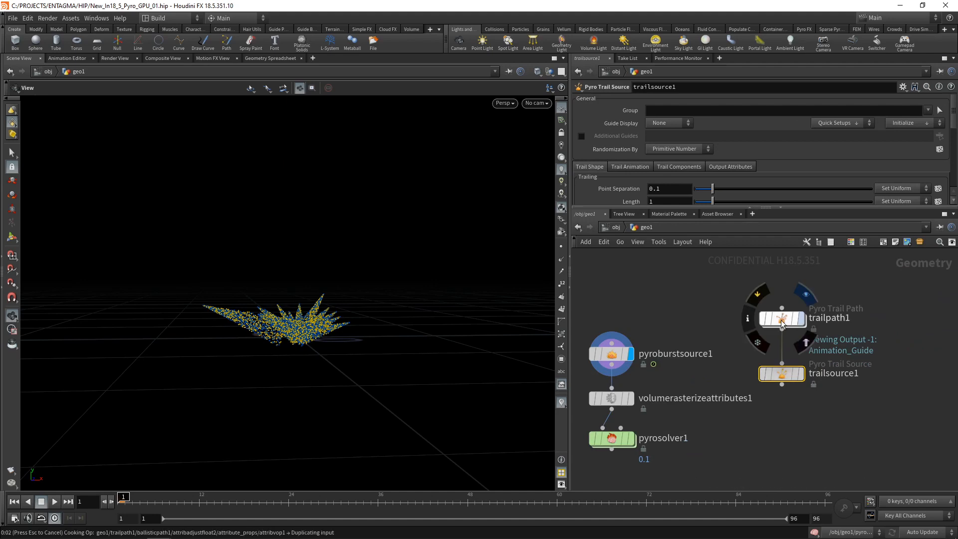
click(782, 318)
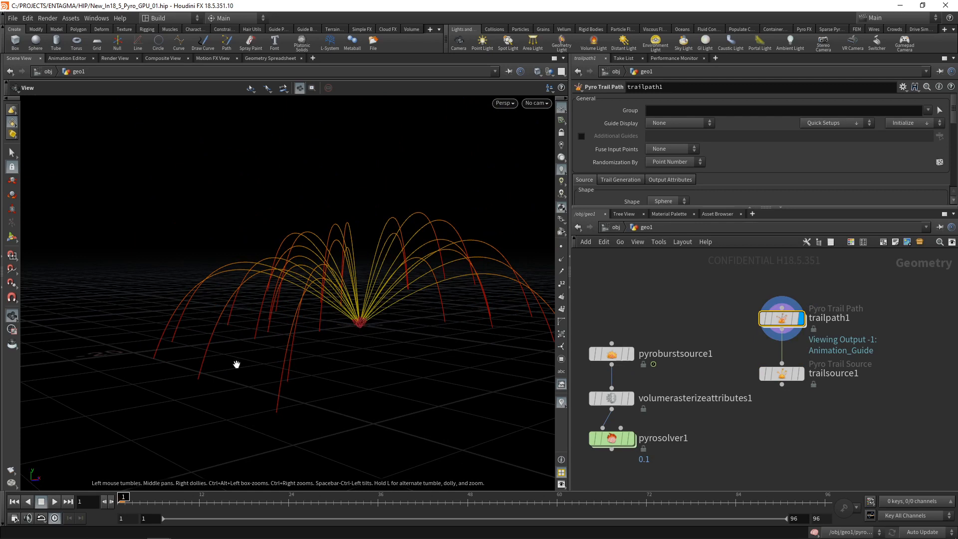
- Set trailpath1 to 32 trails, shape offset 14, spread angle 1.6, keeping the Sphere shape
click(54, 501)
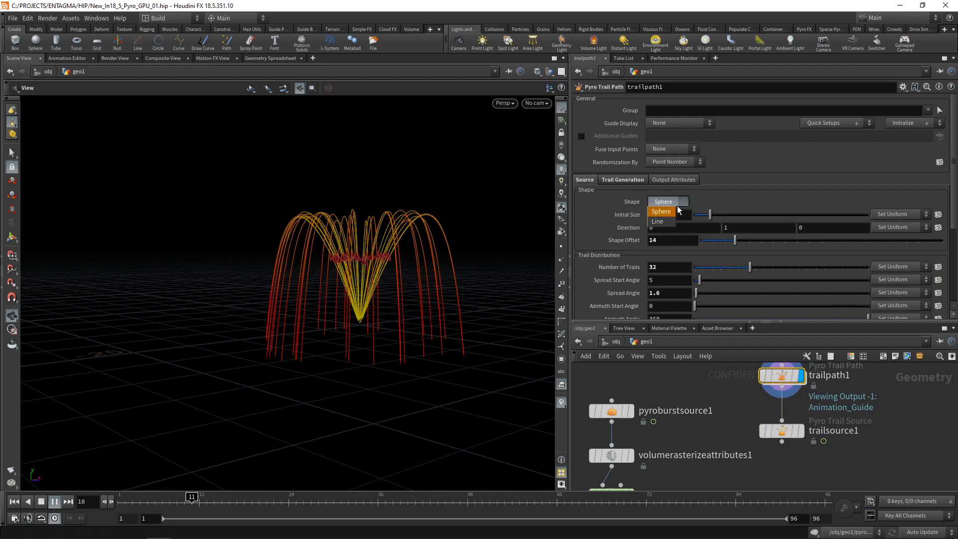
click(658, 221)
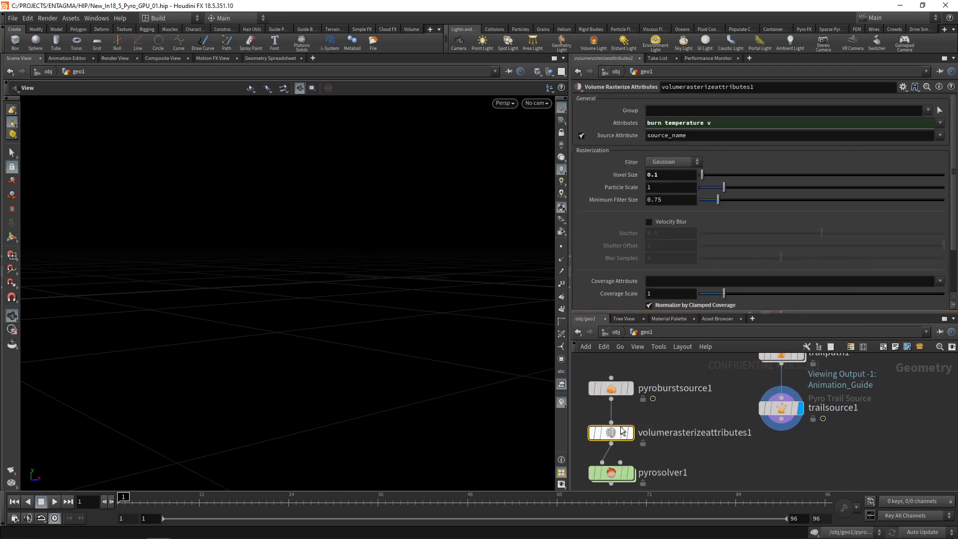
mouse_move(610, 388)
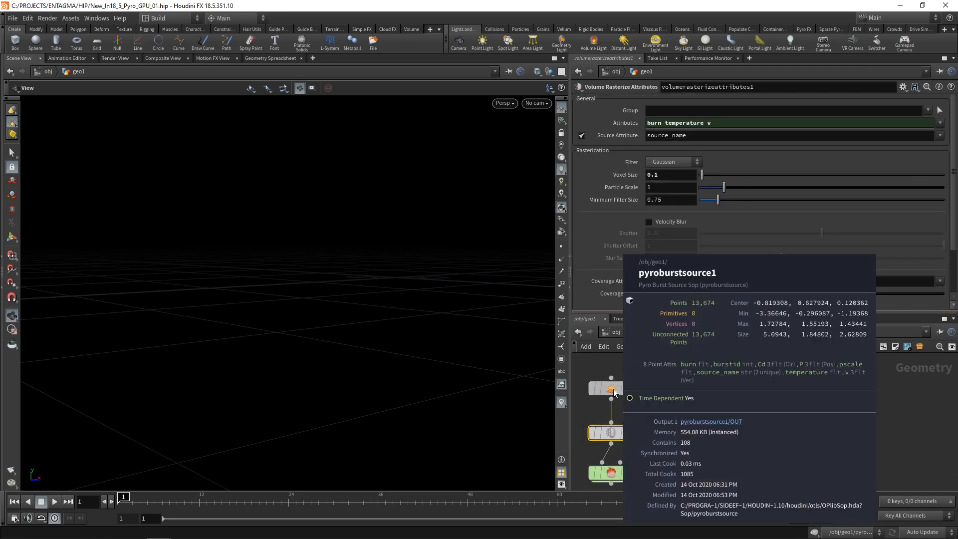
mouse_move(694, 367)
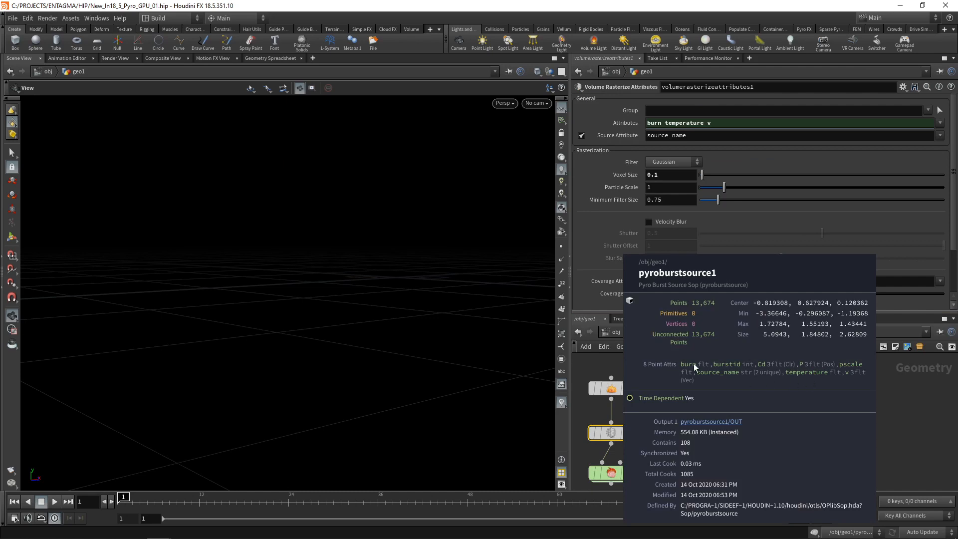
- Make trailsource1's Source 1 emit Temperature and add an enabled Source 2 emitting Burn
click(780, 408)
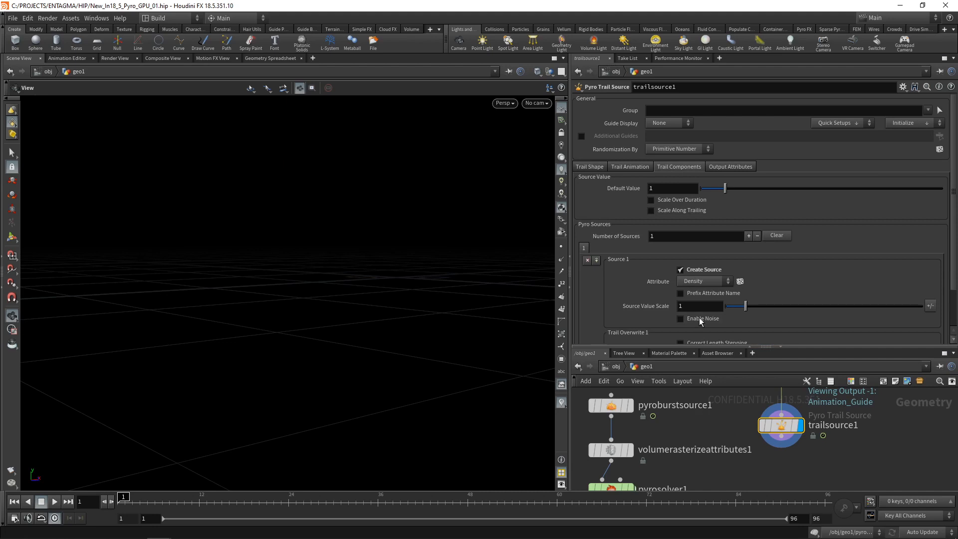
click(703, 281)
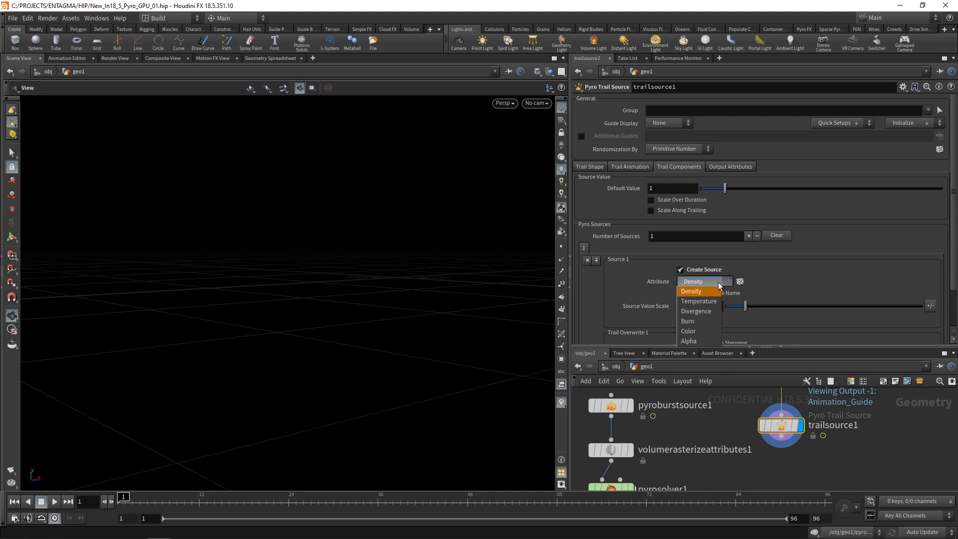
click(697, 301)
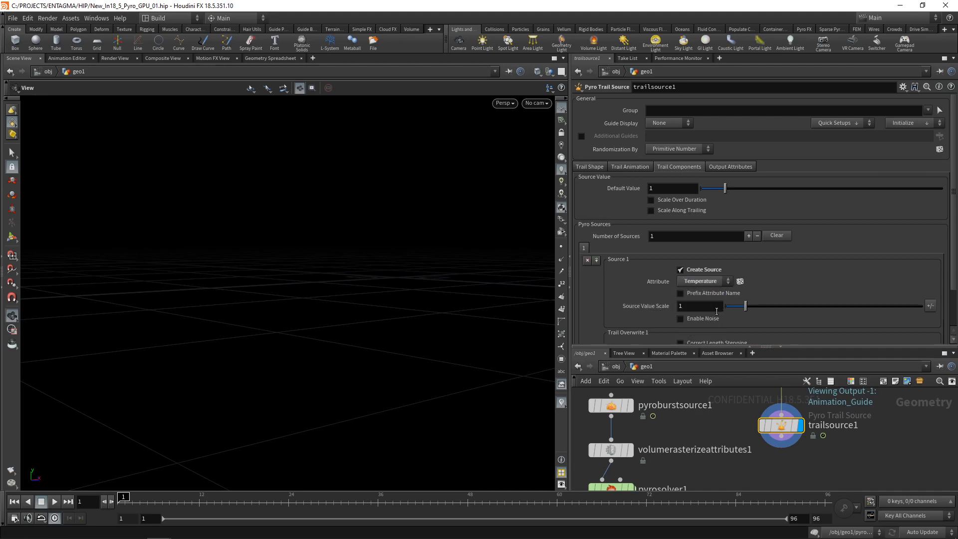
click(748, 236)
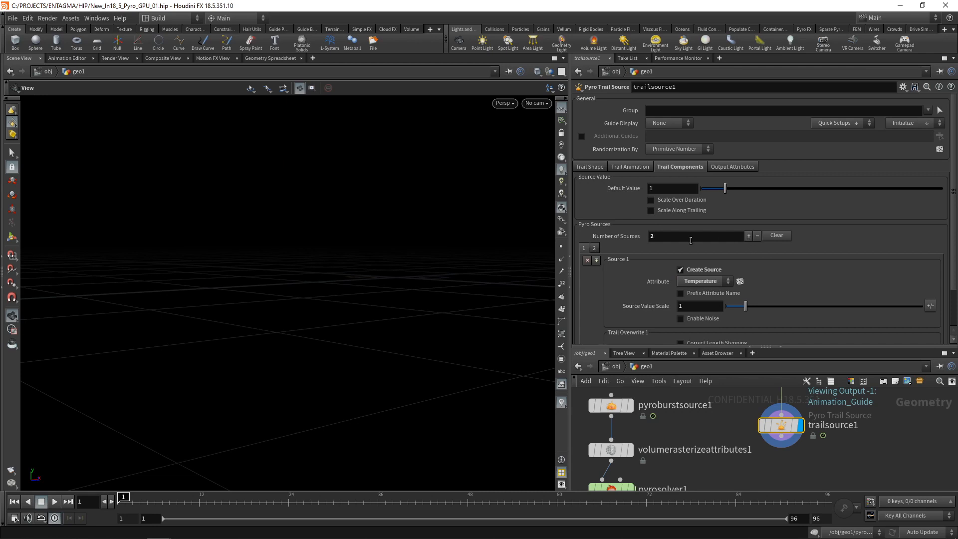
click(593, 248)
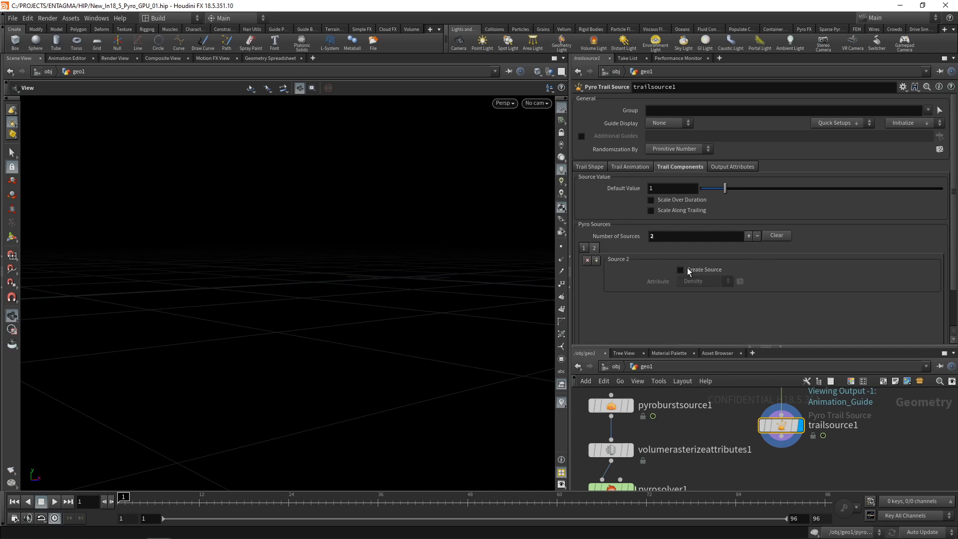
click(680, 269)
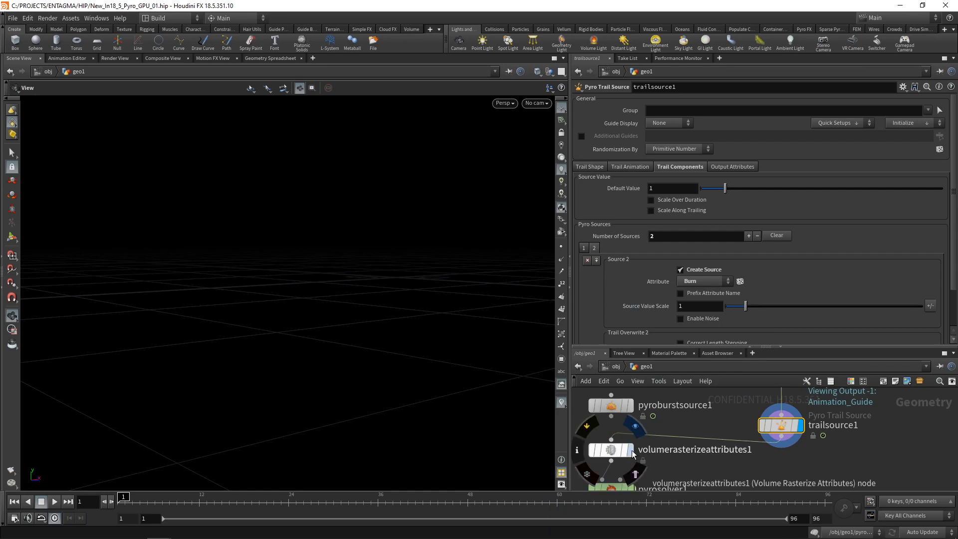
- Check volumerasterizeattributes1's attribute list and play the timeline to preview the rising trails
click(54, 501)
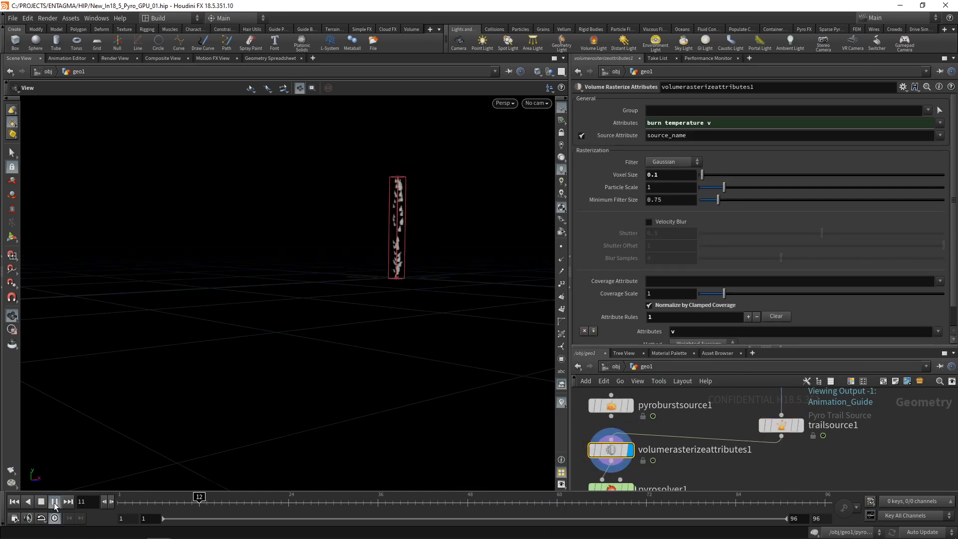
click(54, 500)
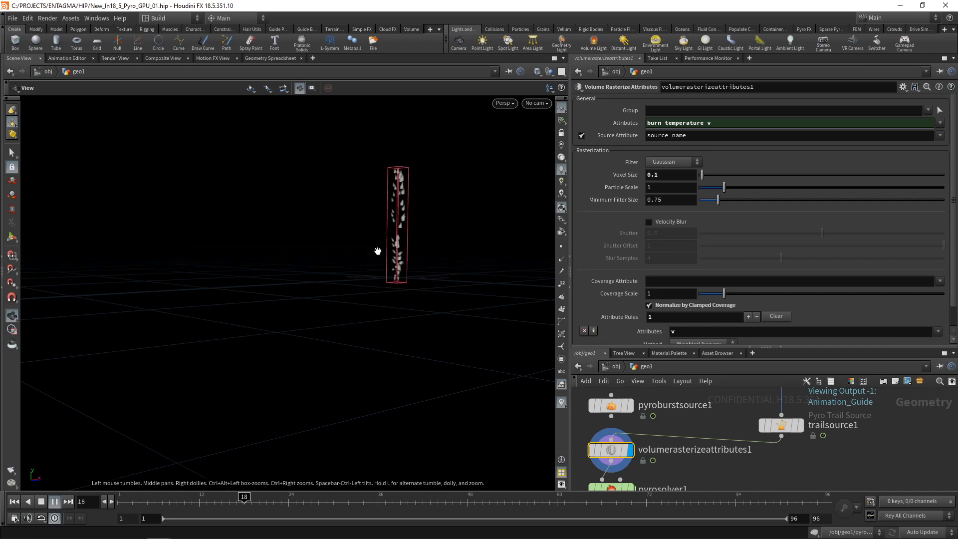
click(609, 488)
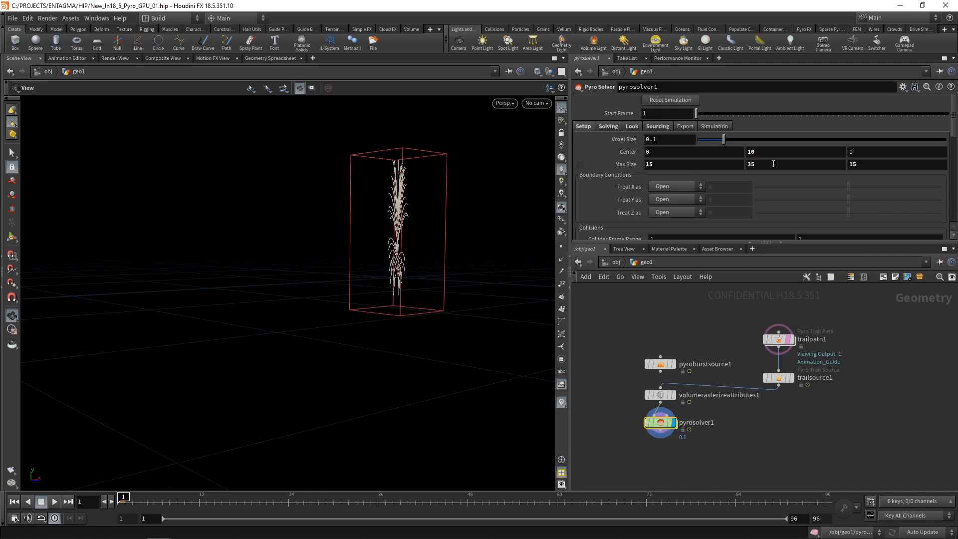
- Set pyrosolver1's Max Size Y to 40 and Center Y to 16, then play and stop
text(40)
text(12)
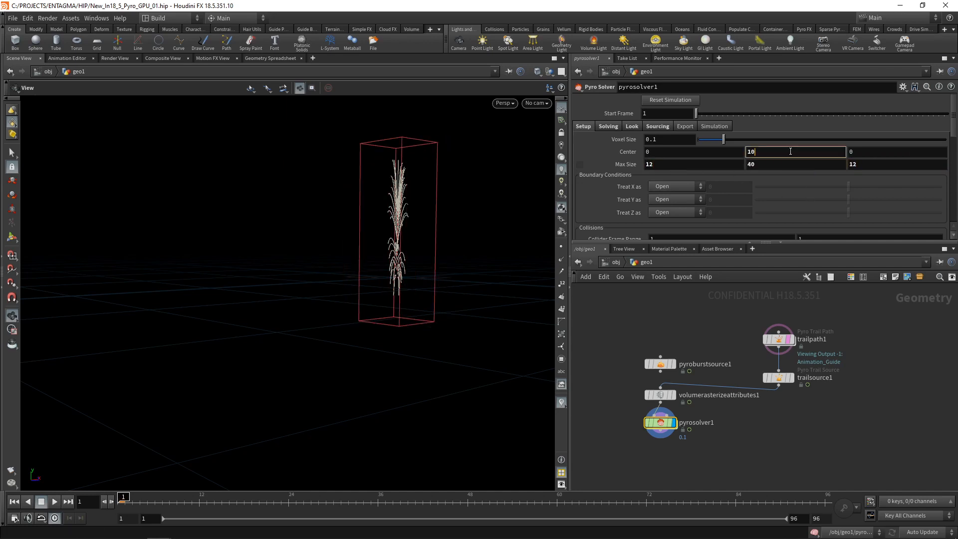
text(16)
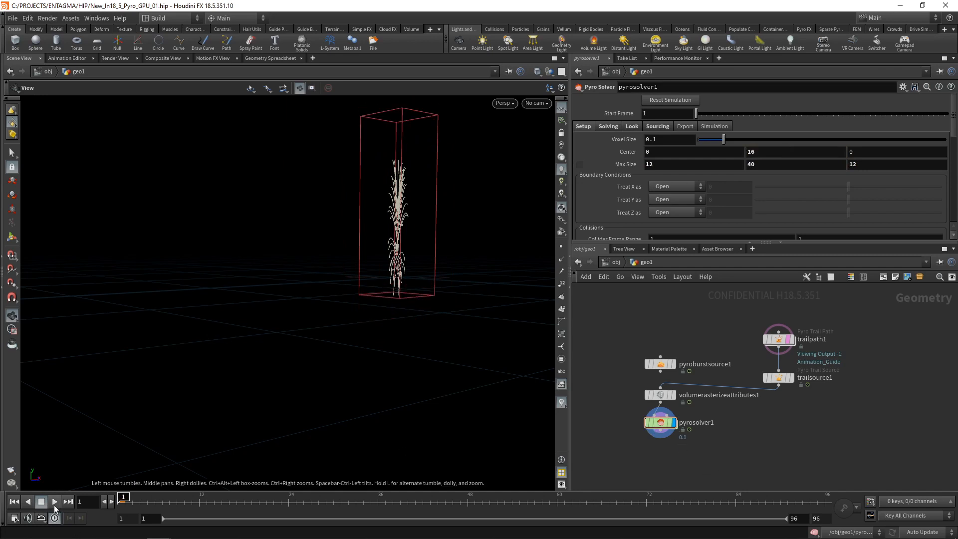
click(53, 501)
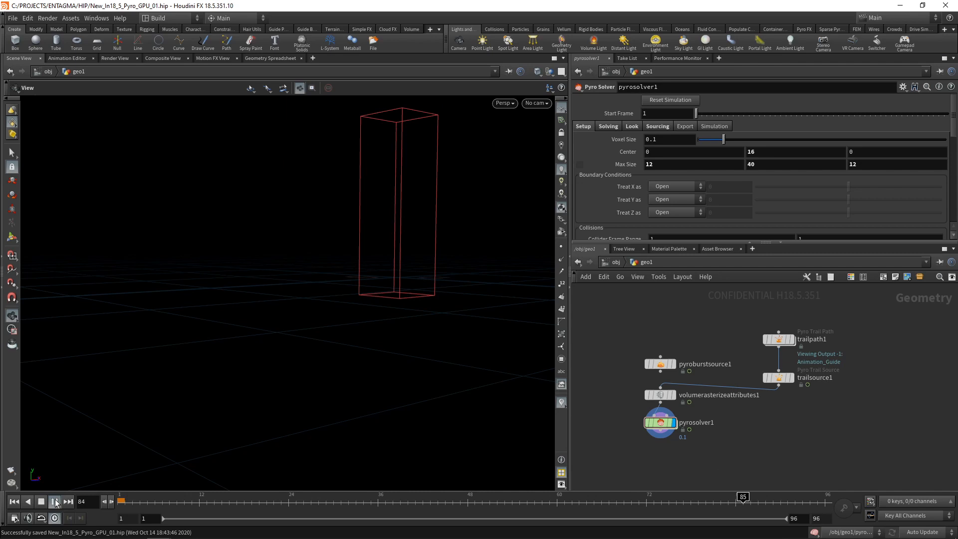
click(55, 501)
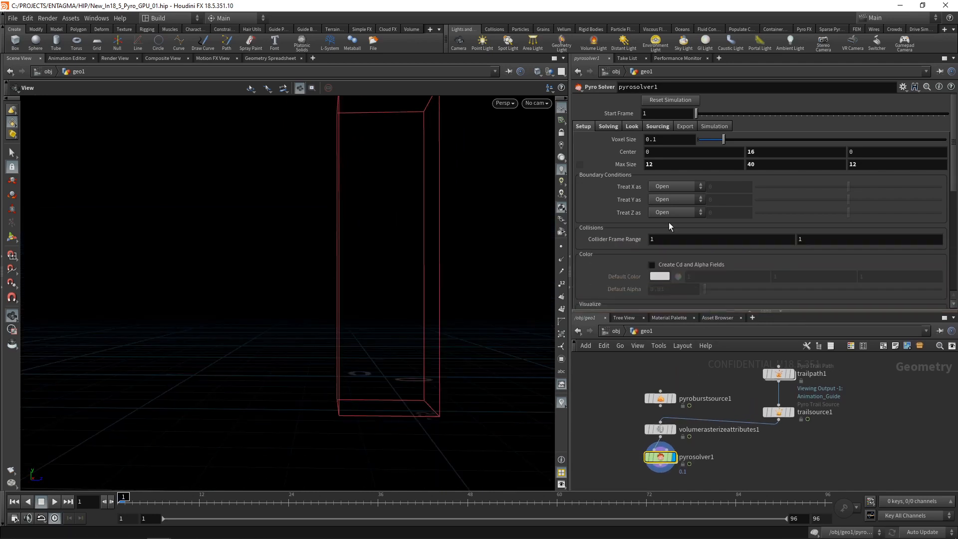
- Review the trailpath settings, then bring up pyrosolver1's Solving > Shape > Shredding controls
click(607, 125)
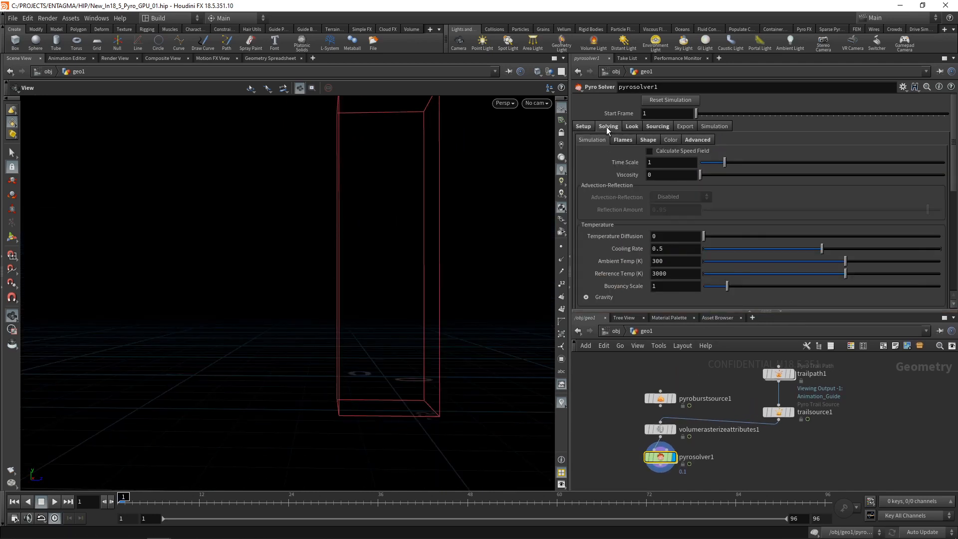
click(623, 139)
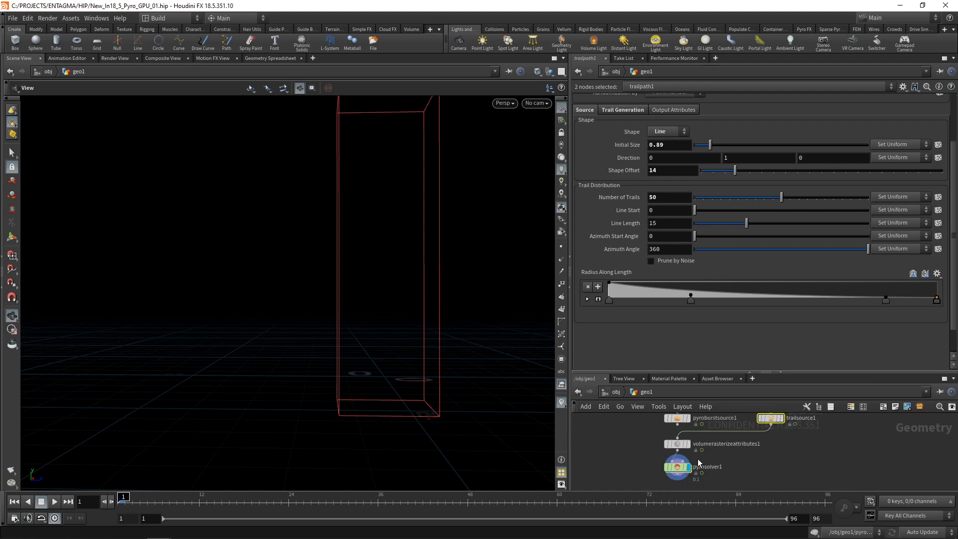
click(677, 466)
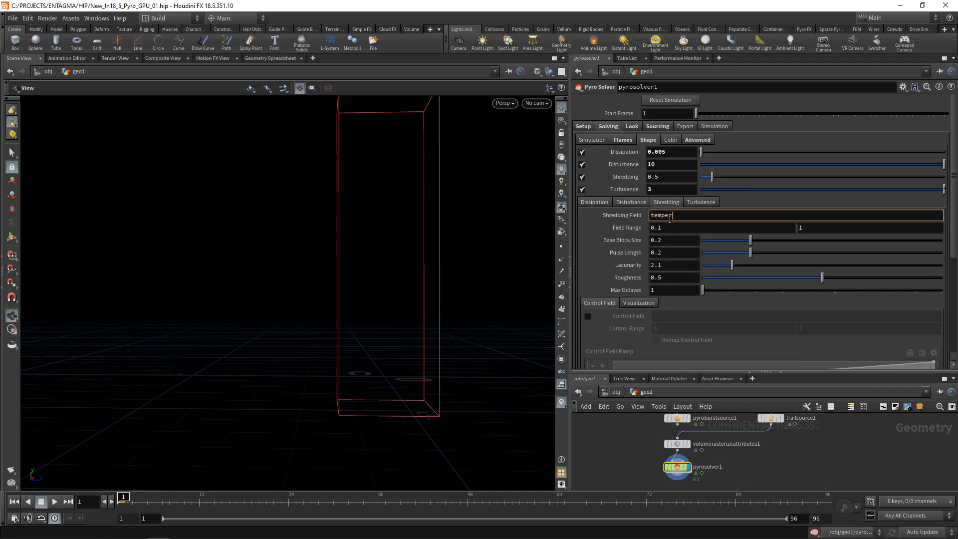
- Show the Turbulence shape controls and select pointlight2 in the reference scene
click(700, 201)
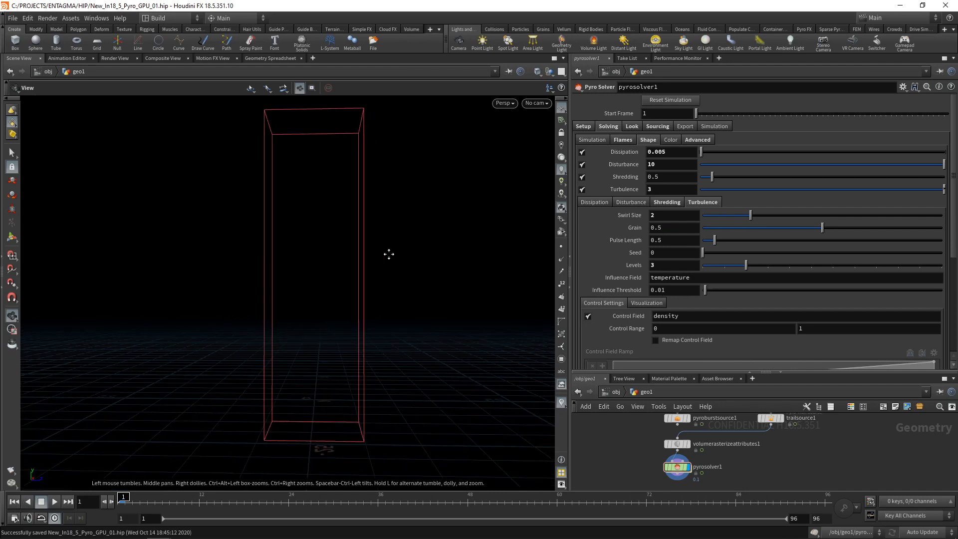
click(54, 501)
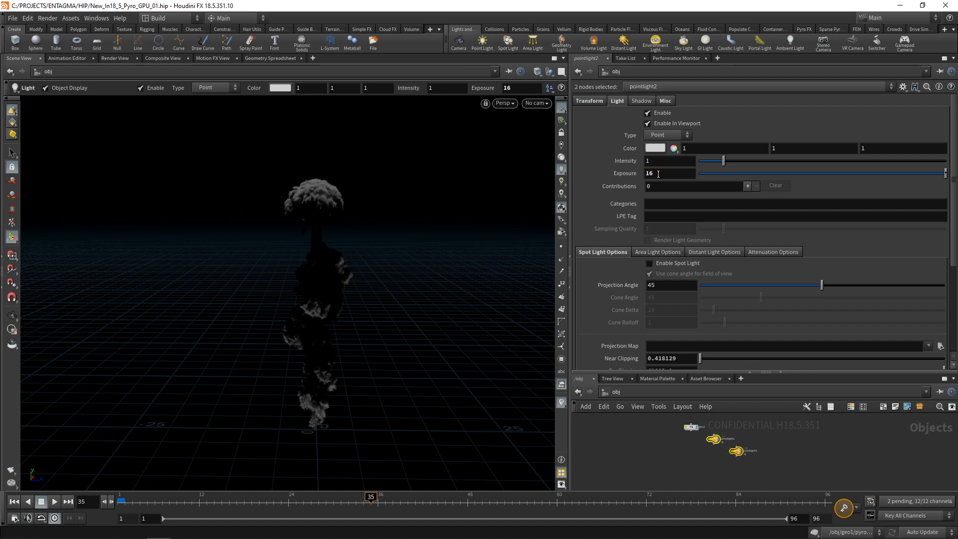
mouse_move(631, 449)
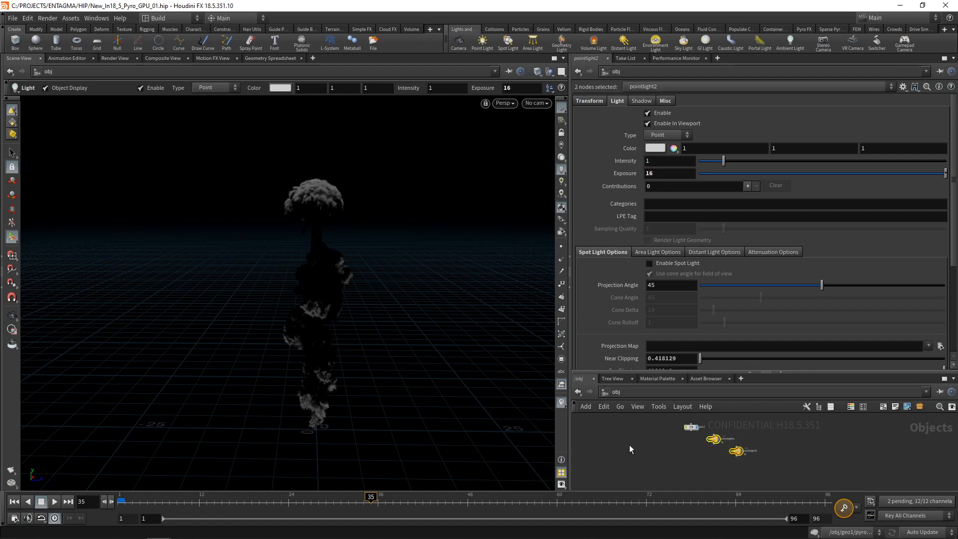
click(54, 501)
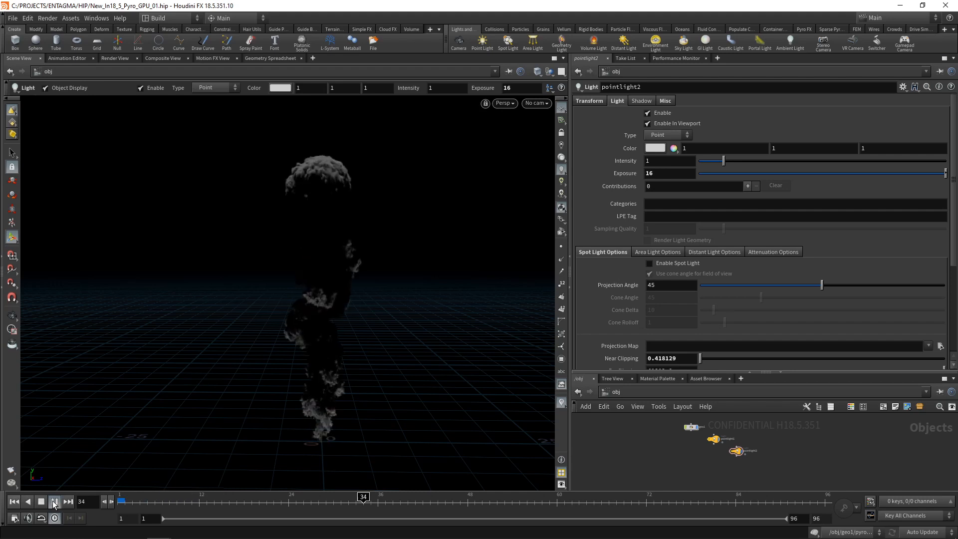
- Play and stop the reference smoke simulation up to frame 41
click(54, 501)
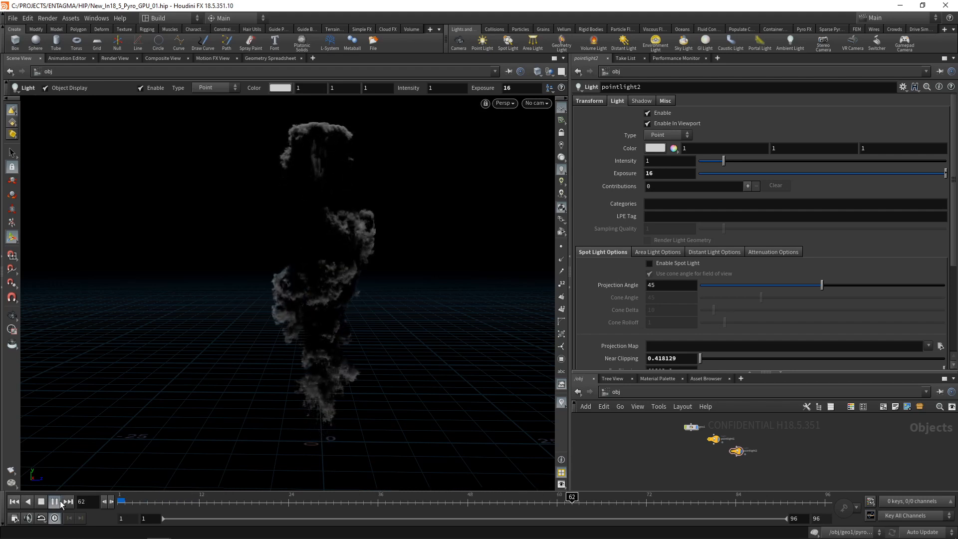
click(54, 501)
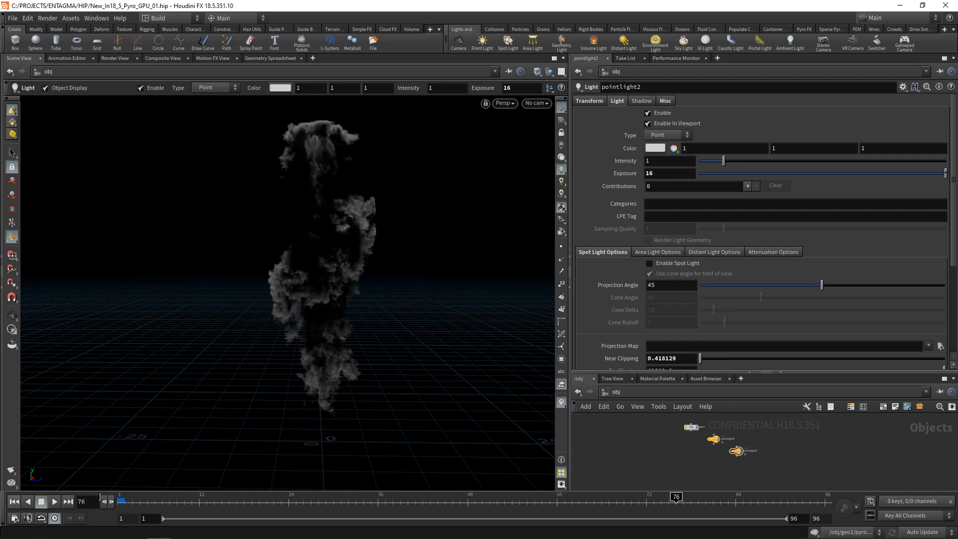
click(53, 501)
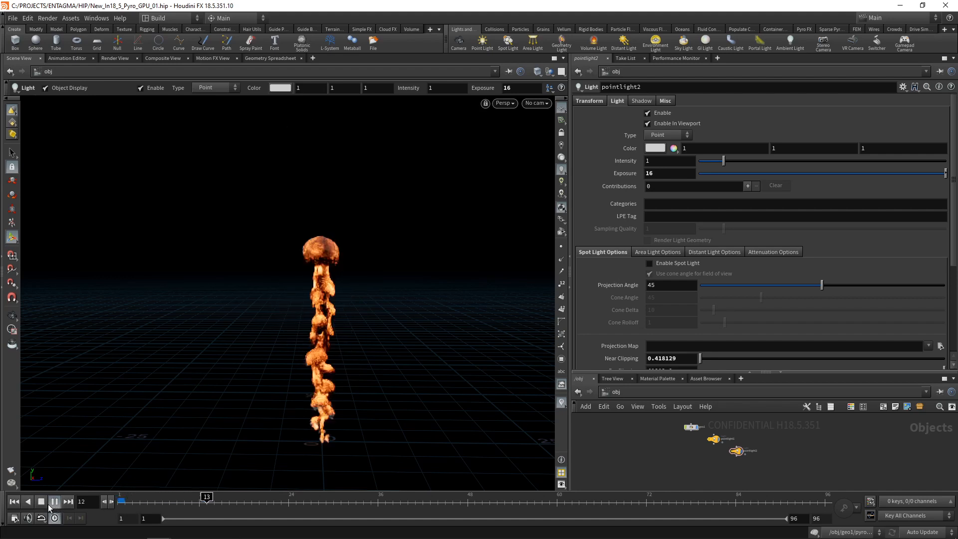
click(54, 501)
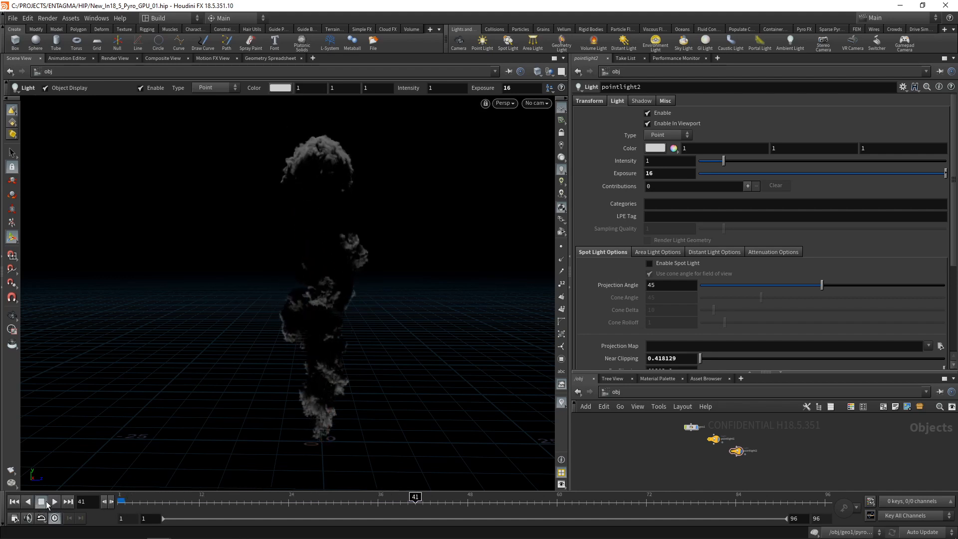
click(707, 358)
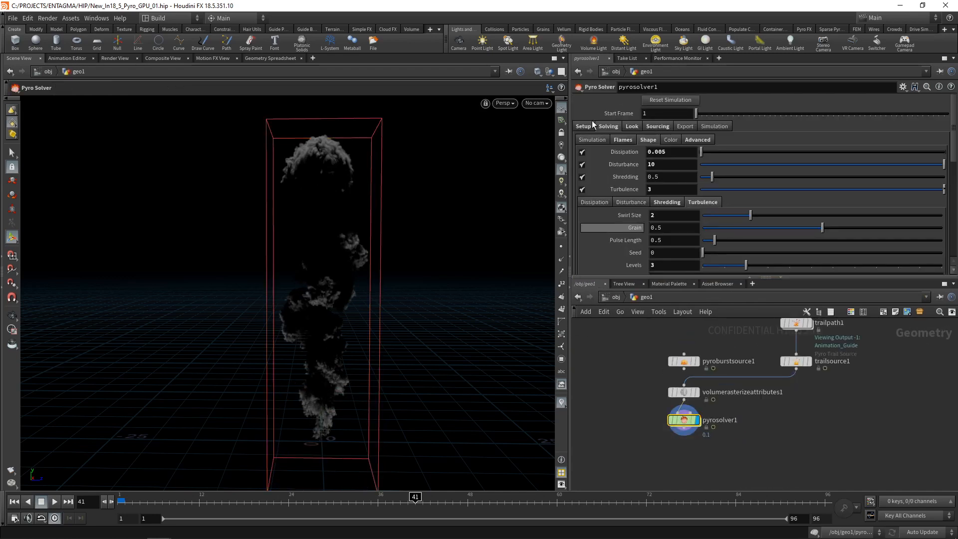
- Uncheck Minimal OpenCL Solve, set Voxel Size to 0.02, and replay the simulation
click(697, 139)
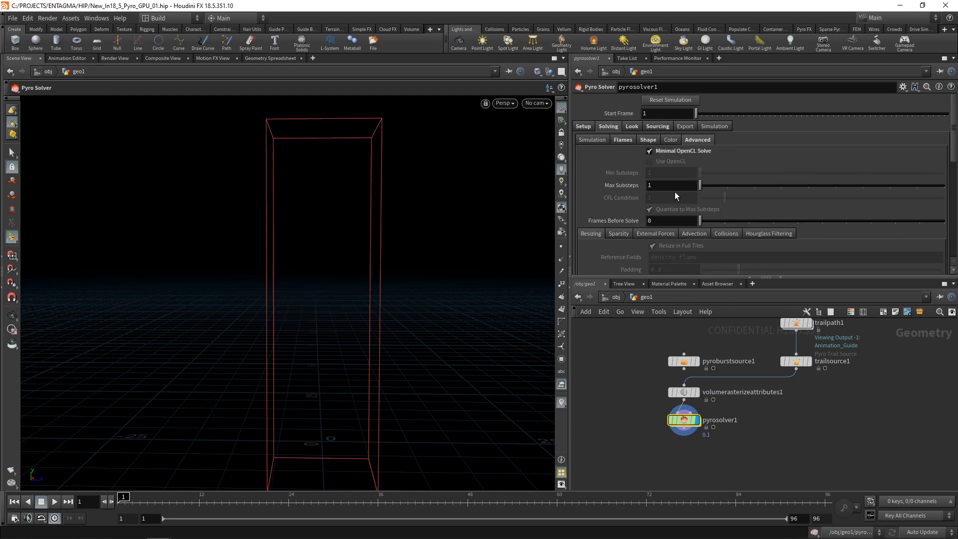
click(649, 150)
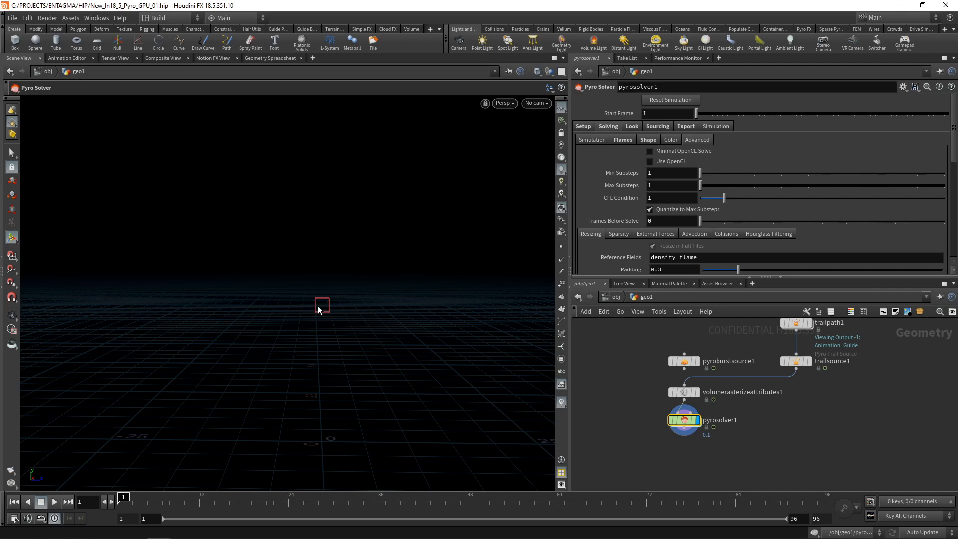
mouse_move(586, 159)
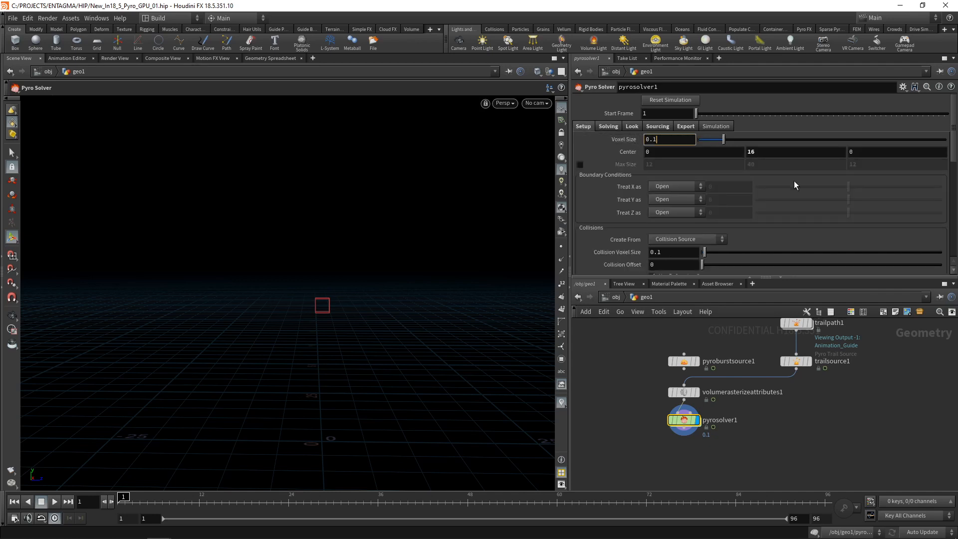
text(0.02)
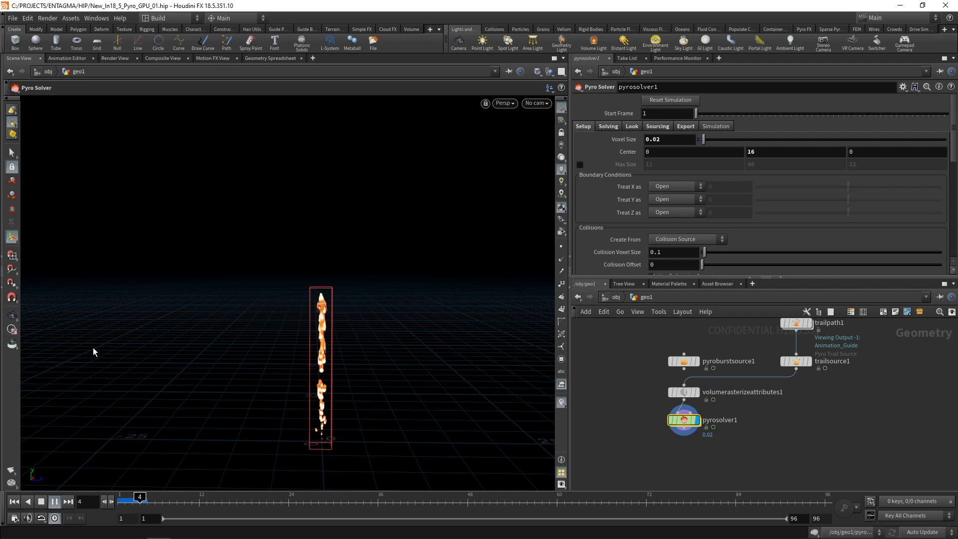
click(54, 501)
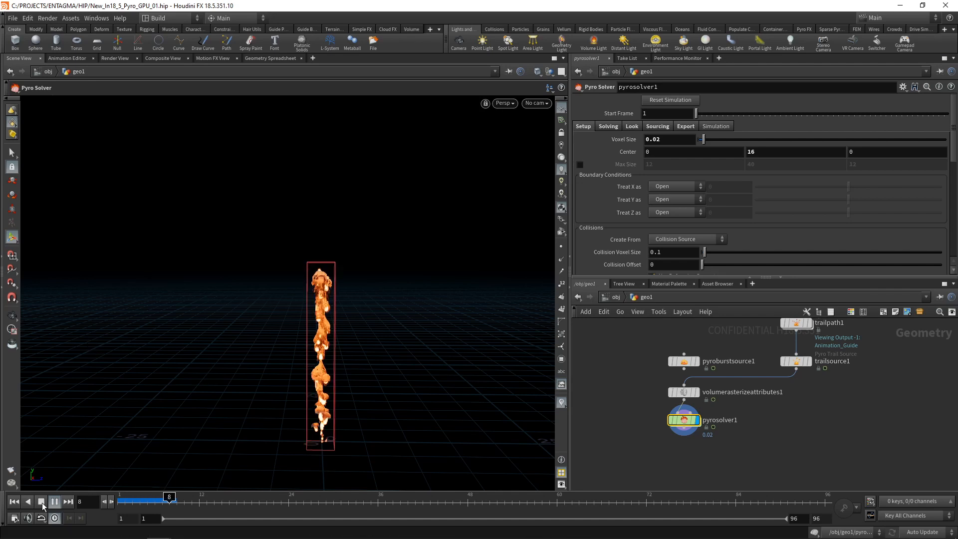
- Stop playback, enable Load from Disk on filecache1, and move to frame 41
click(54, 500)
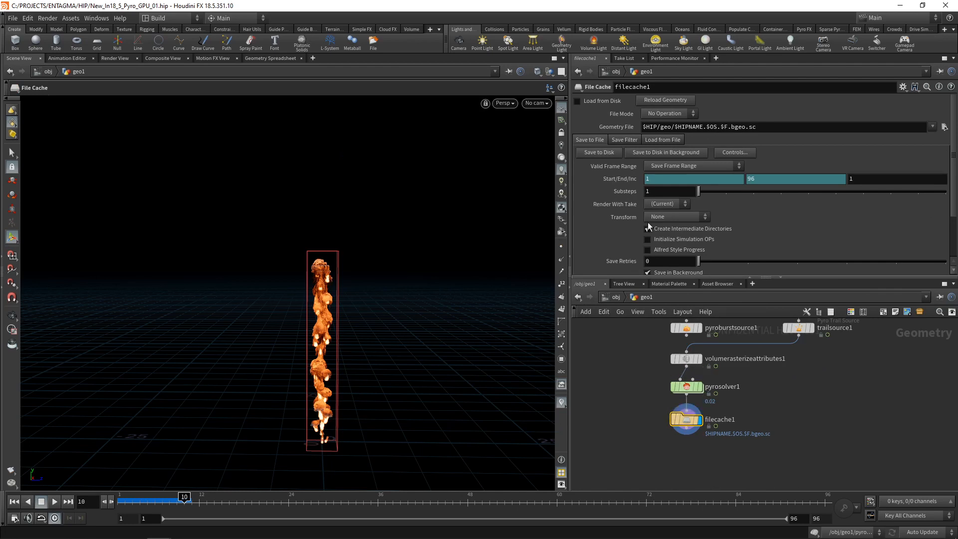
click(577, 101)
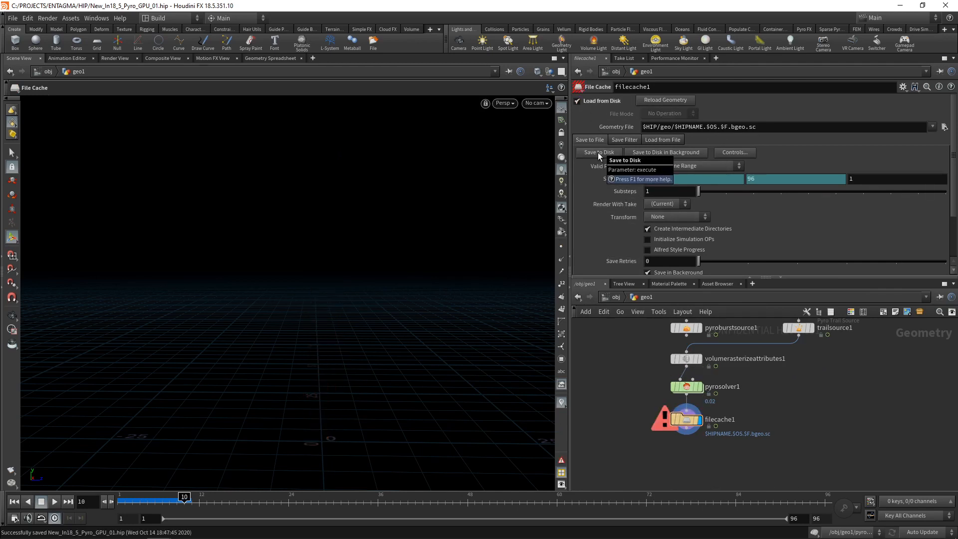
click(598, 153)
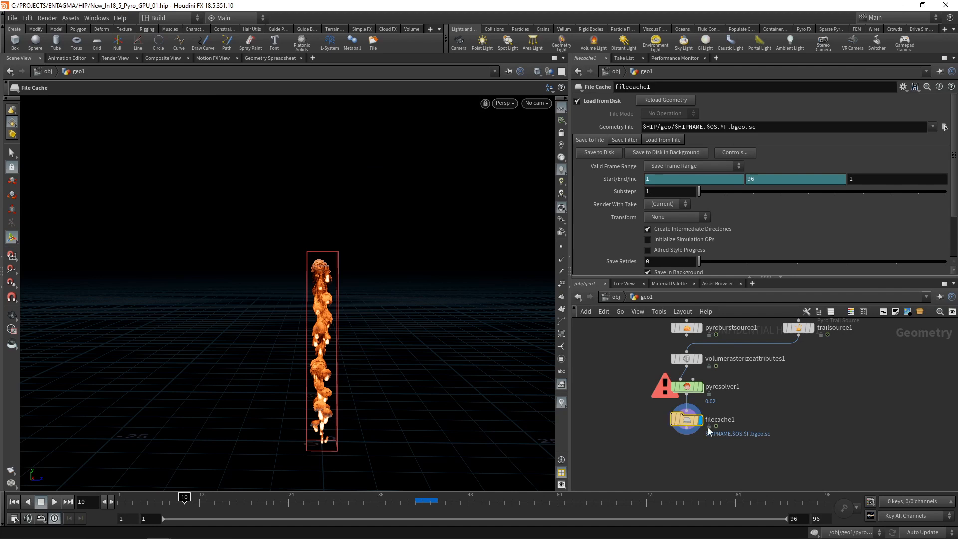
click(576, 101)
text(py)
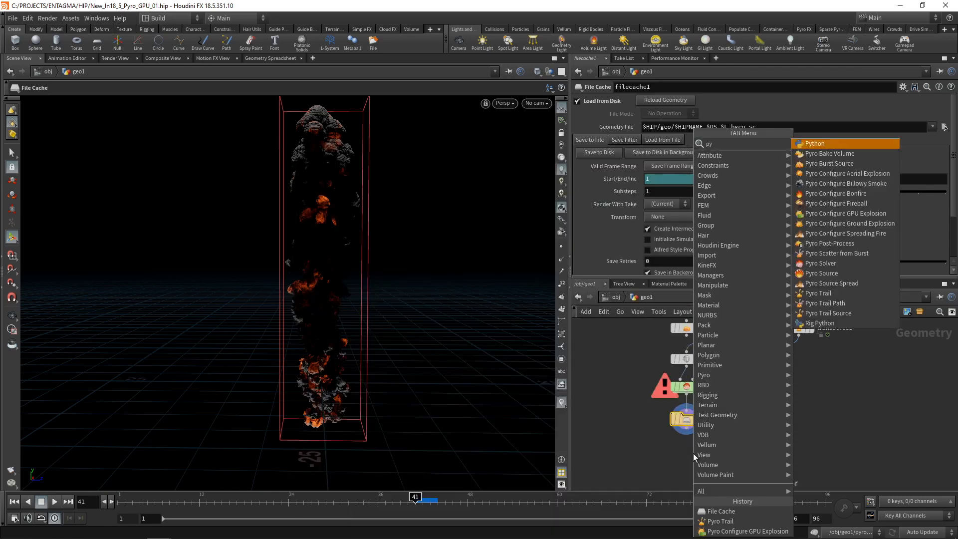
- Add a Pyro Post-Process with emission disabled and orange smoke colour 0.5/0.25/0
click(830, 243)
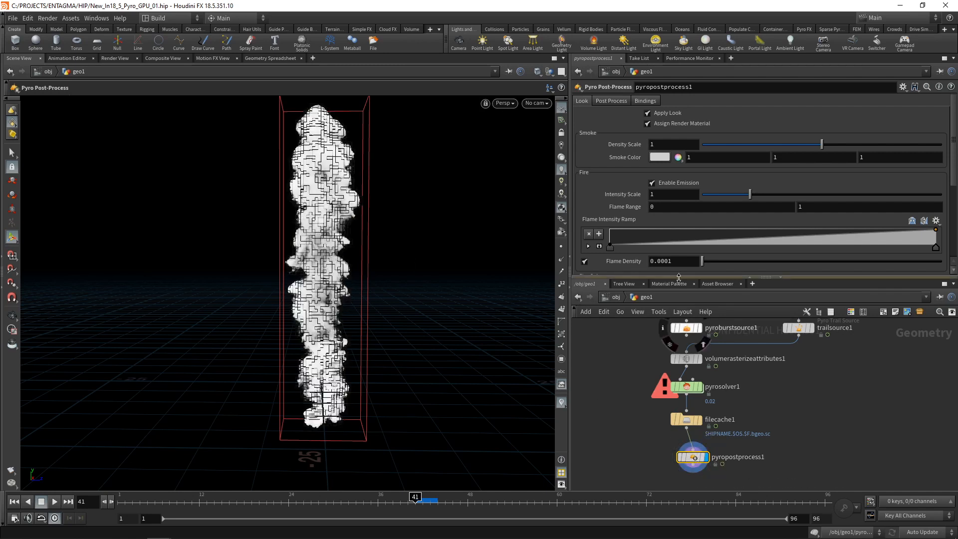
click(653, 183)
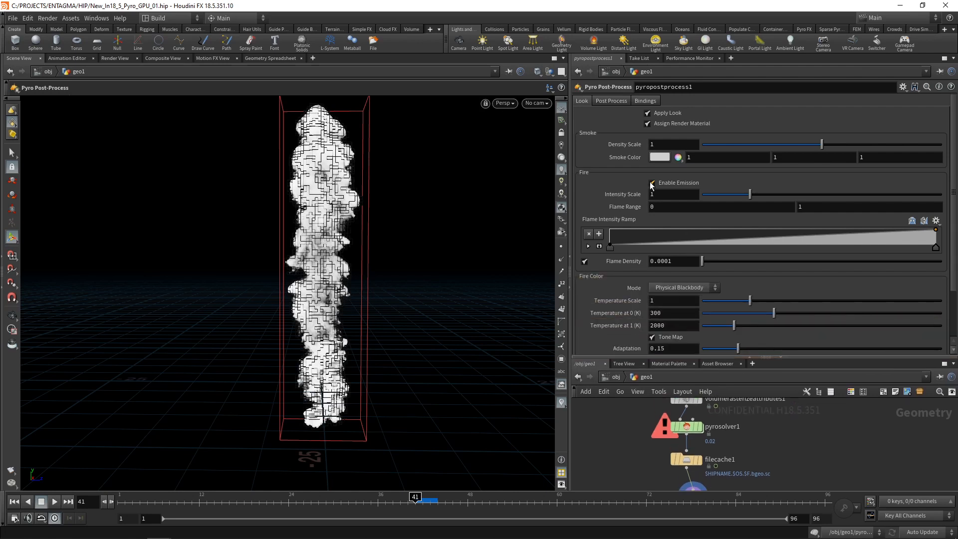
click(651, 183)
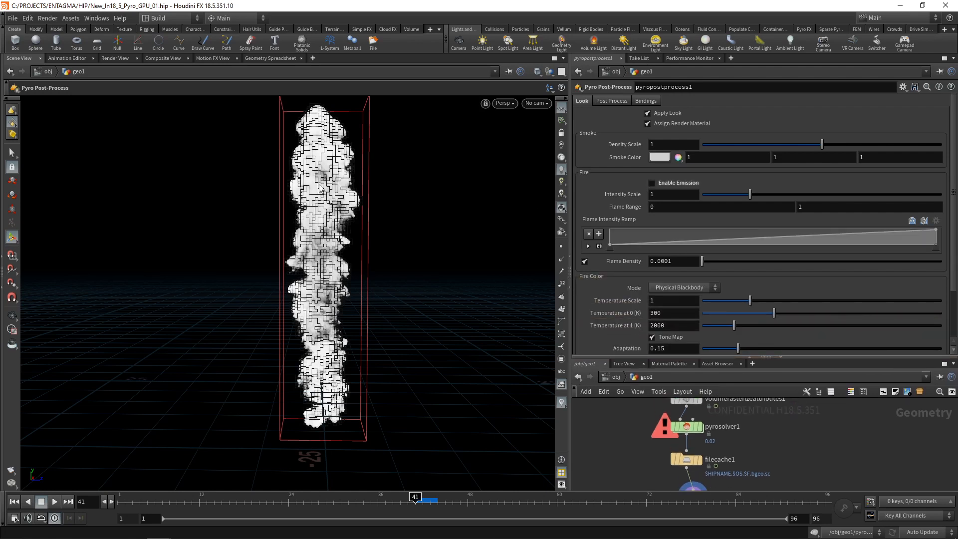
click(659, 157)
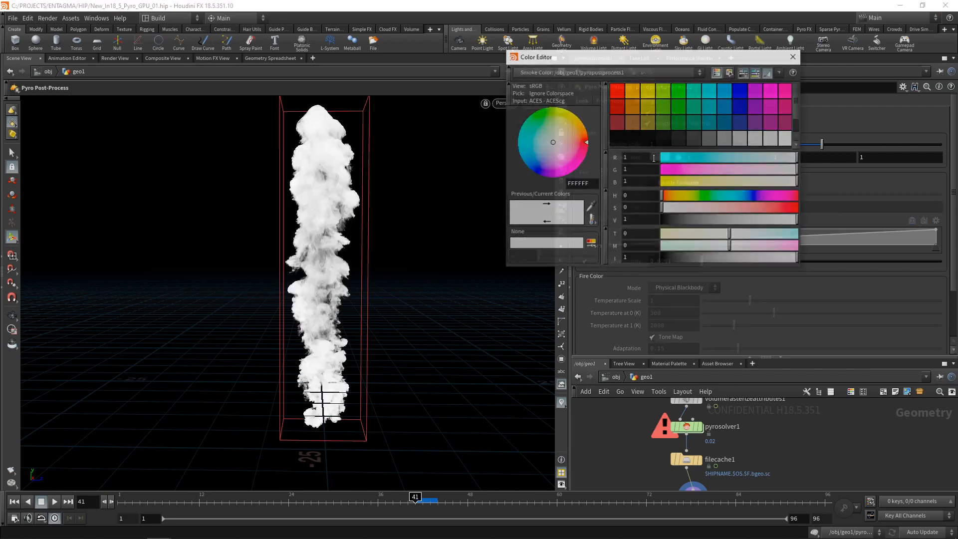
click(632, 105)
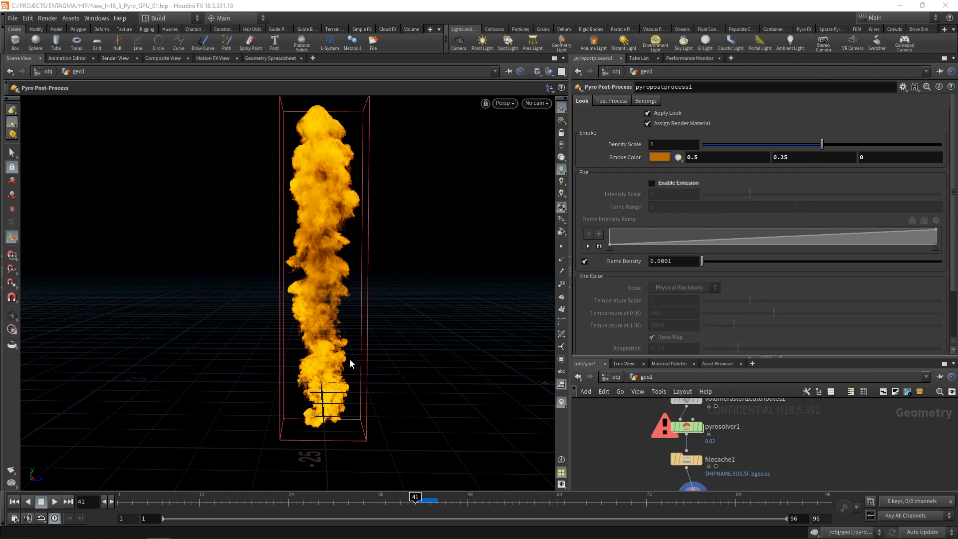
mouse_move(408, 189)
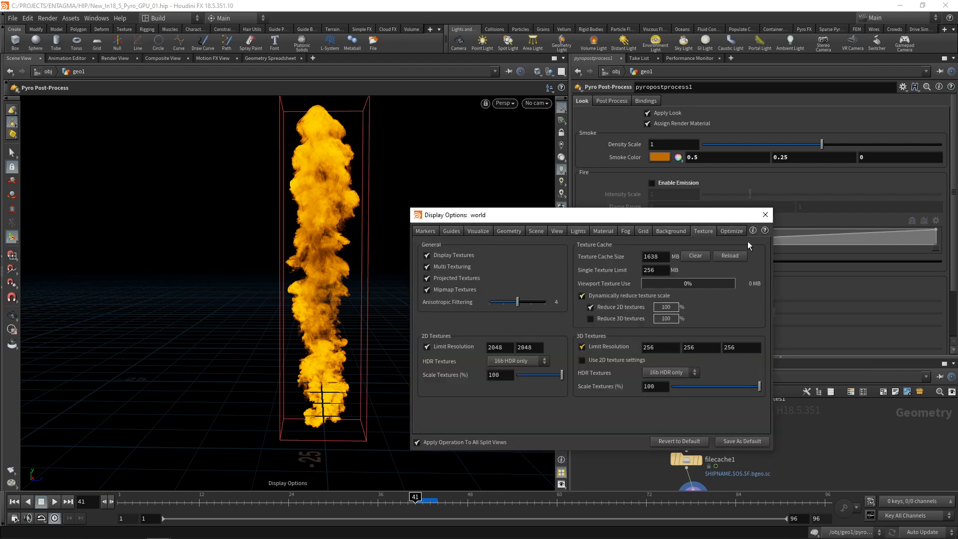
- Close the viewport display options and set the post-process Density Scale to 10
click(764, 214)
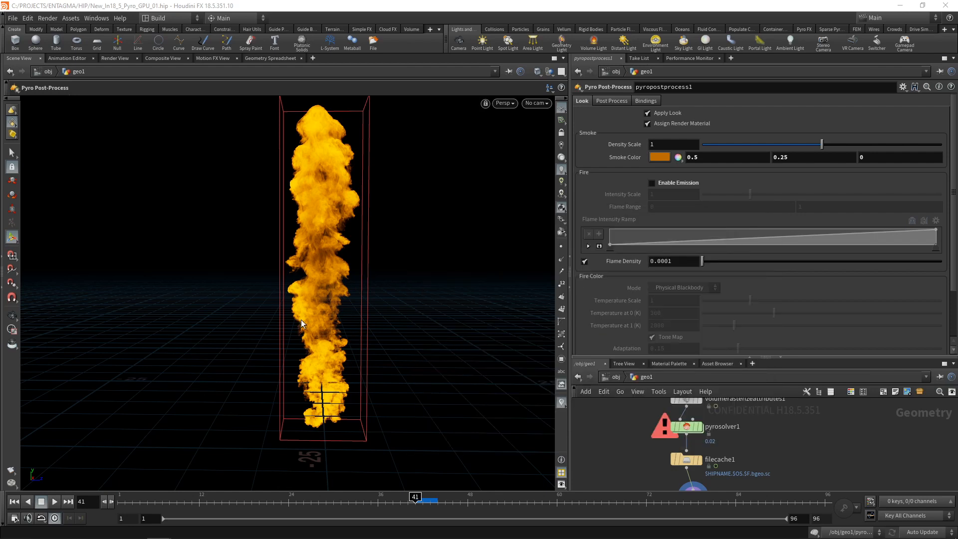
click(672, 144)
text(0)
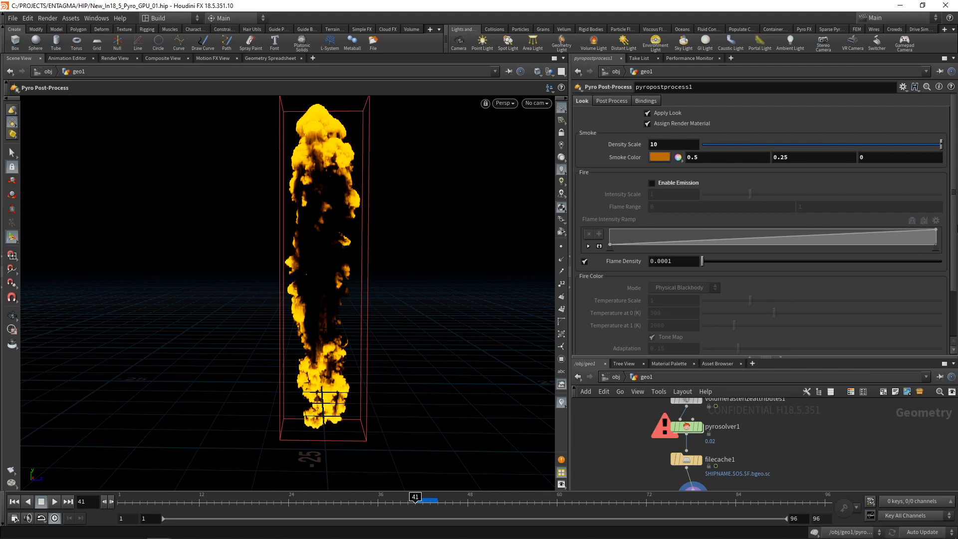
scroll(down, 3)
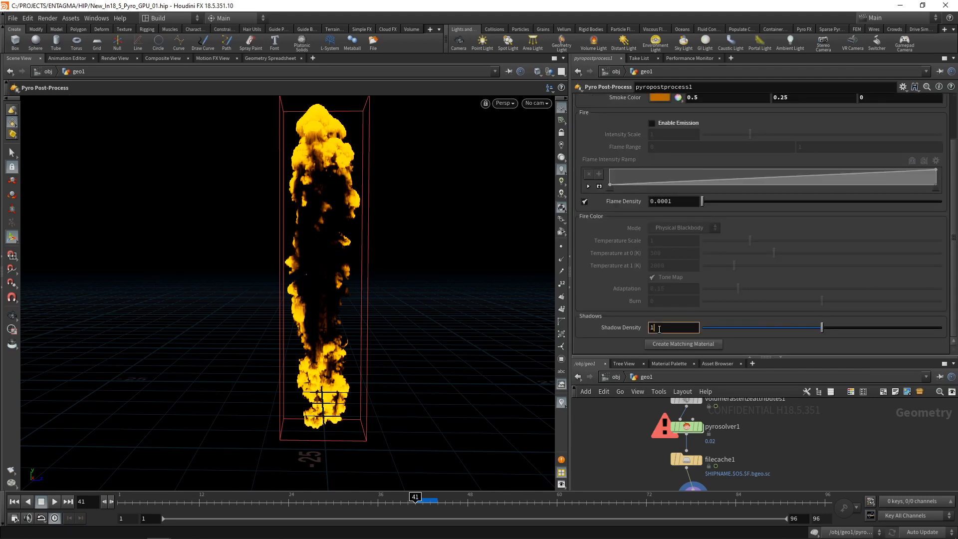
text(.5)
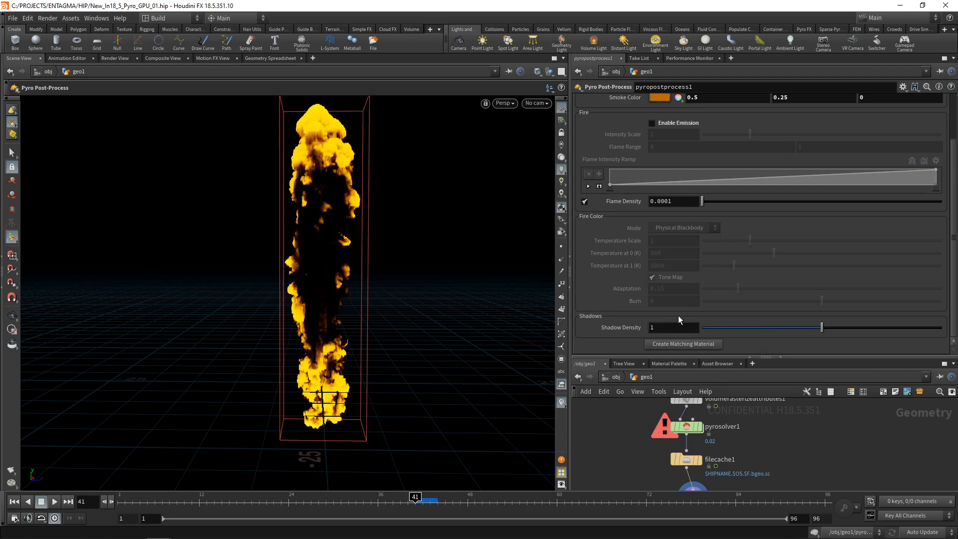
mouse_move(334, 291)
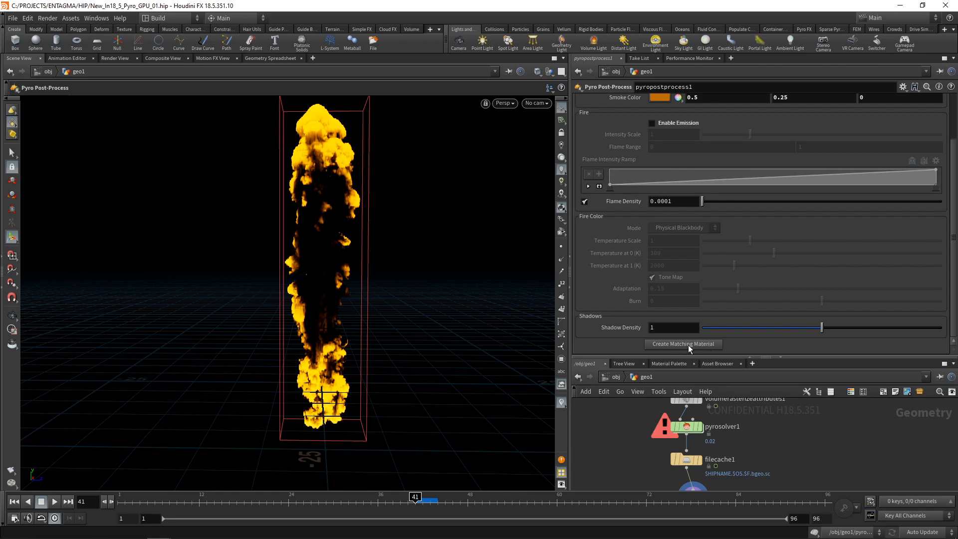
- Create the matching pyro shader material and add a null named OUT_soke after pyropostprocess1
click(683, 343)
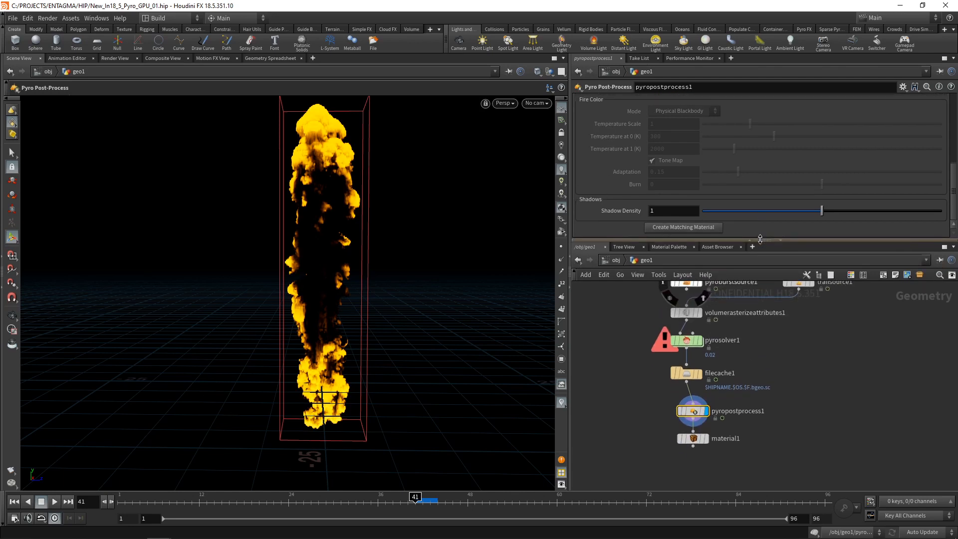
click(682, 226)
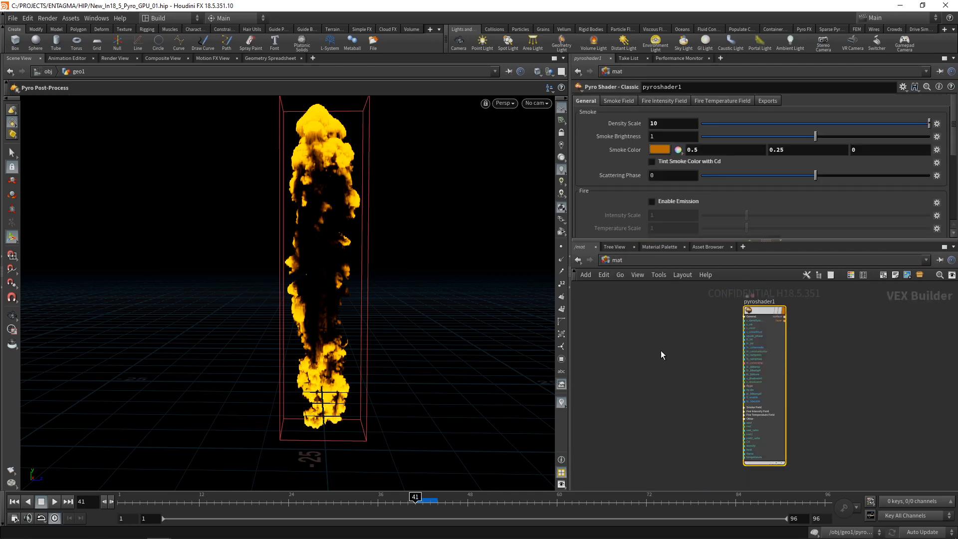
mouse_move(356, 137)
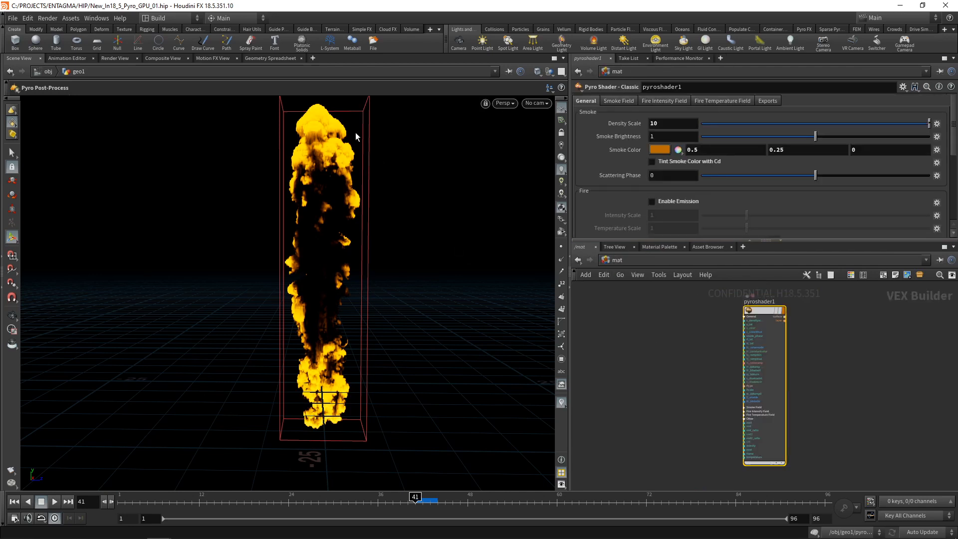
mouse_move(342, 387)
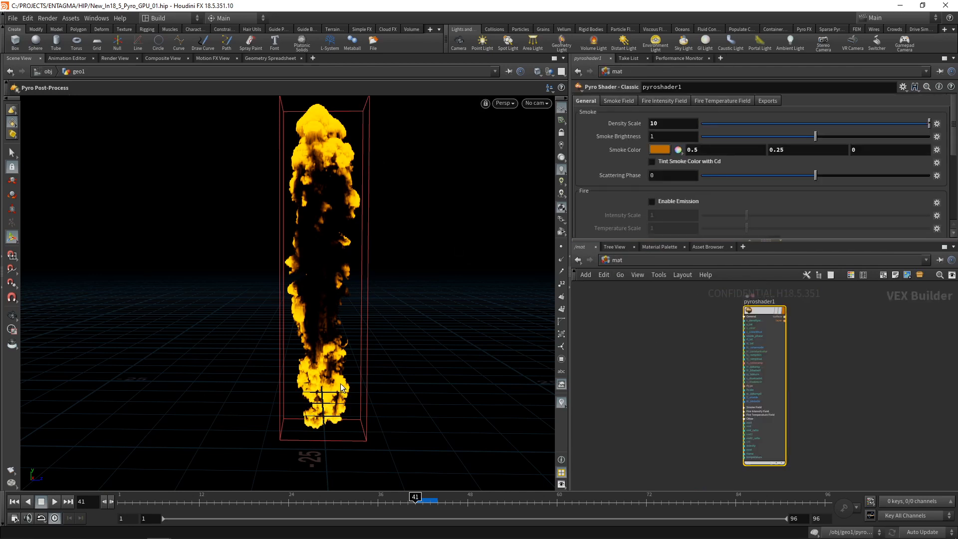
click(705, 340)
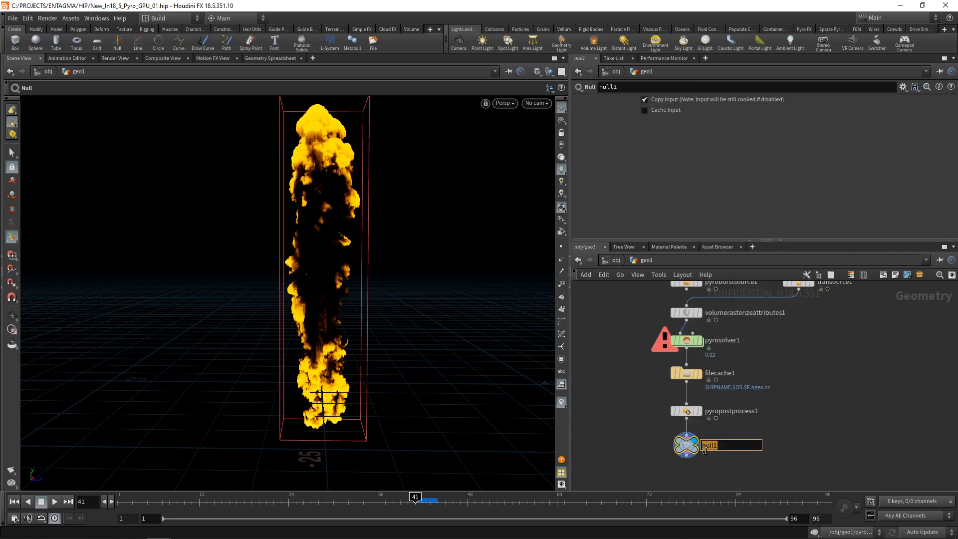
text(OUT_soke)
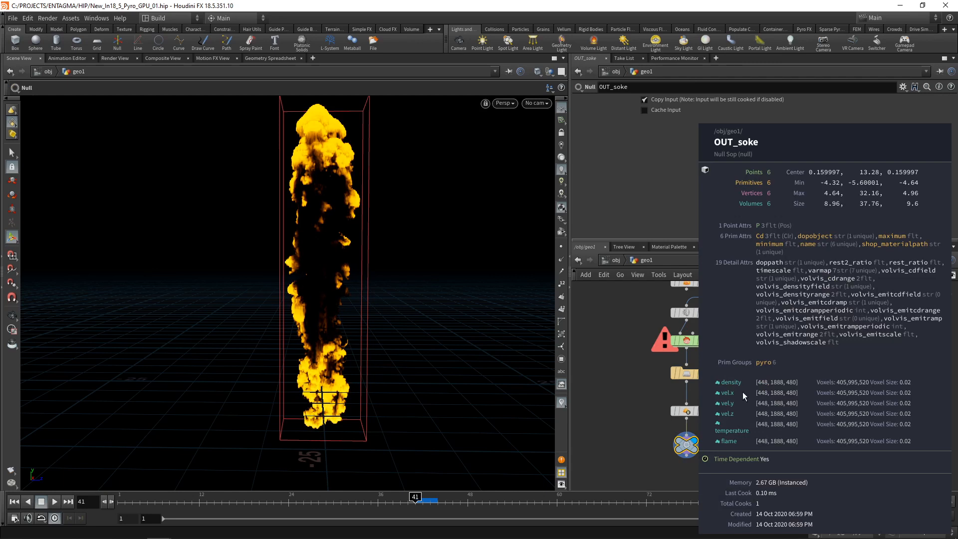
mouse_move(728, 394)
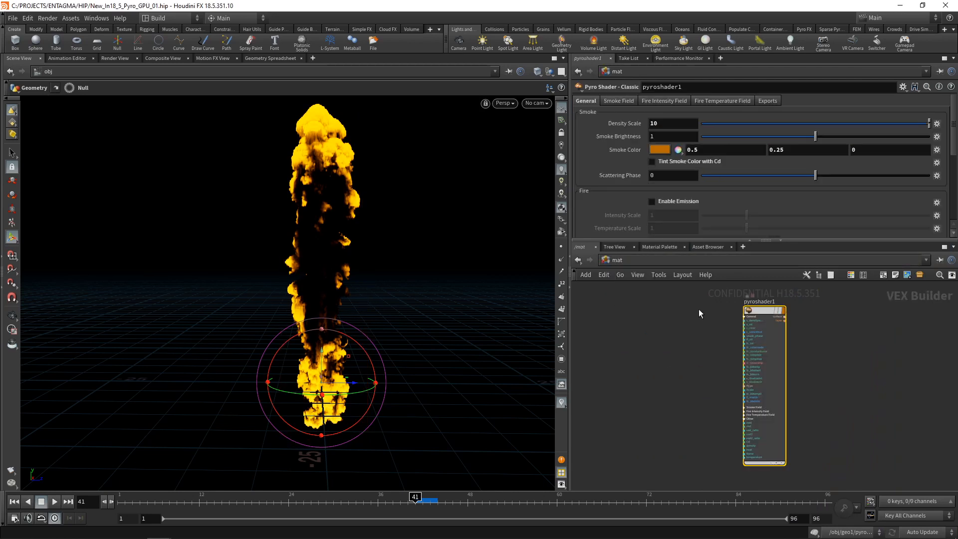
mouse_move(674, 390)
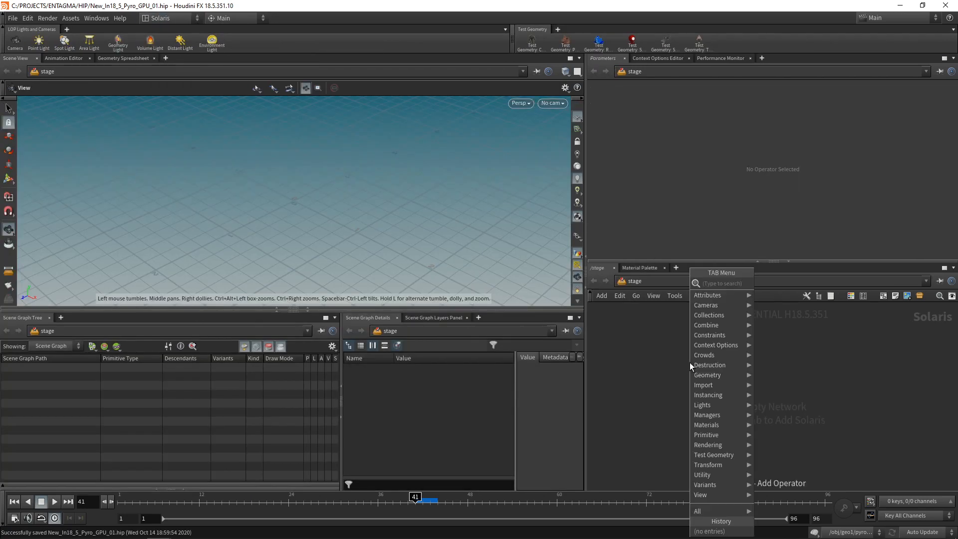
- Add a SOP Import of /obj/geo1/OUT_soke, followed by a Material Library using pyroshader1
click(703, 385)
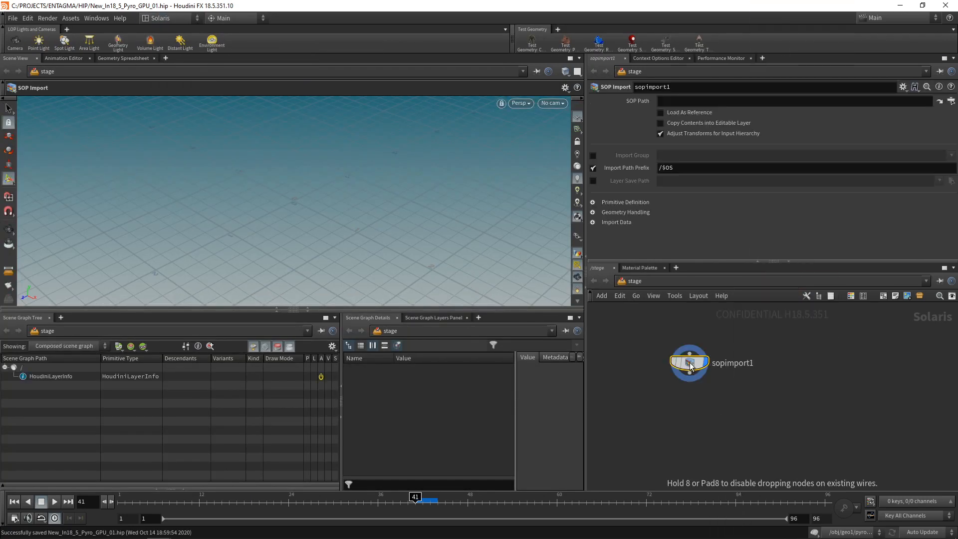
click(950, 100)
text(m)
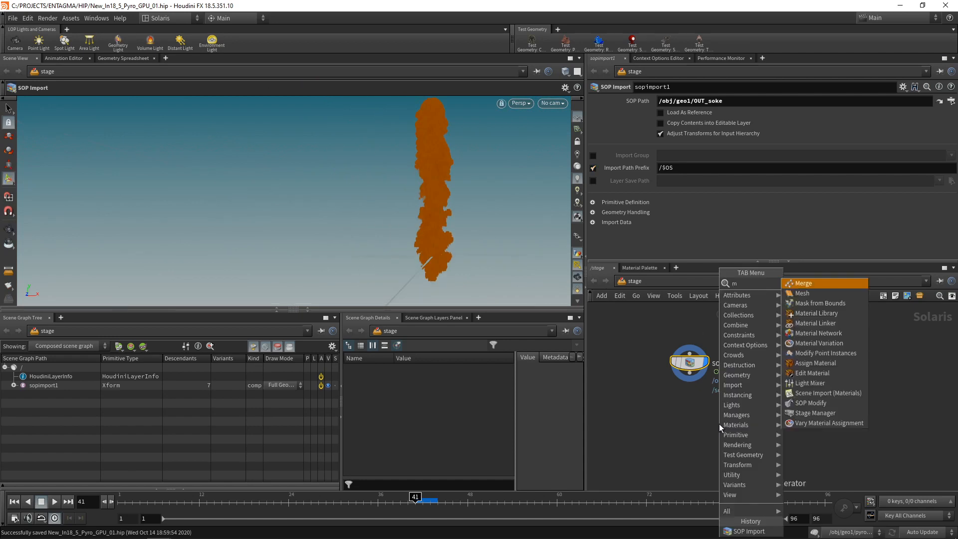
click(815, 313)
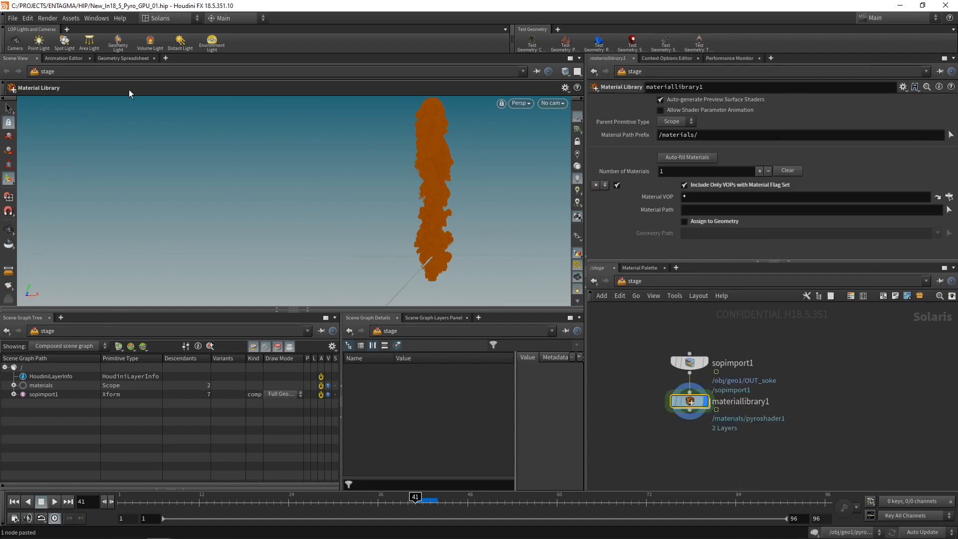
mouse_move(212, 43)
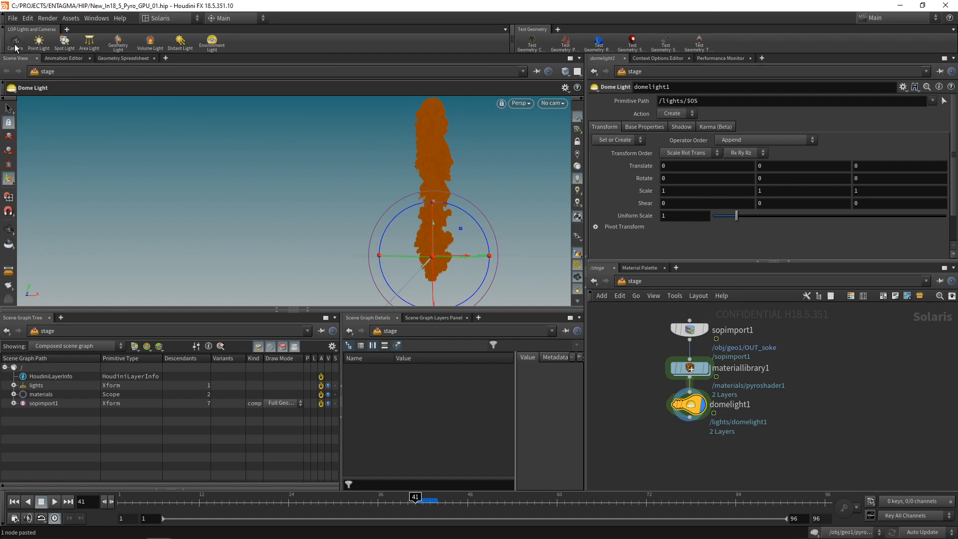
- Add camera1 and set the dome light's texture to the fin4_Ref.exr industrial hall HDRI
click(15, 42)
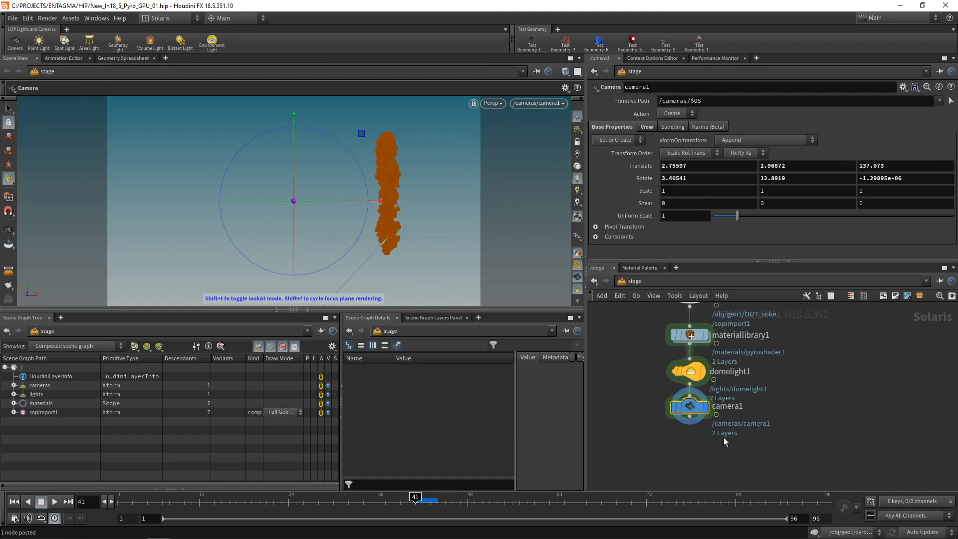
click(687, 370)
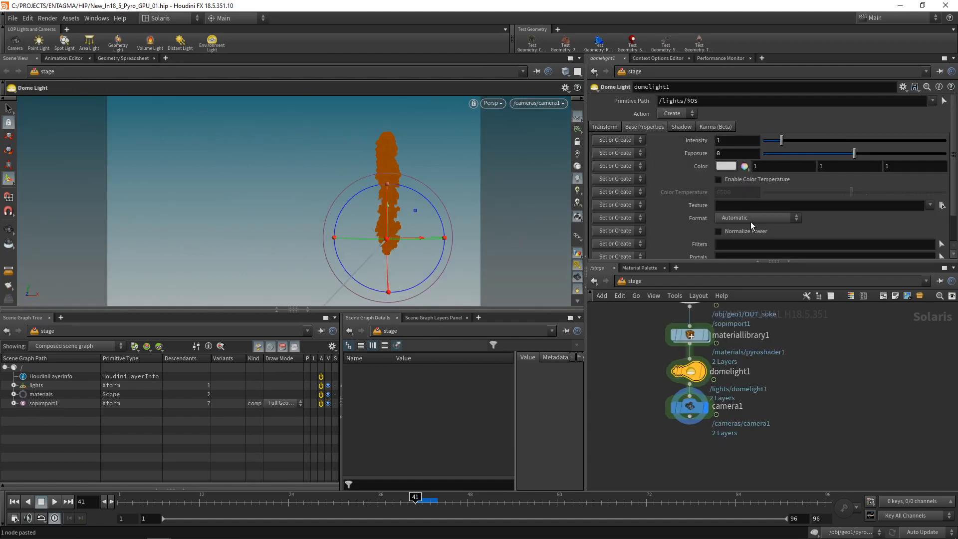
click(643, 126)
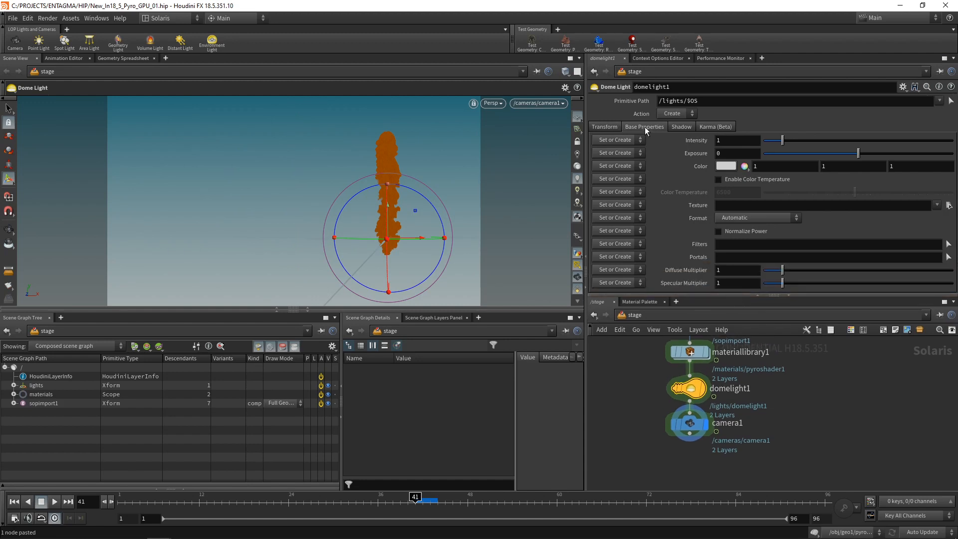
click(948, 204)
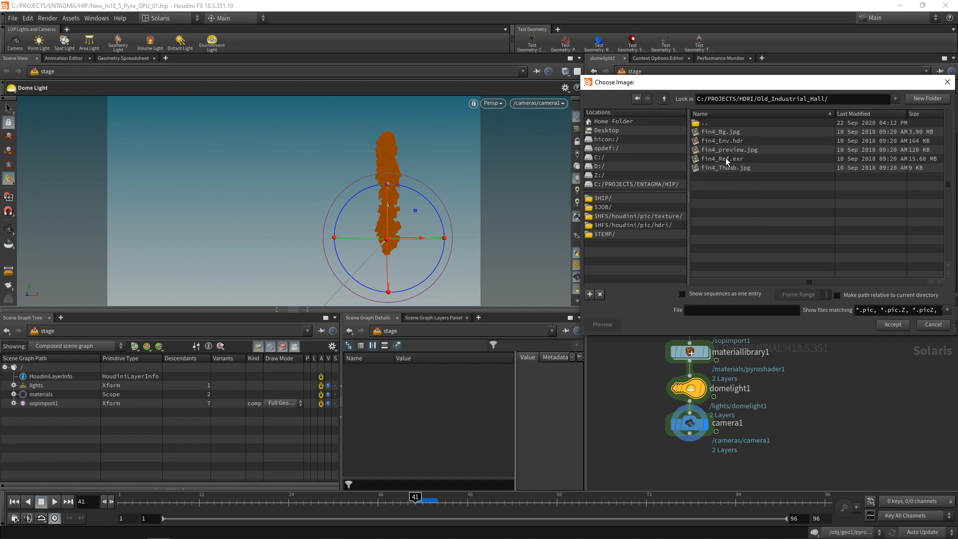
click(892, 324)
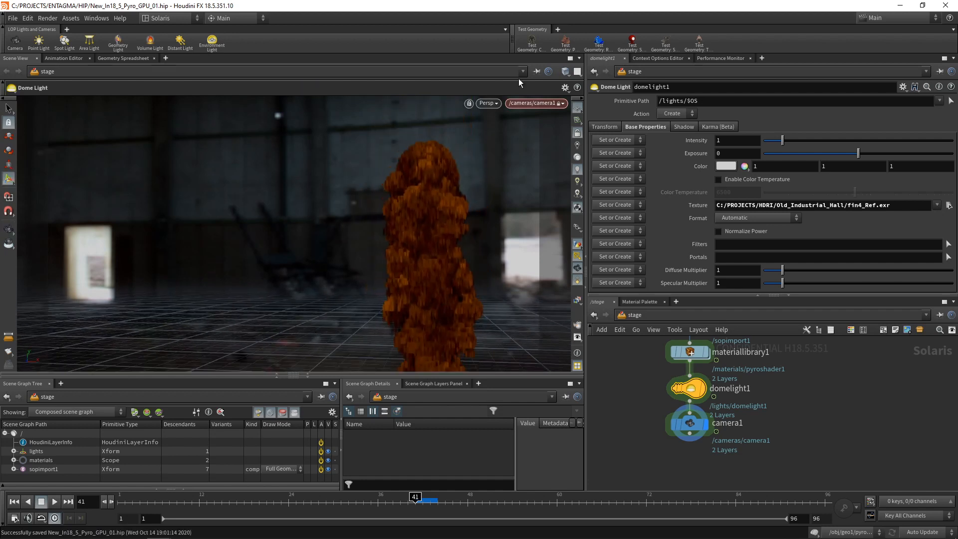
click(488, 103)
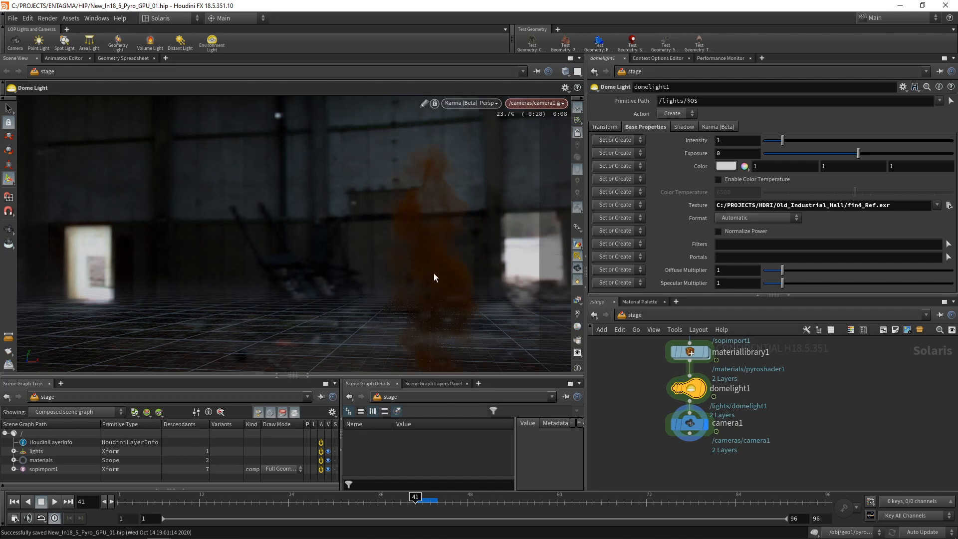
mouse_move(408, 245)
text(karm)
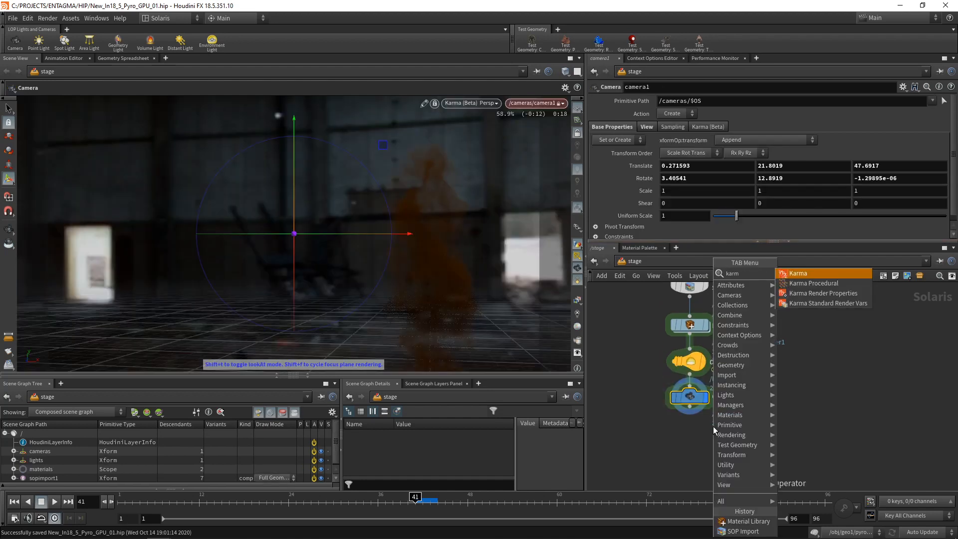
click(821, 293)
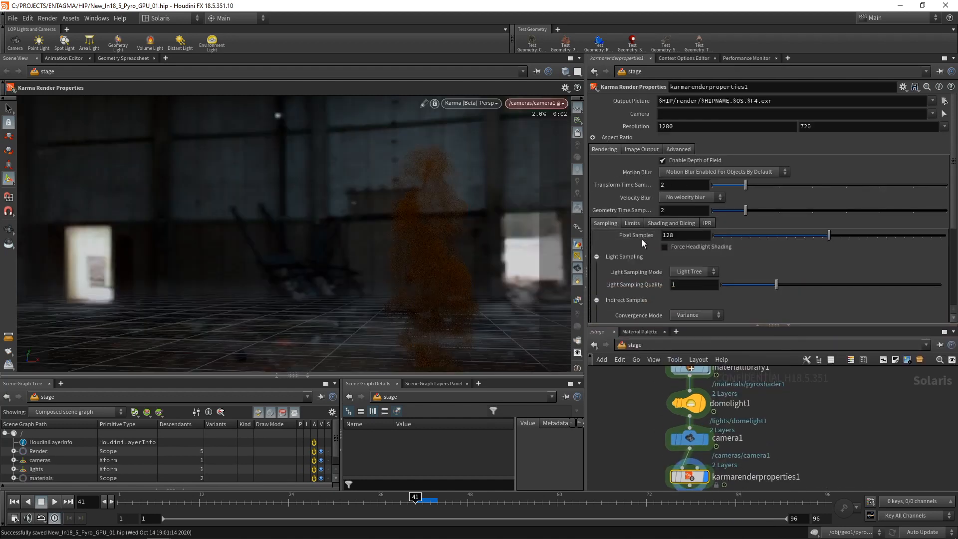
click(631, 223)
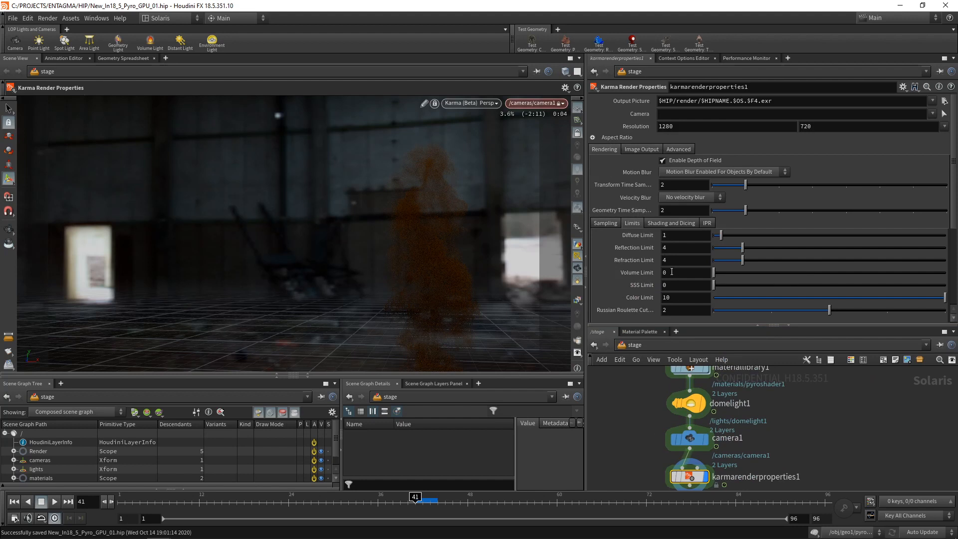
click(684, 272)
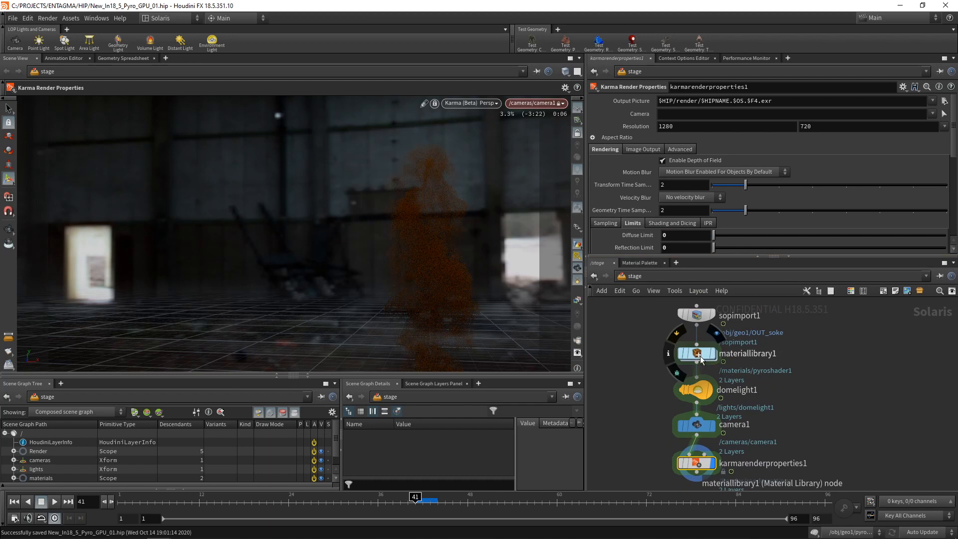
- Enable Assign to Geometry on materiallibrary1, using pyroshader1 with Geometry Path %type:Boundable
click(695, 353)
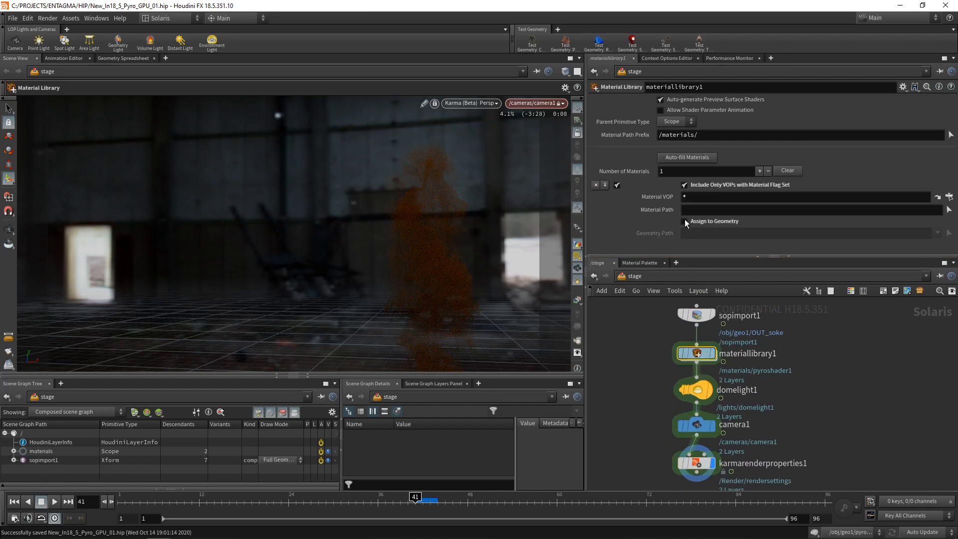
click(685, 221)
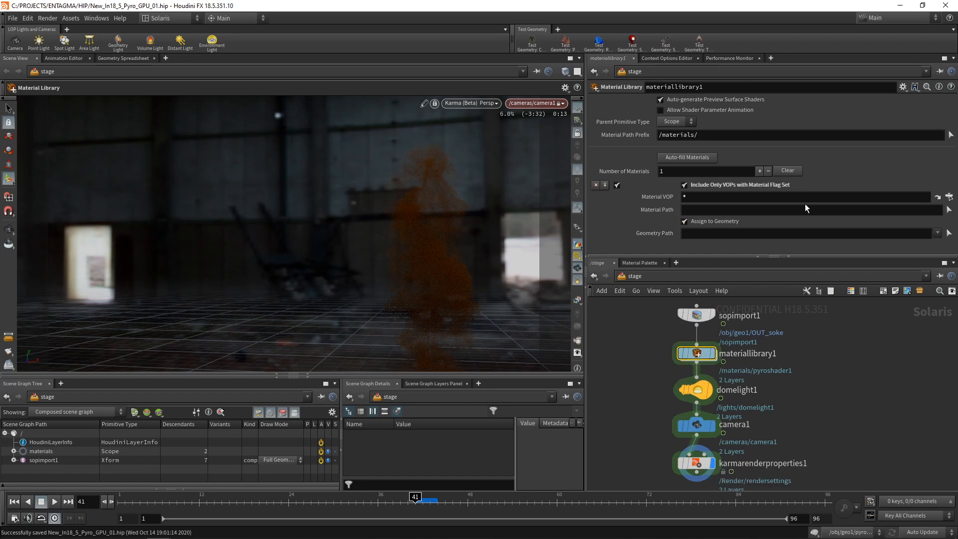
click(948, 196)
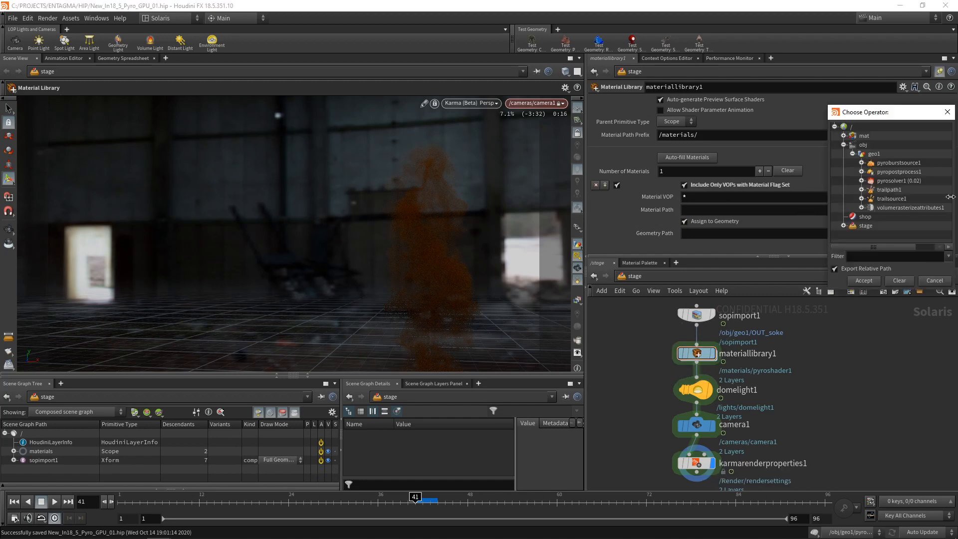
click(854, 225)
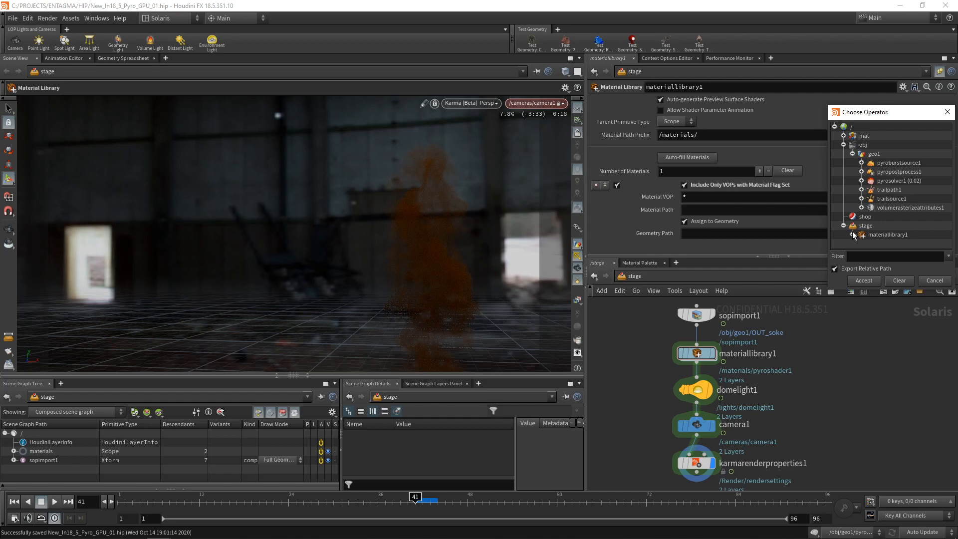
click(863, 280)
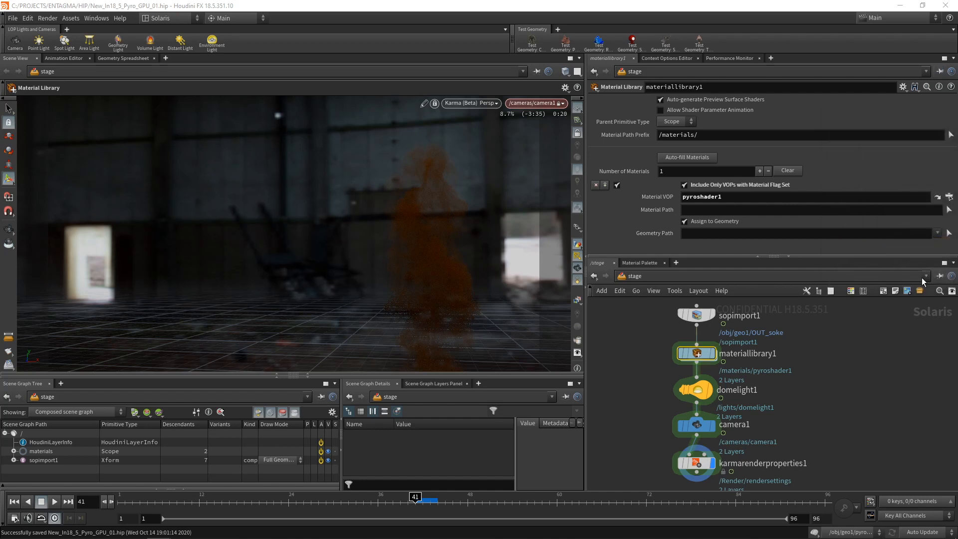
click(948, 232)
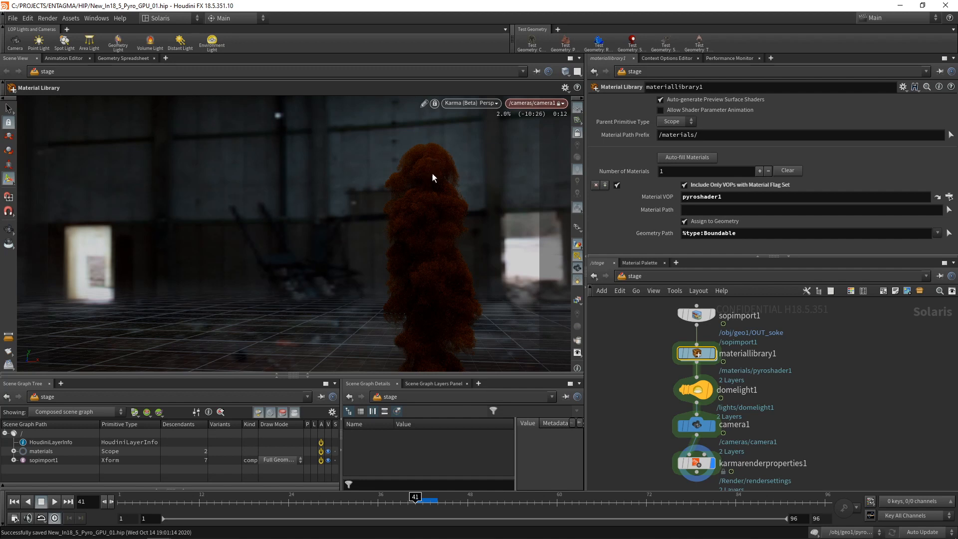
click(694, 390)
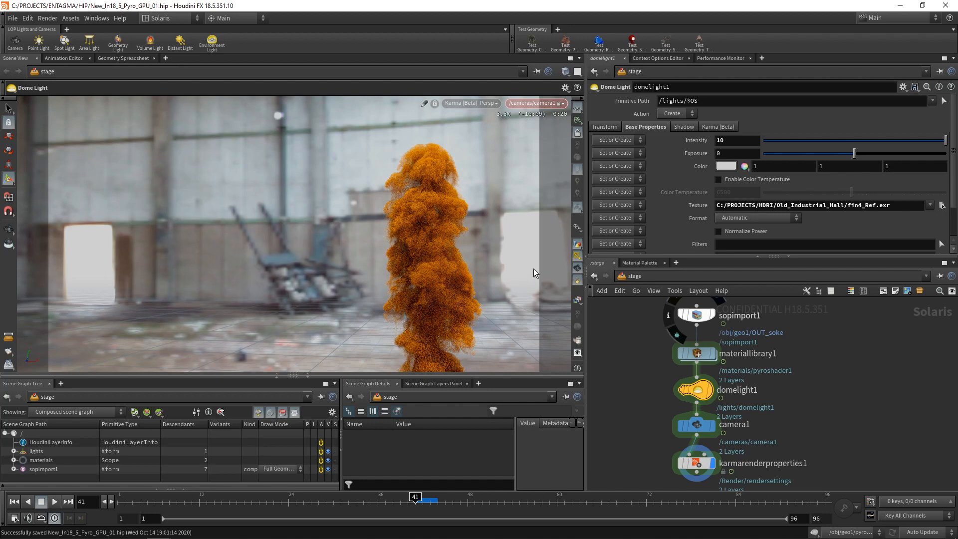
mouse_move(727, 359)
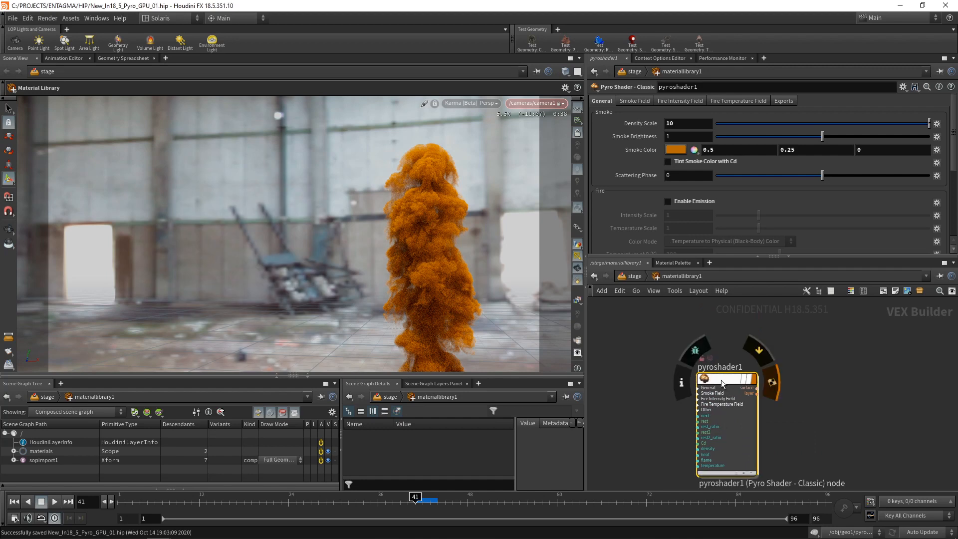
- Inside pyroshader1, rename the Cd bind to a float density bind and wire it into ramp4
click(746, 387)
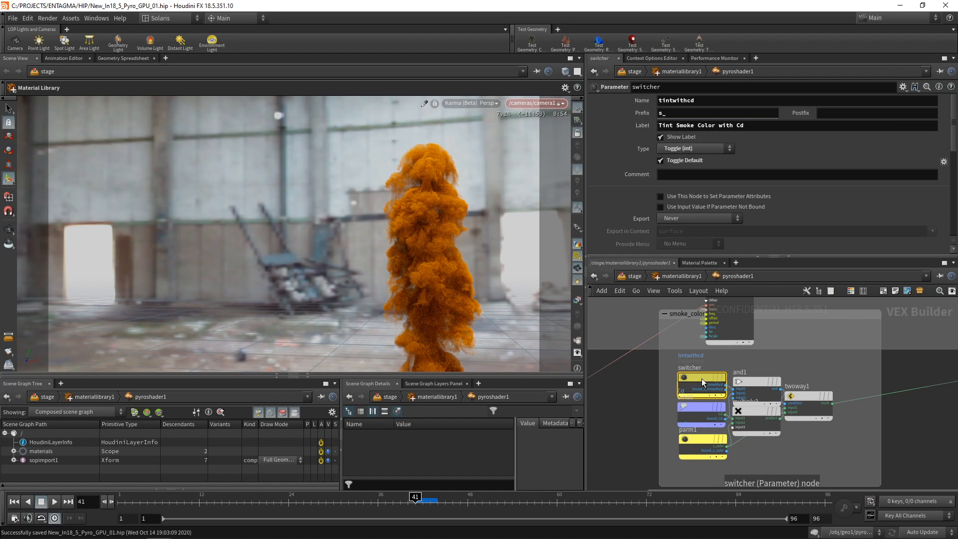
mouse_move(626, 443)
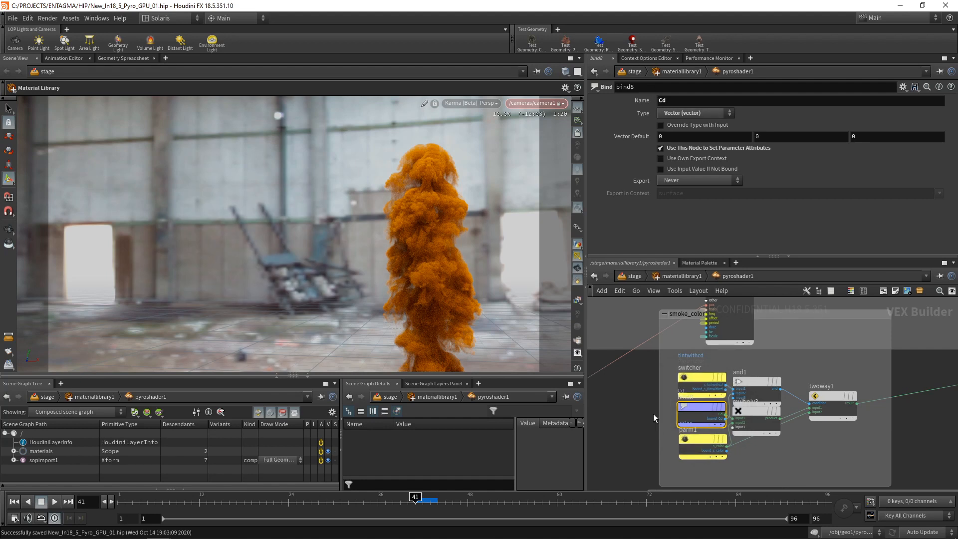
click(695, 112)
text(ensity)
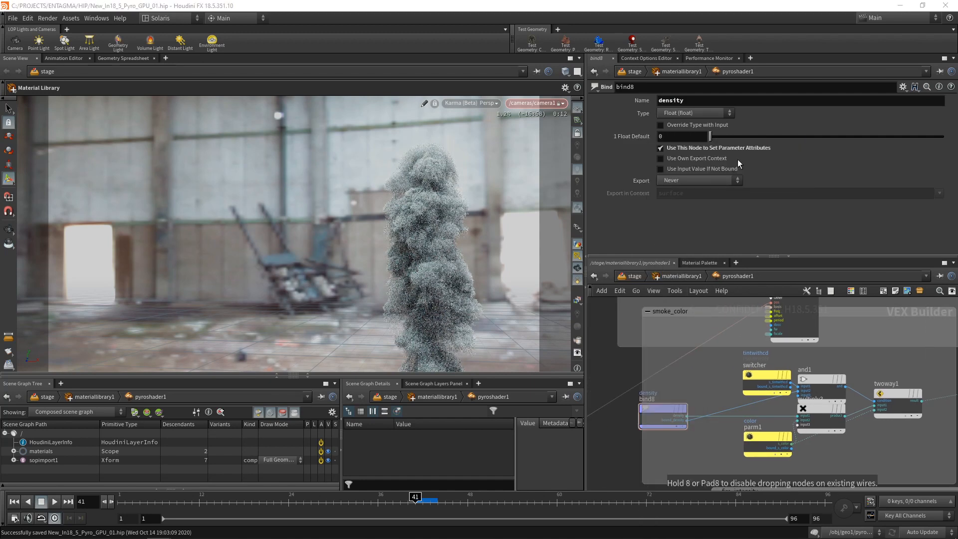
click(741, 426)
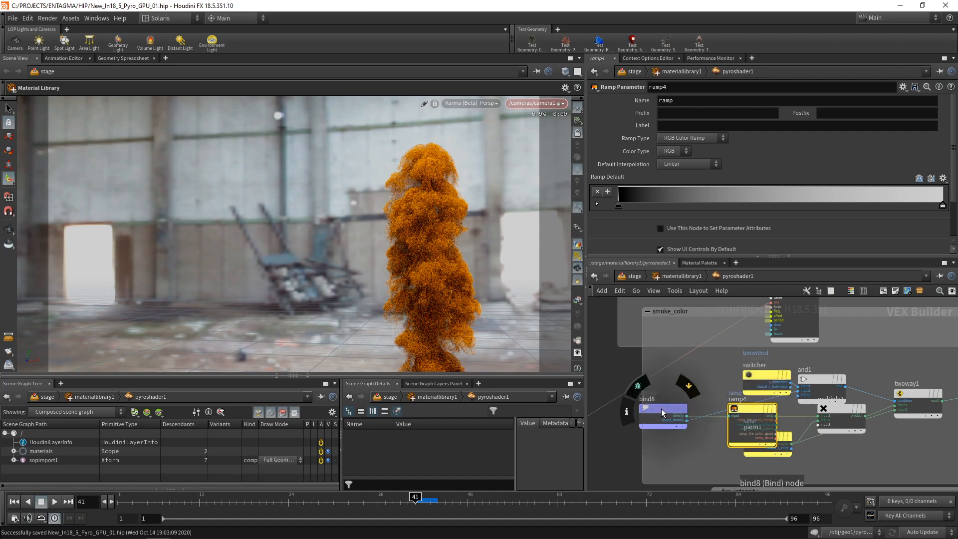
mouse_move(608, 467)
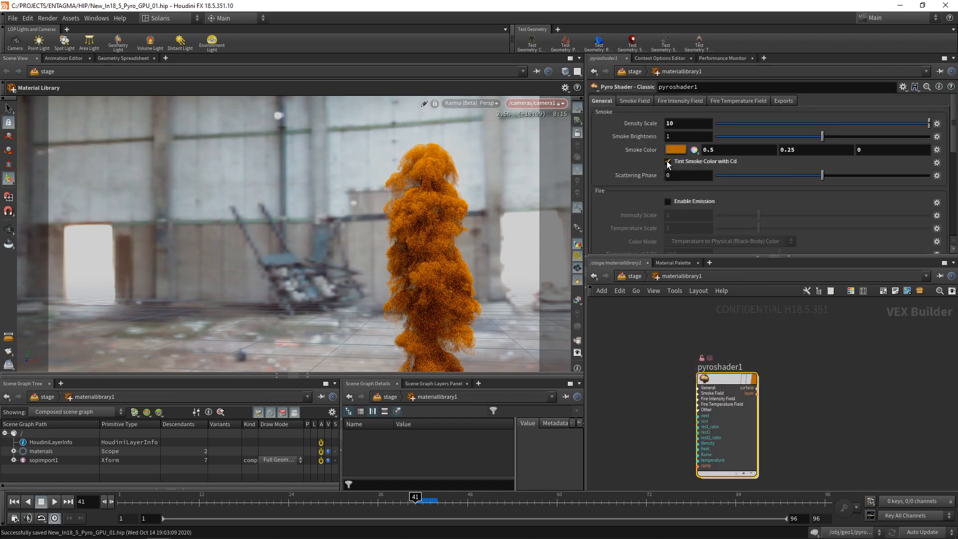
- Tint smoke by Cd over white, add blue, pink and yellow ramp keys, Density Scale 20
click(677, 149)
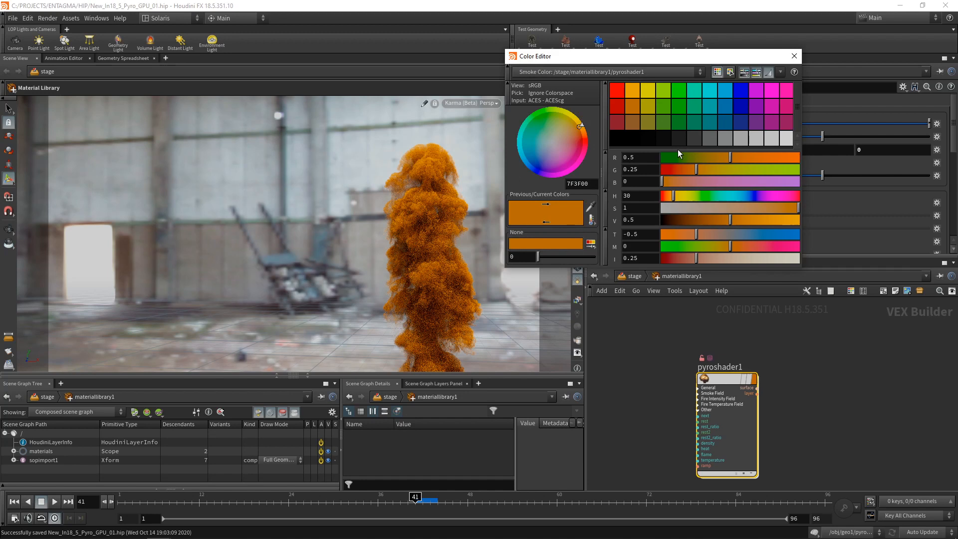
click(794, 55)
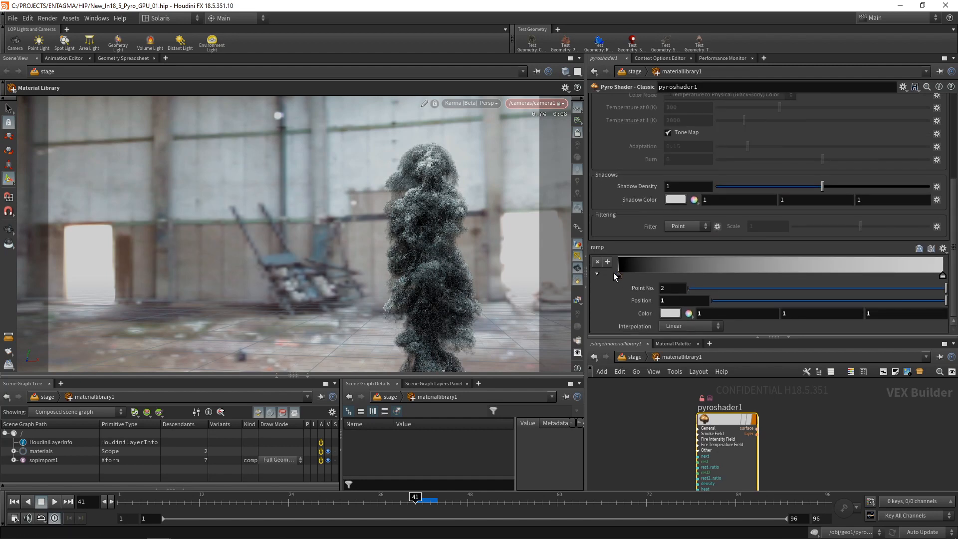
mouse_move(618, 280)
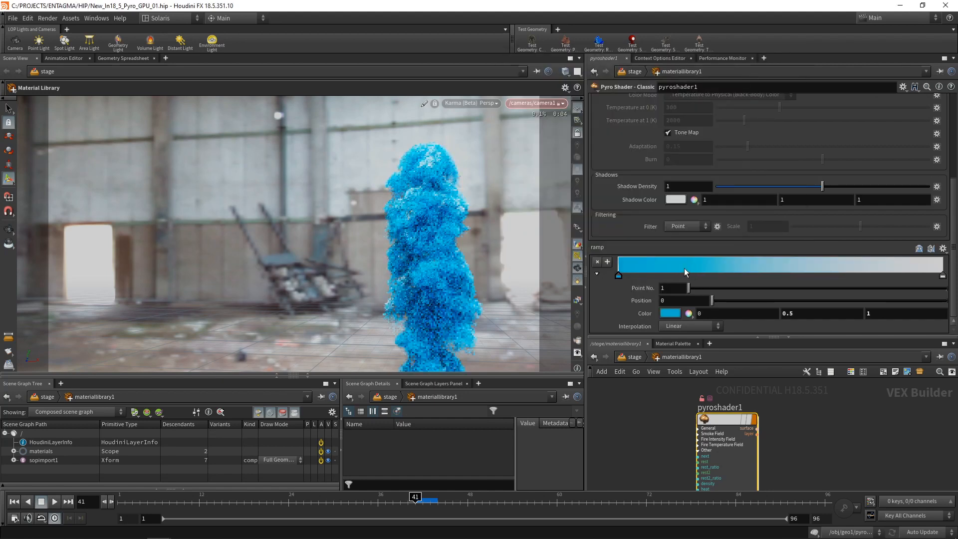
click(669, 313)
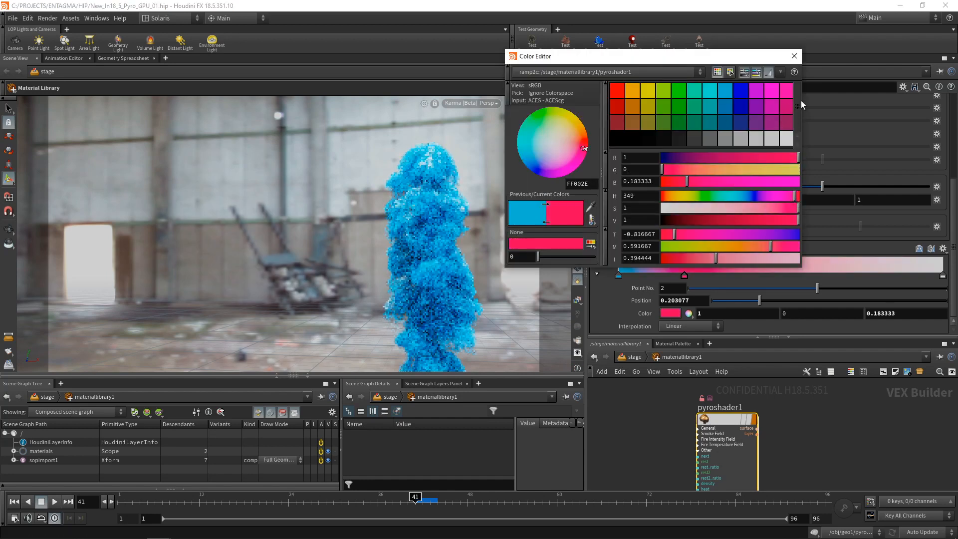
click(794, 55)
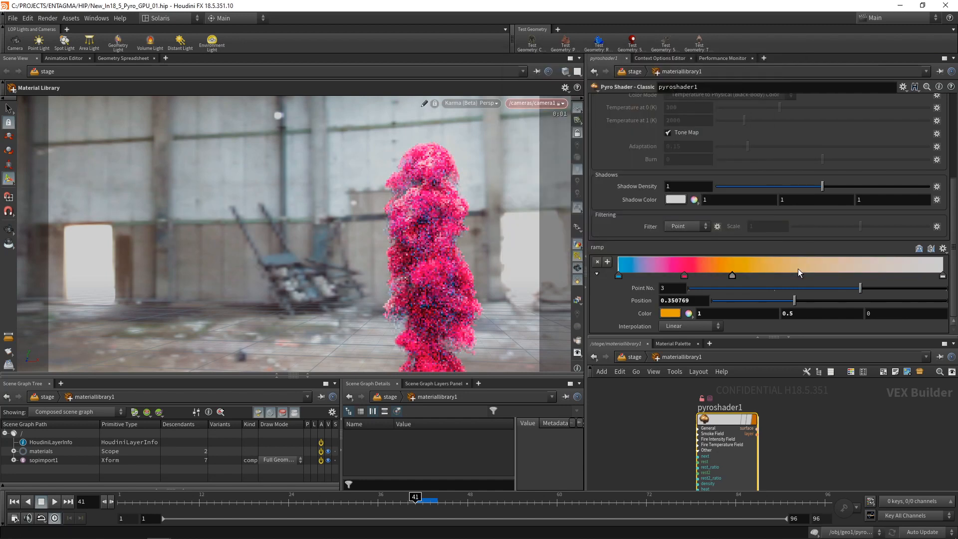
click(669, 313)
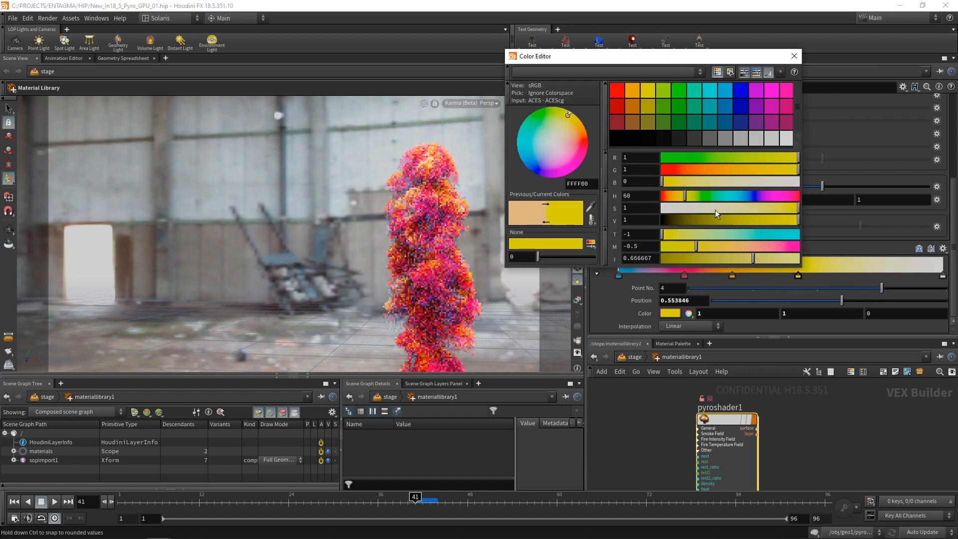
click(793, 55)
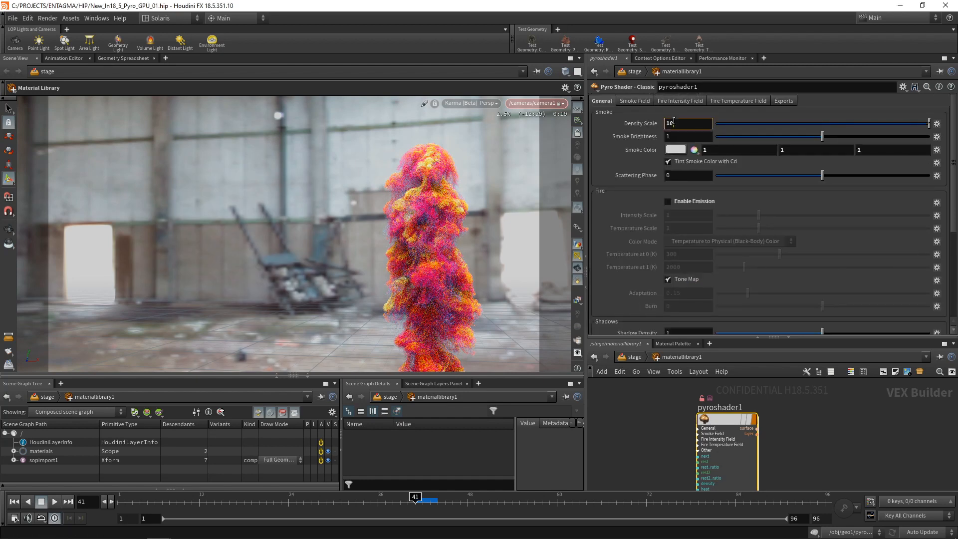
text(20)
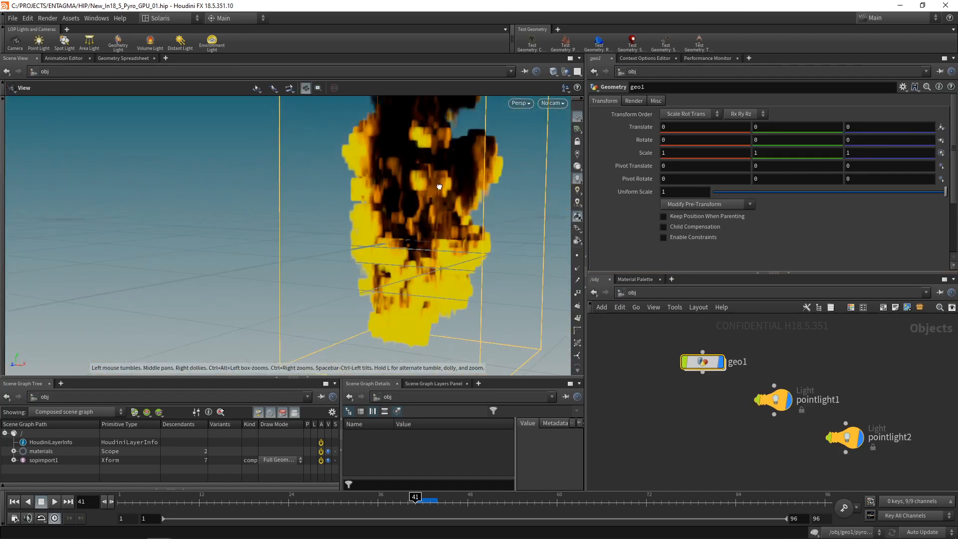
- Dive into the geo1 object to view the smoke network ending in OUT_soke
double_click(701, 361)
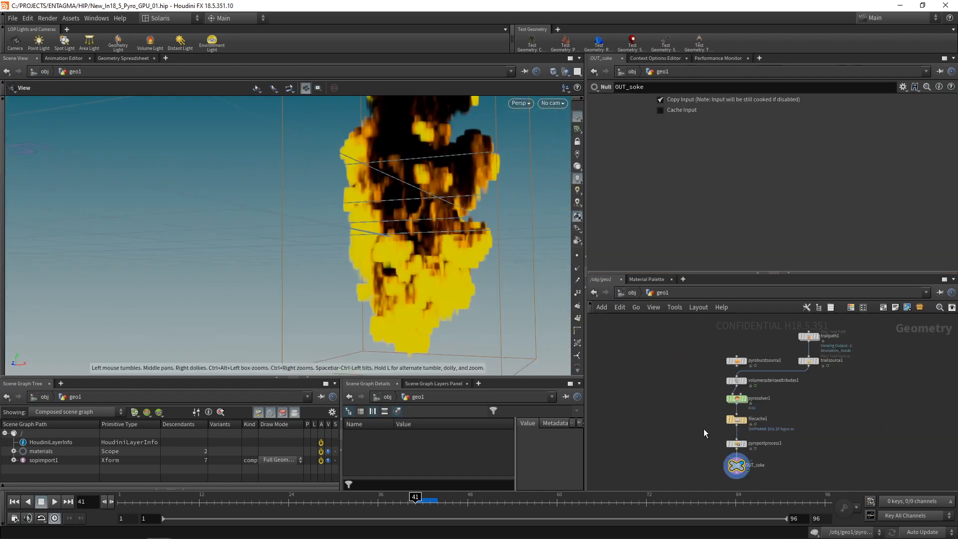
mouse_move(693, 405)
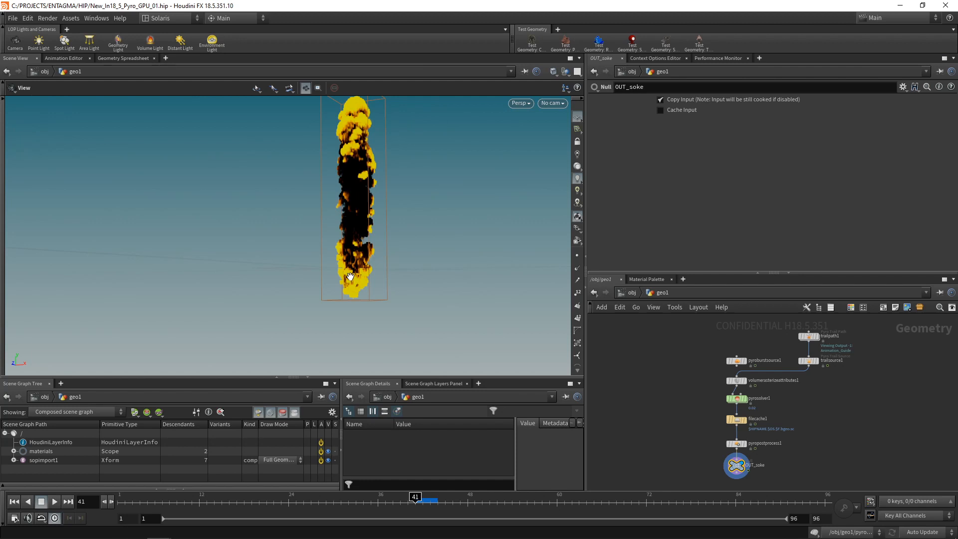
mouse_move(866, 422)
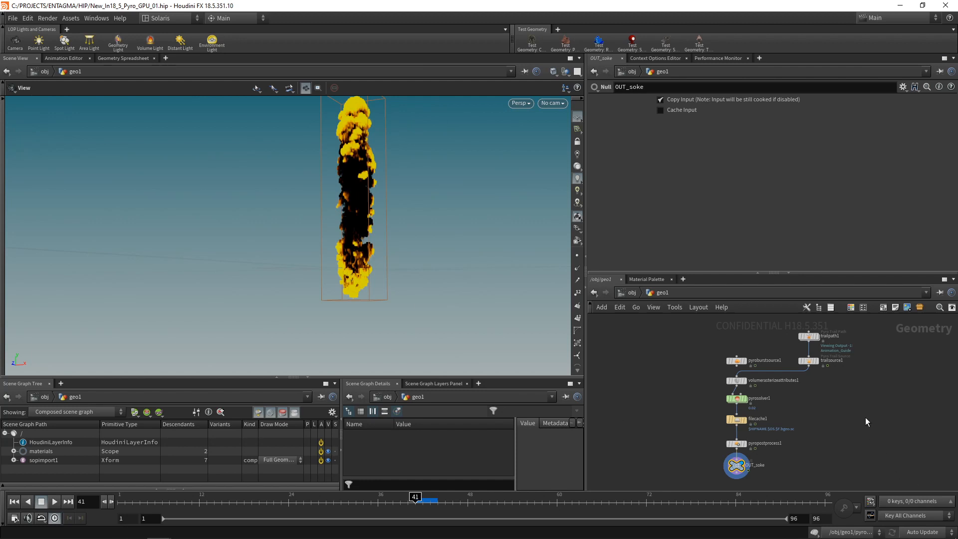
mouse_move(663, 402)
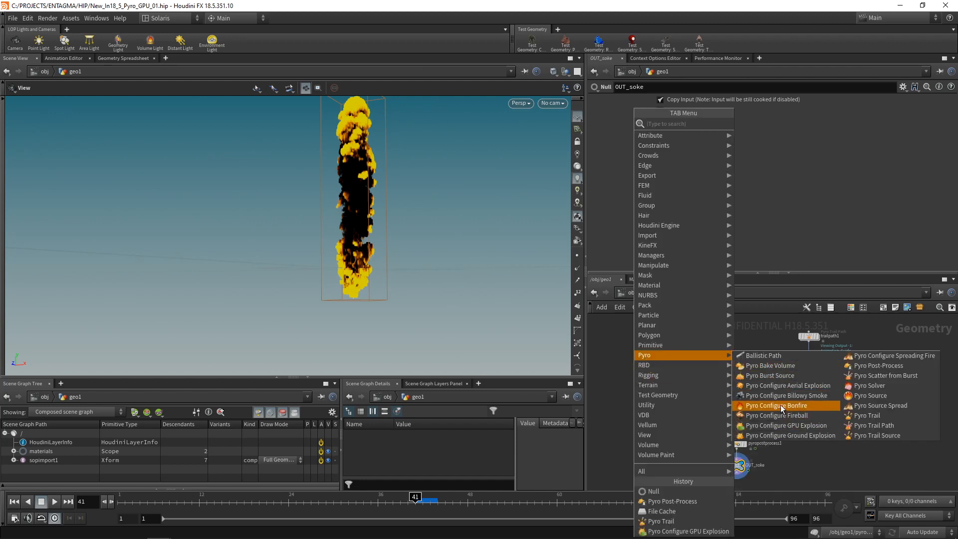
mouse_move(789, 435)
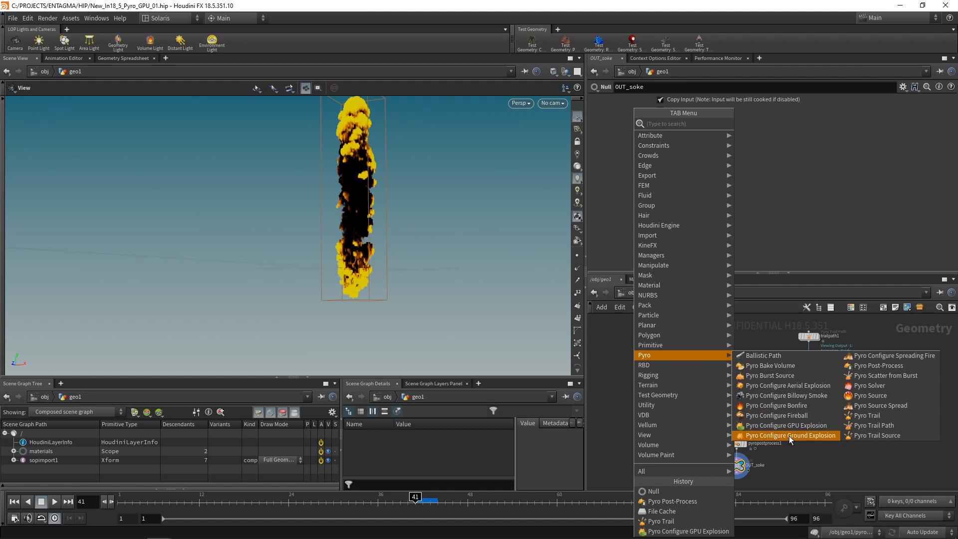
mouse_move(787, 405)
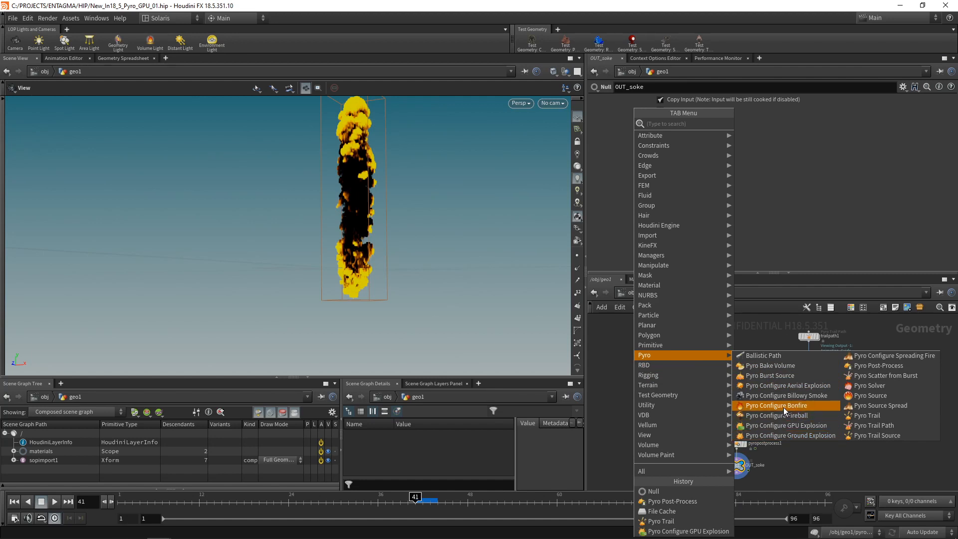